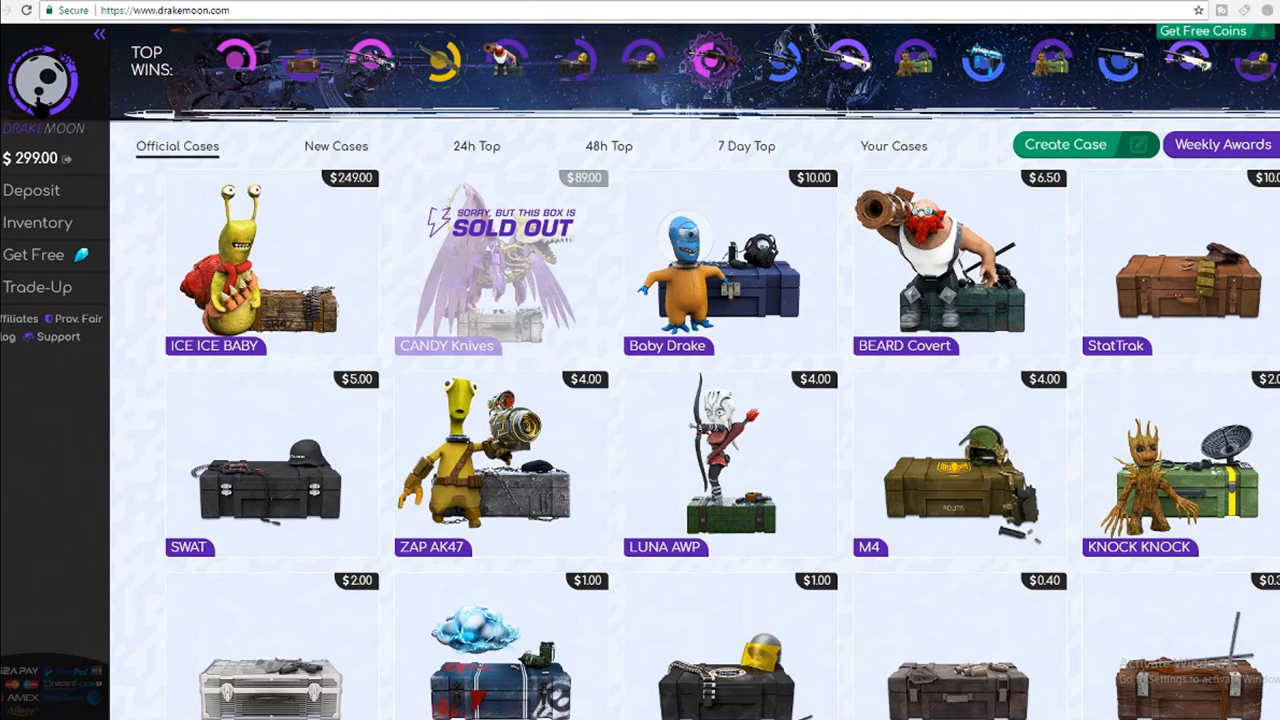
Step: Bring up the free case offer and enter the affiliate code swiftcsgo
left_click(18, 318)
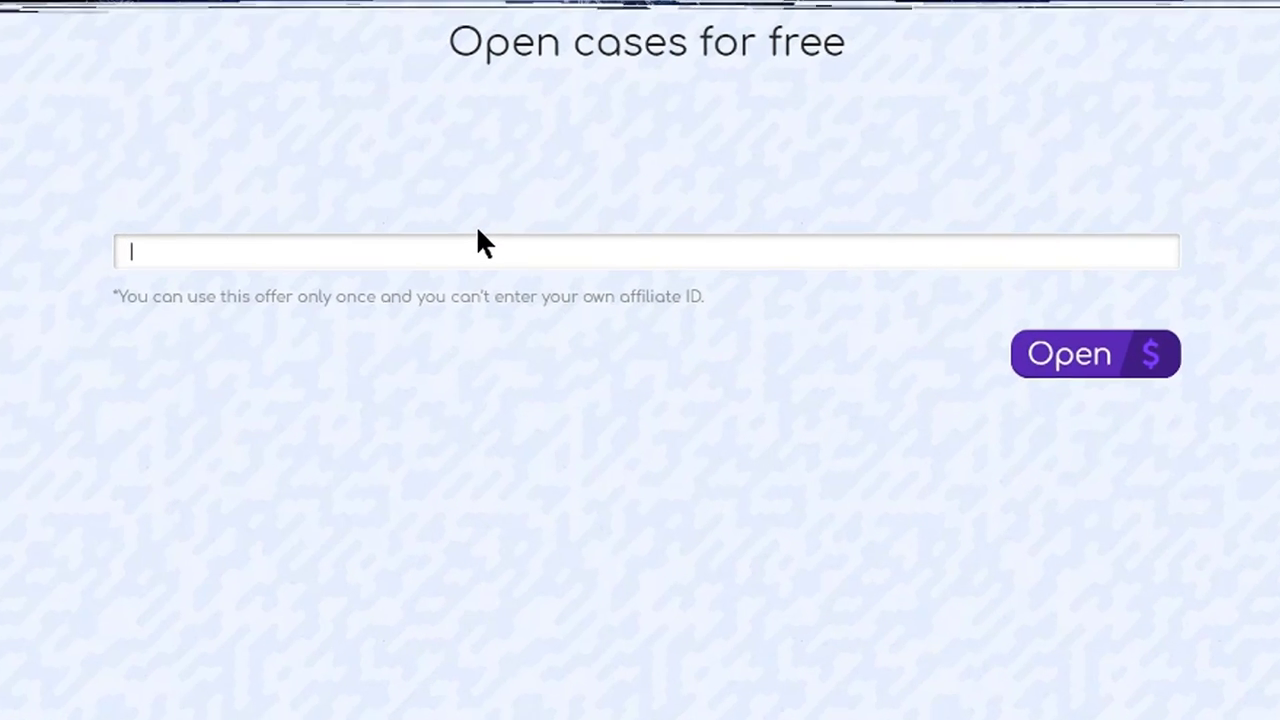
type("swiftcsgo")
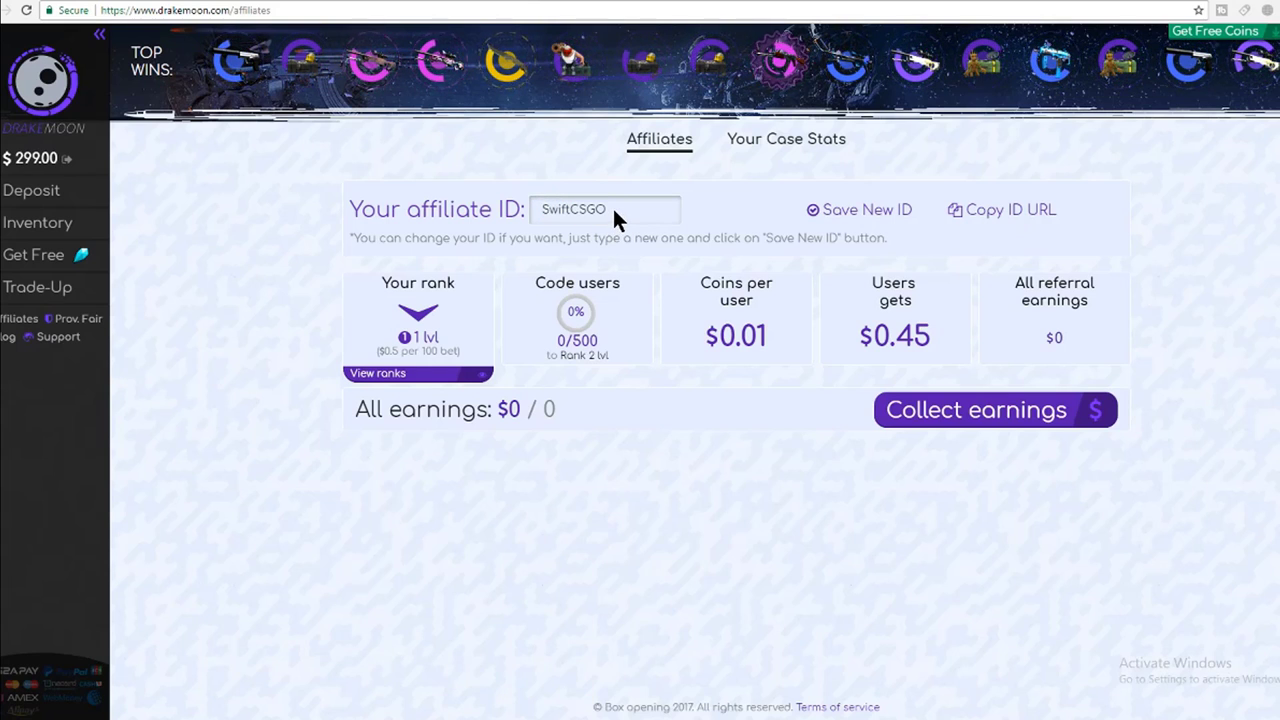
mouse_move(556, 290)
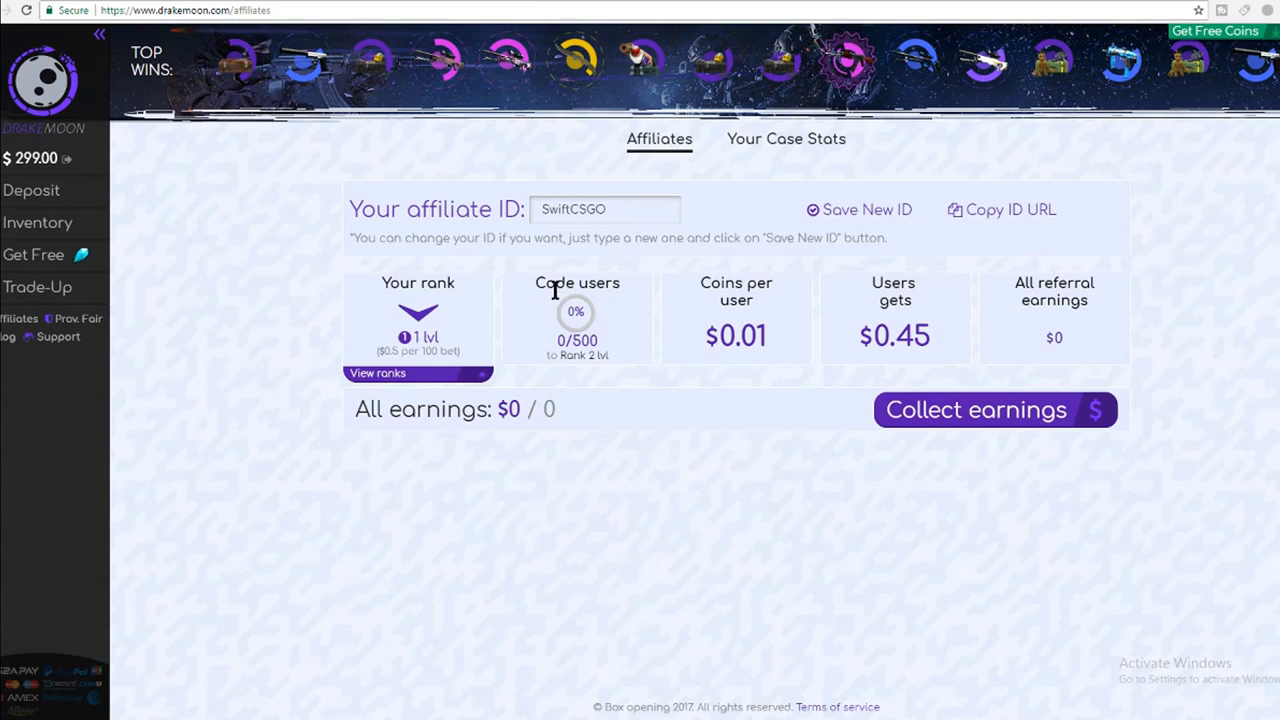
triple_click(604, 210)
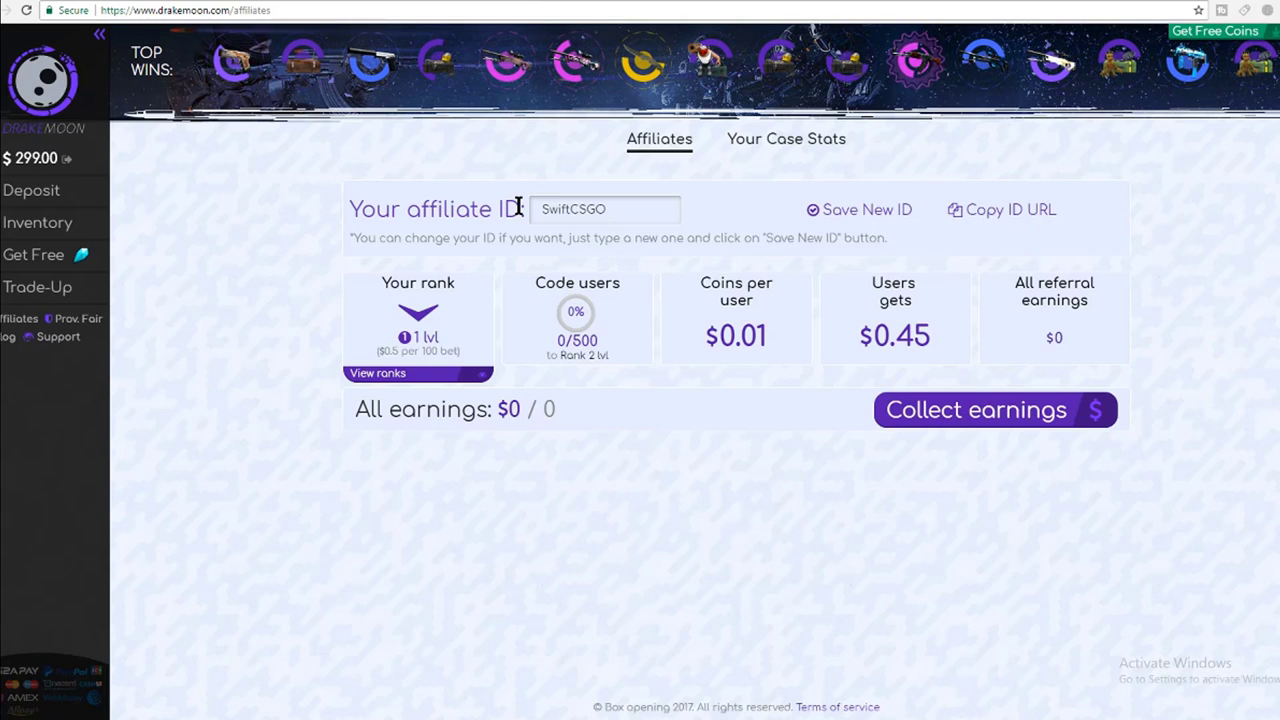
mouse_move(32, 190)
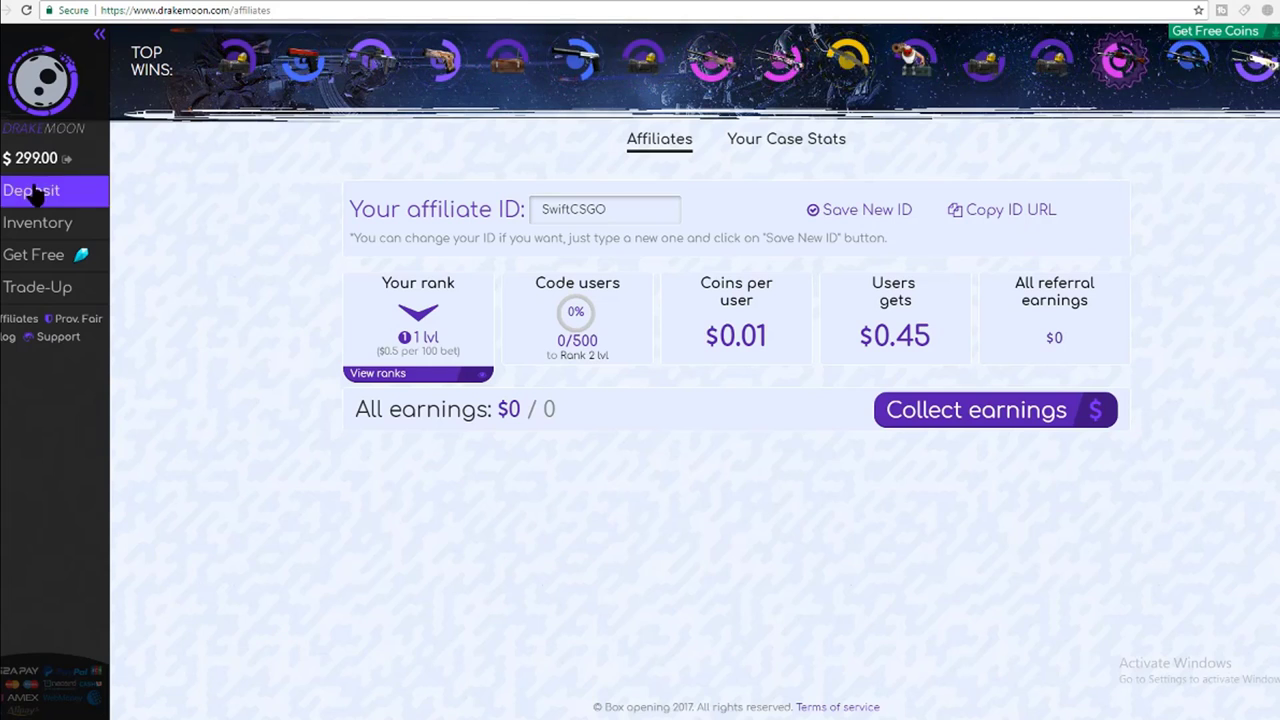
left_click(32, 190)
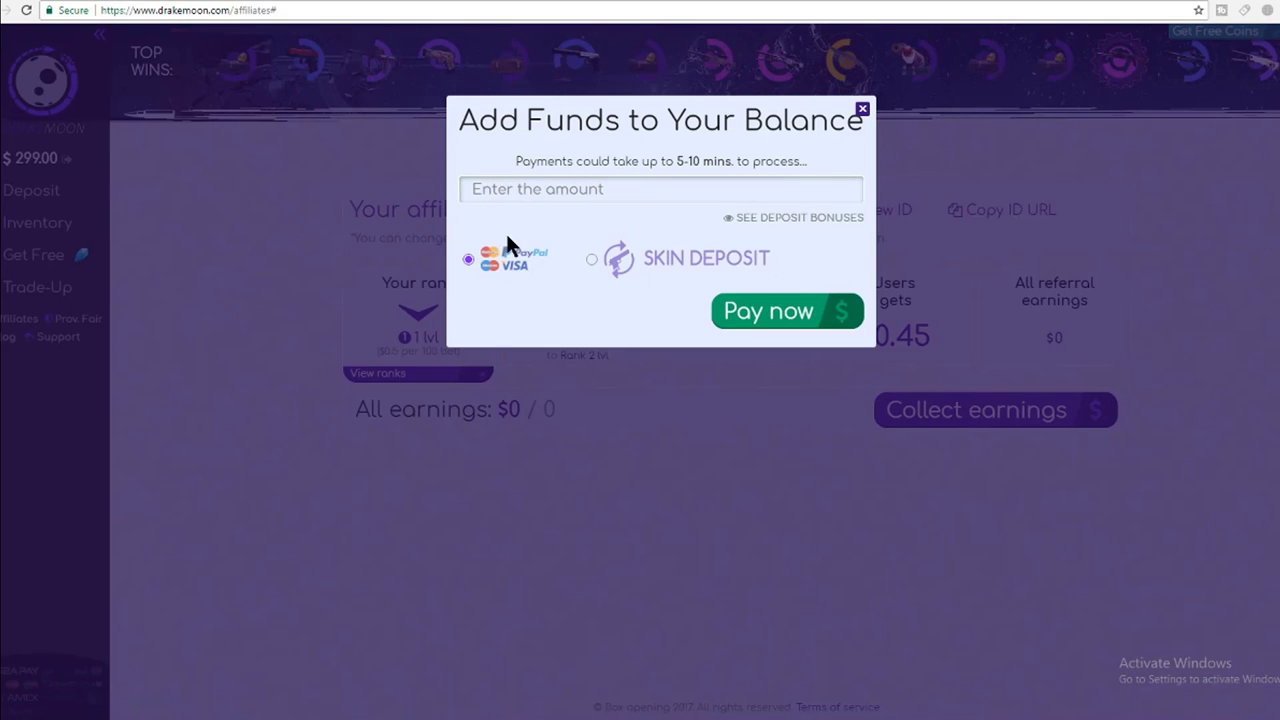
left_click(592, 260)
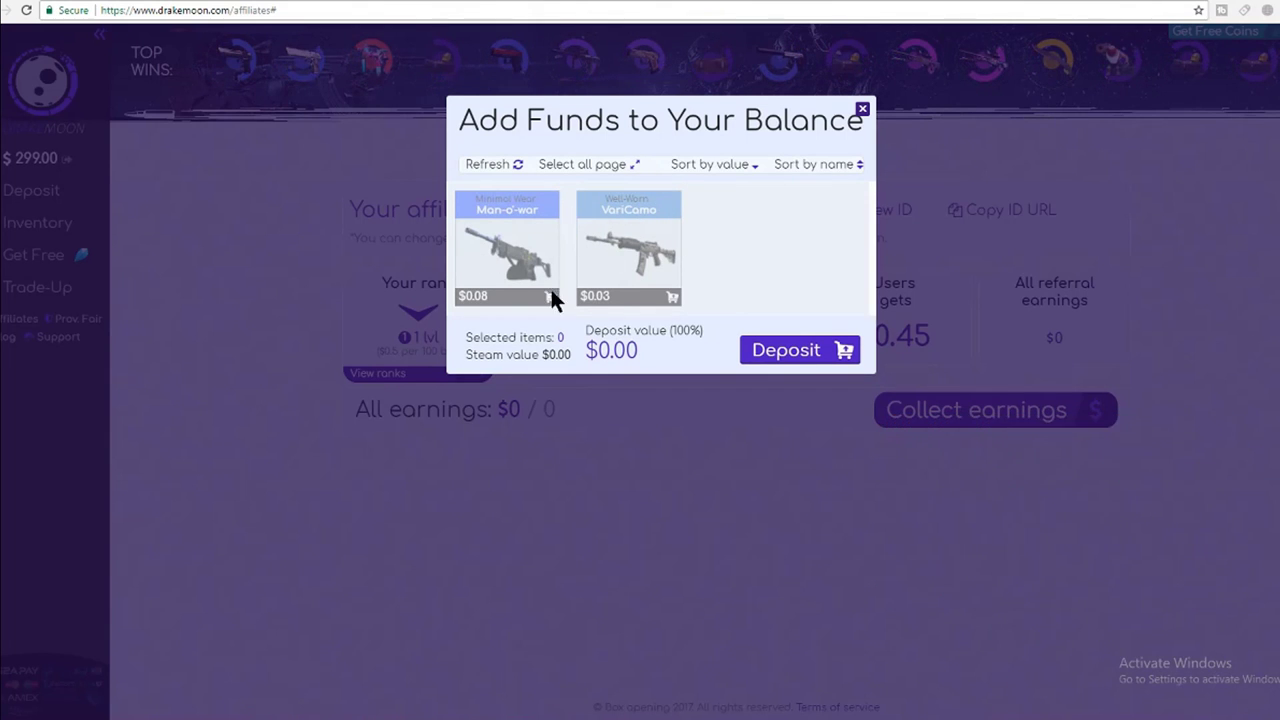
mouse_move(644, 258)
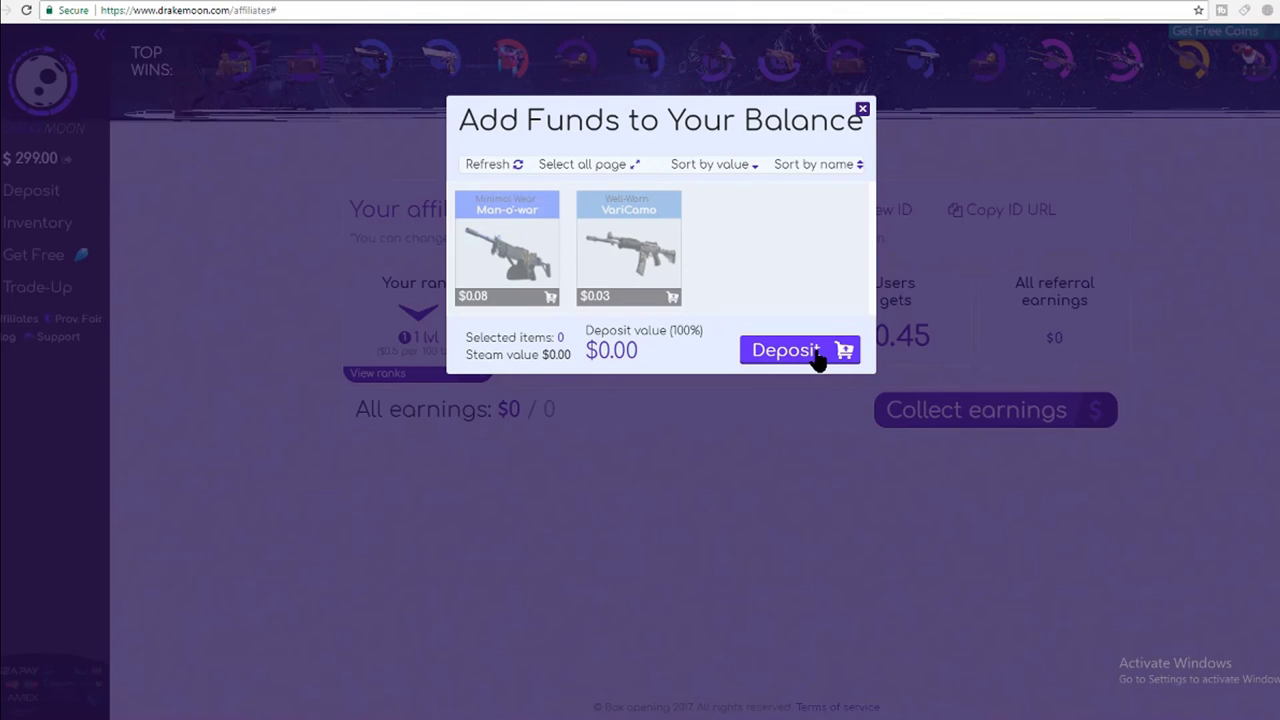
left_click(860, 108)
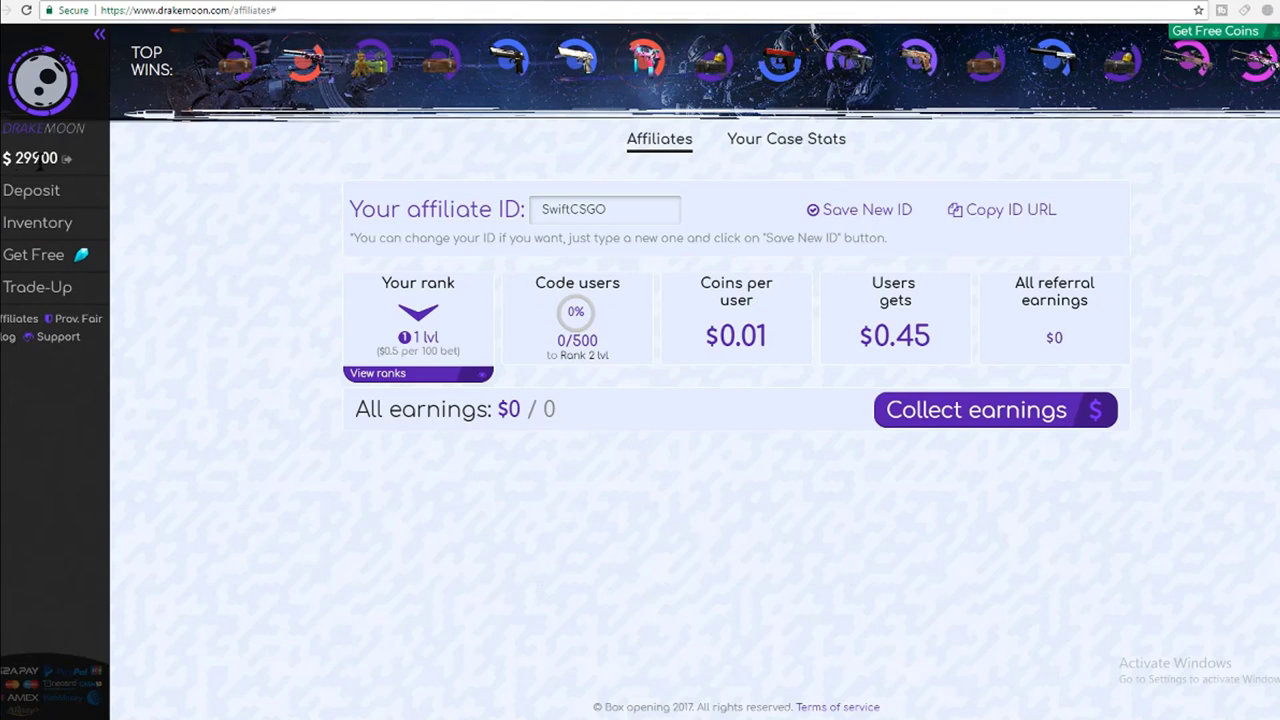
mouse_move(236, 224)
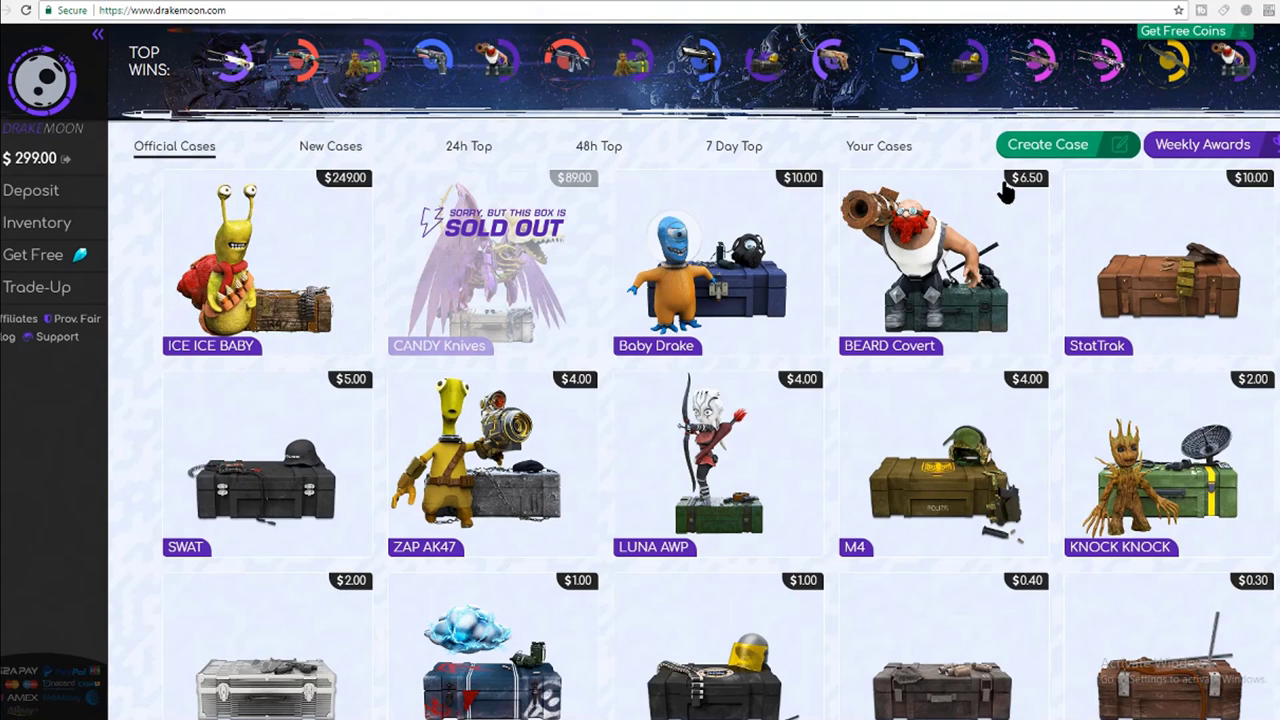
mouse_move(1124, 200)
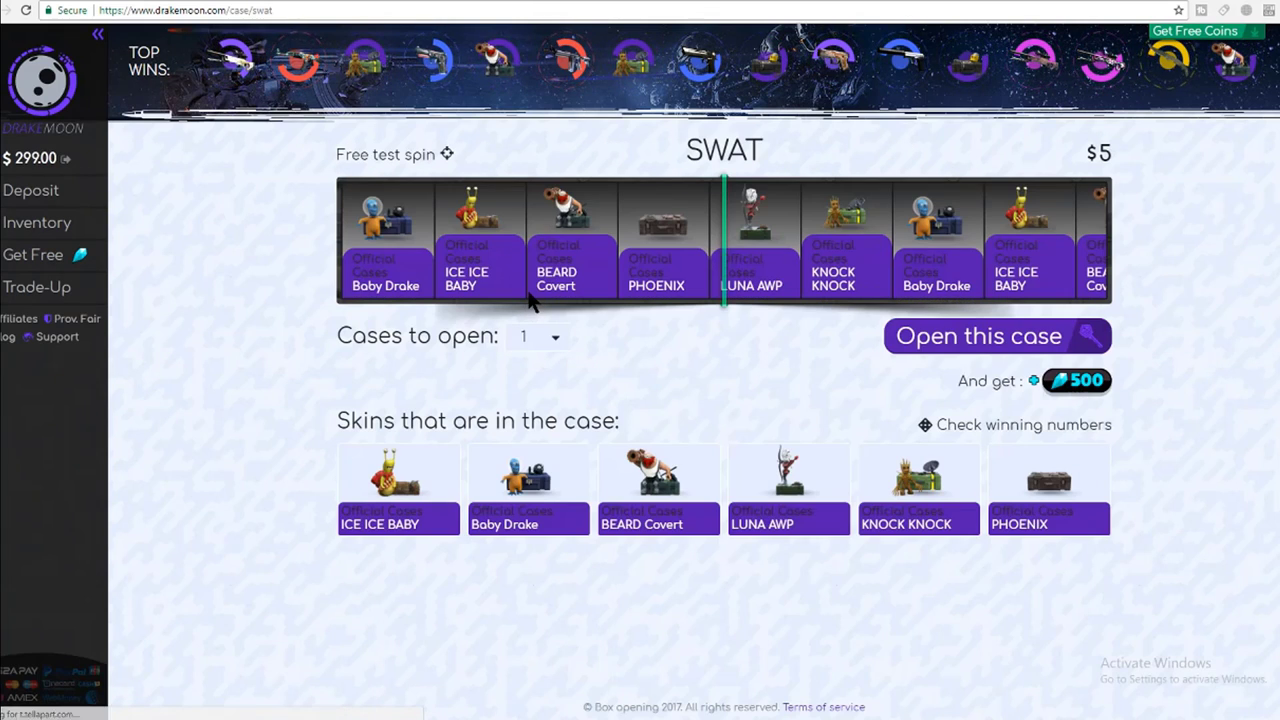
Step: Show the winning number ranges for the skins in the SWAT case
left_click(1024, 424)
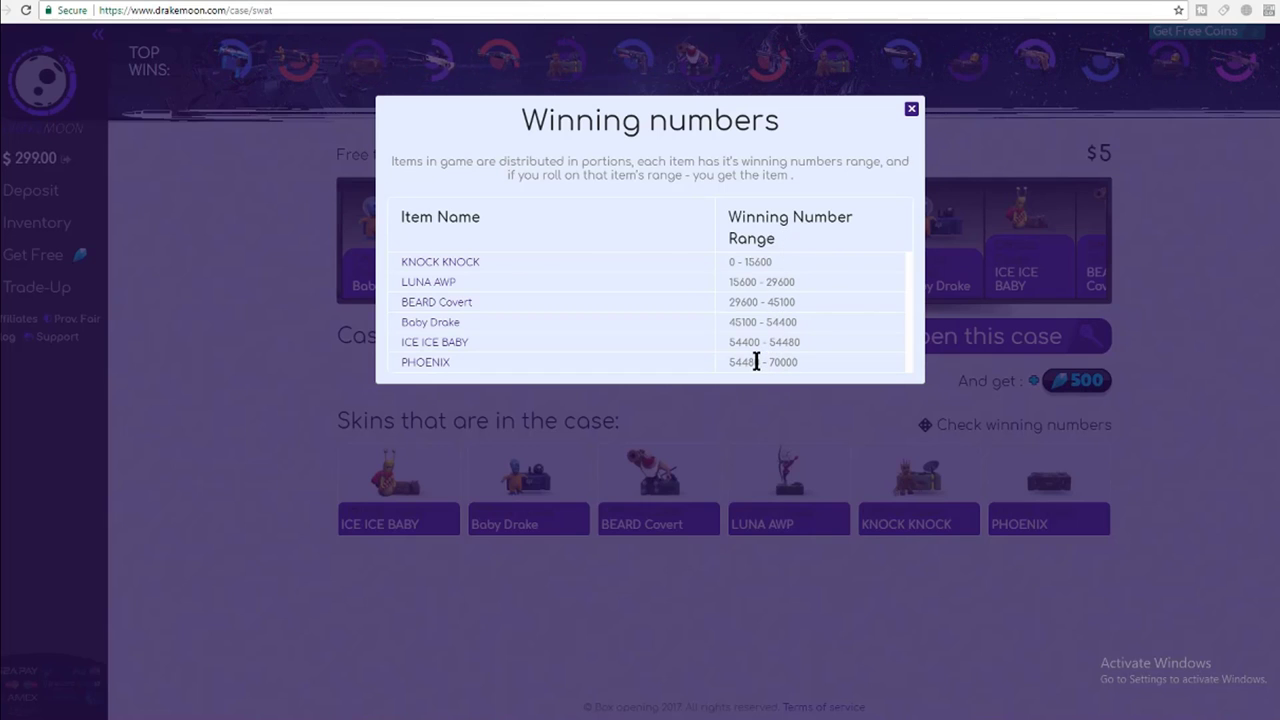
mouse_move(724, 368)
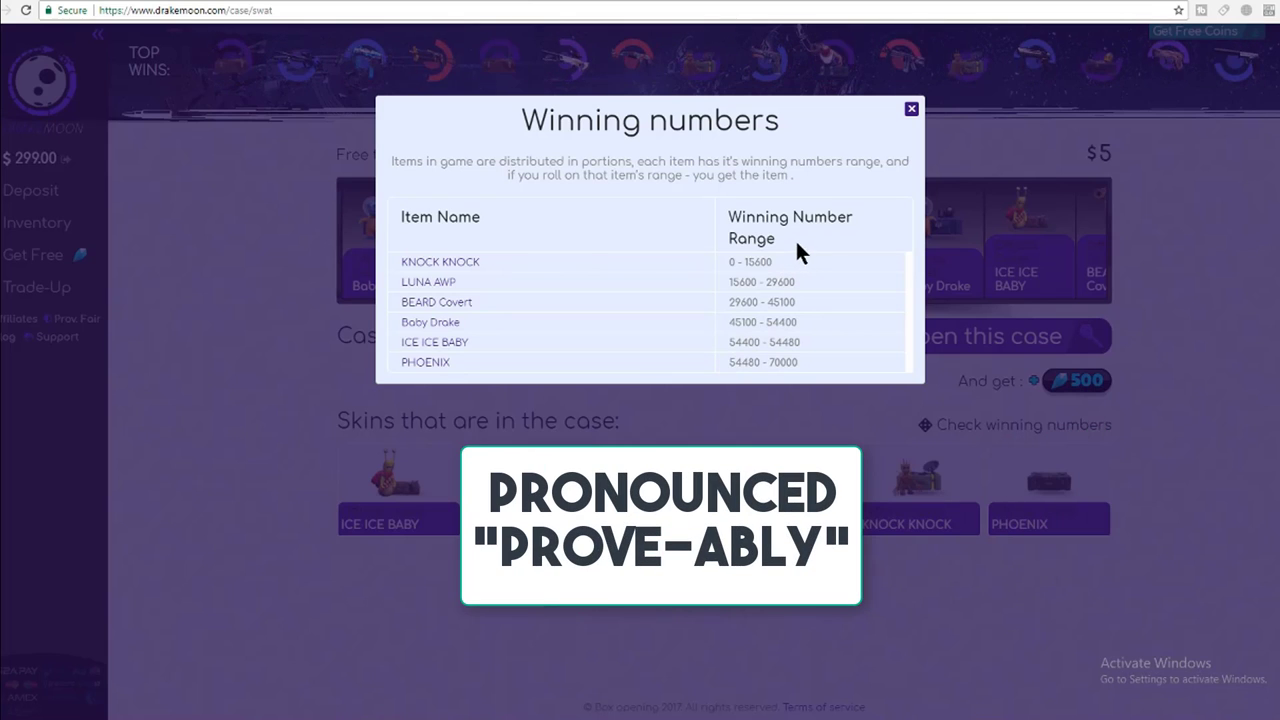
mouse_move(808, 248)
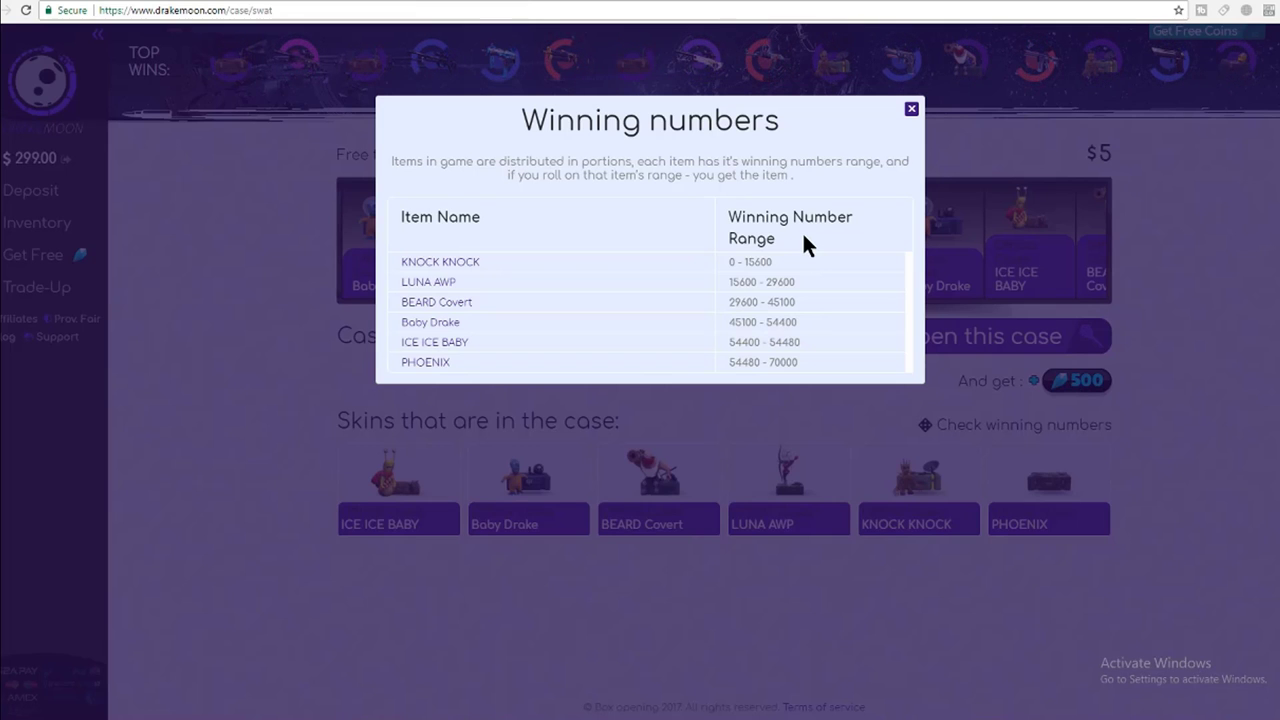
Step: Close the winning numbers table, then open a SWAT case and a Baby Drake case
left_click(912, 108)
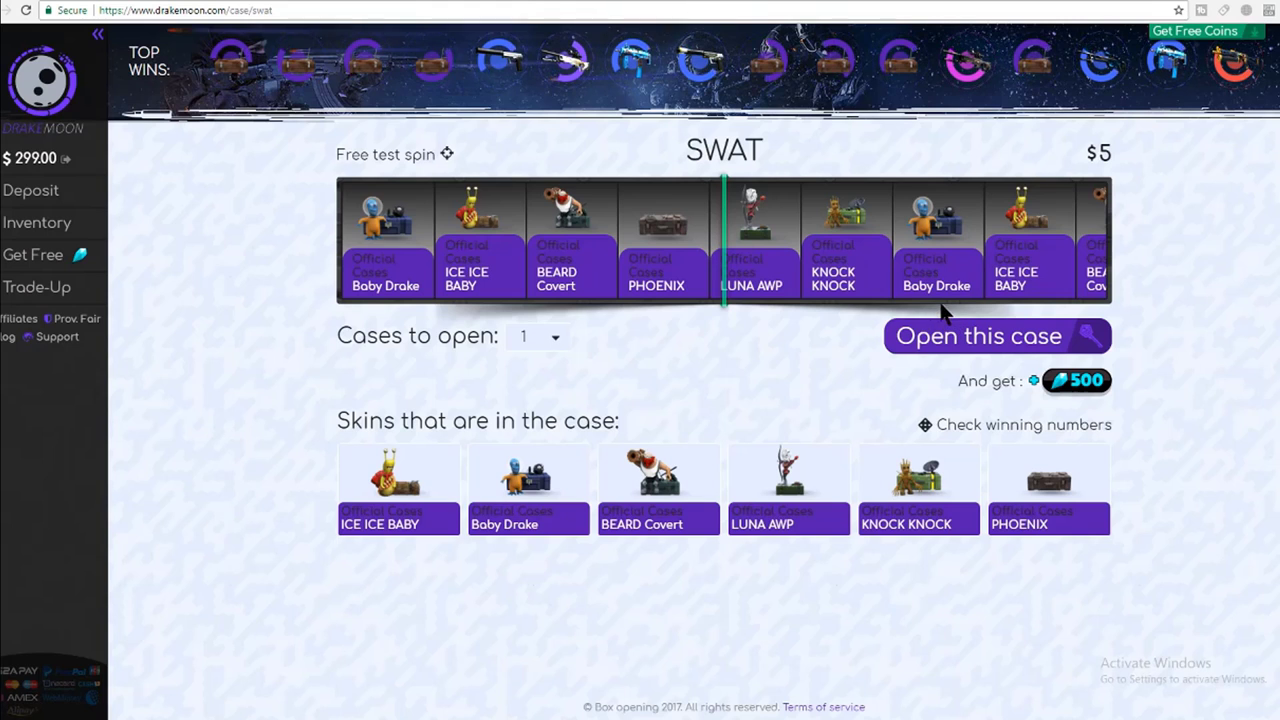
left_click(976, 336)
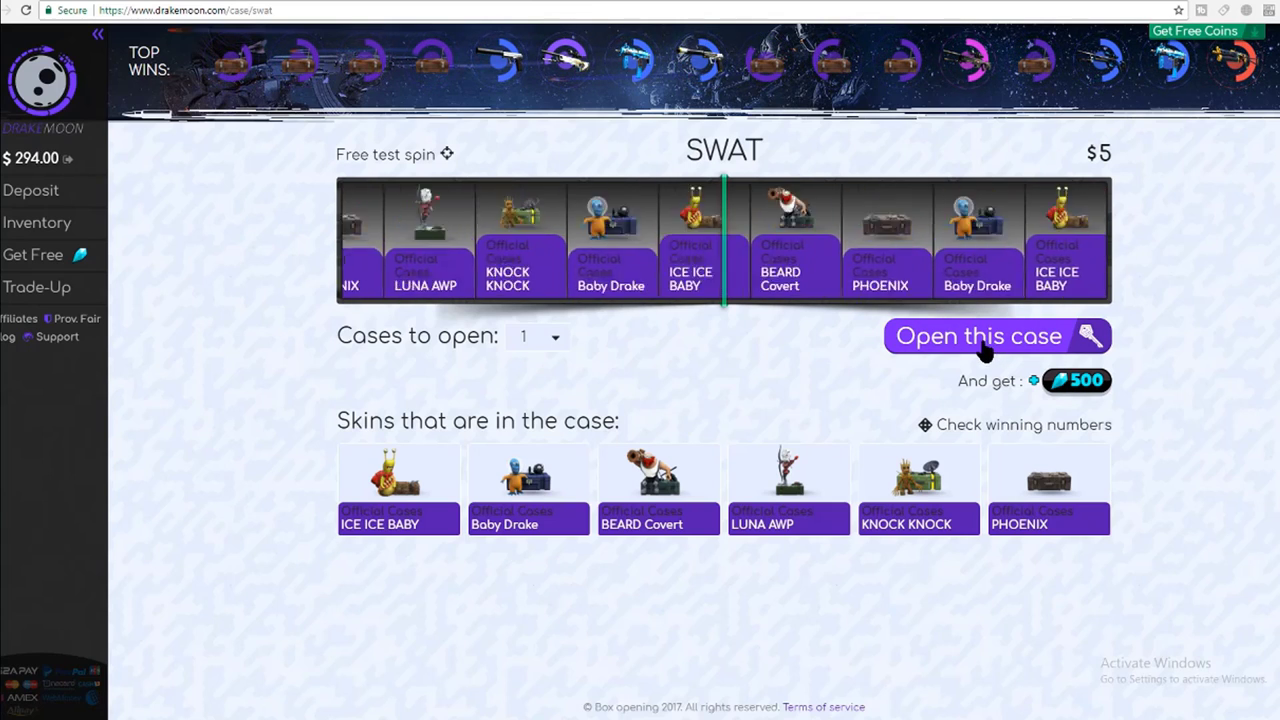
left_click(978, 336)
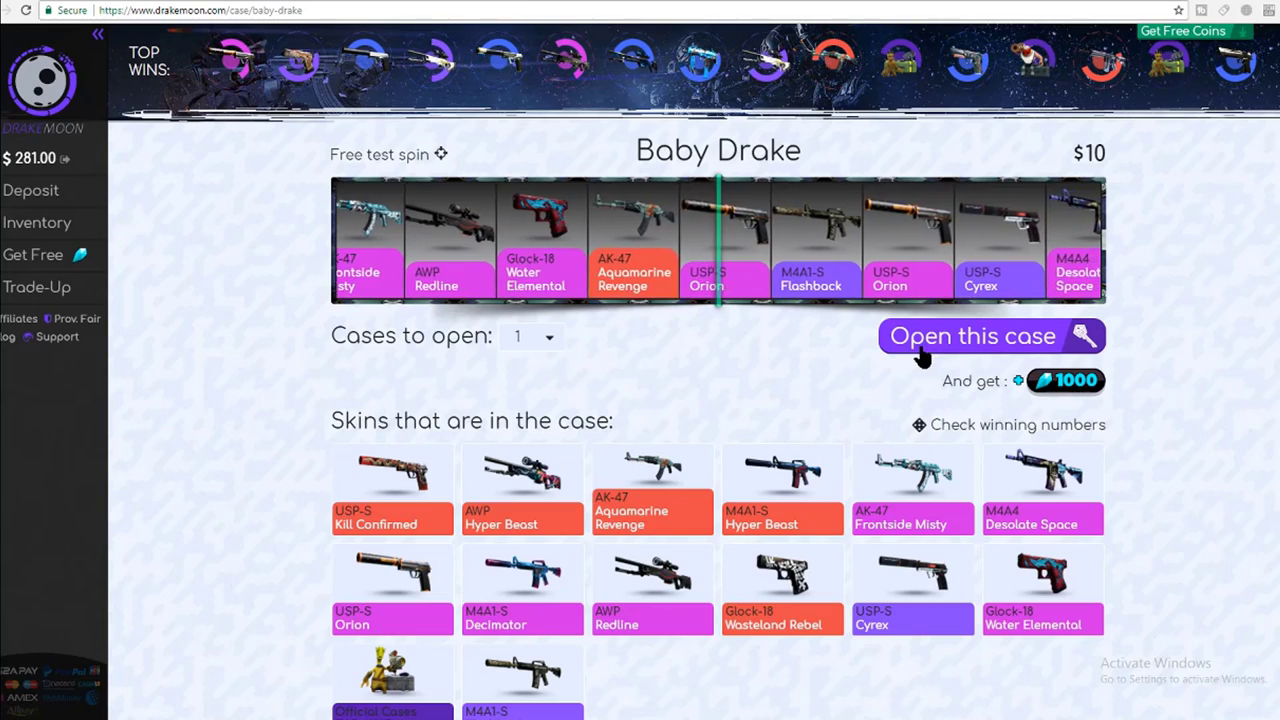
left_click(990, 336)
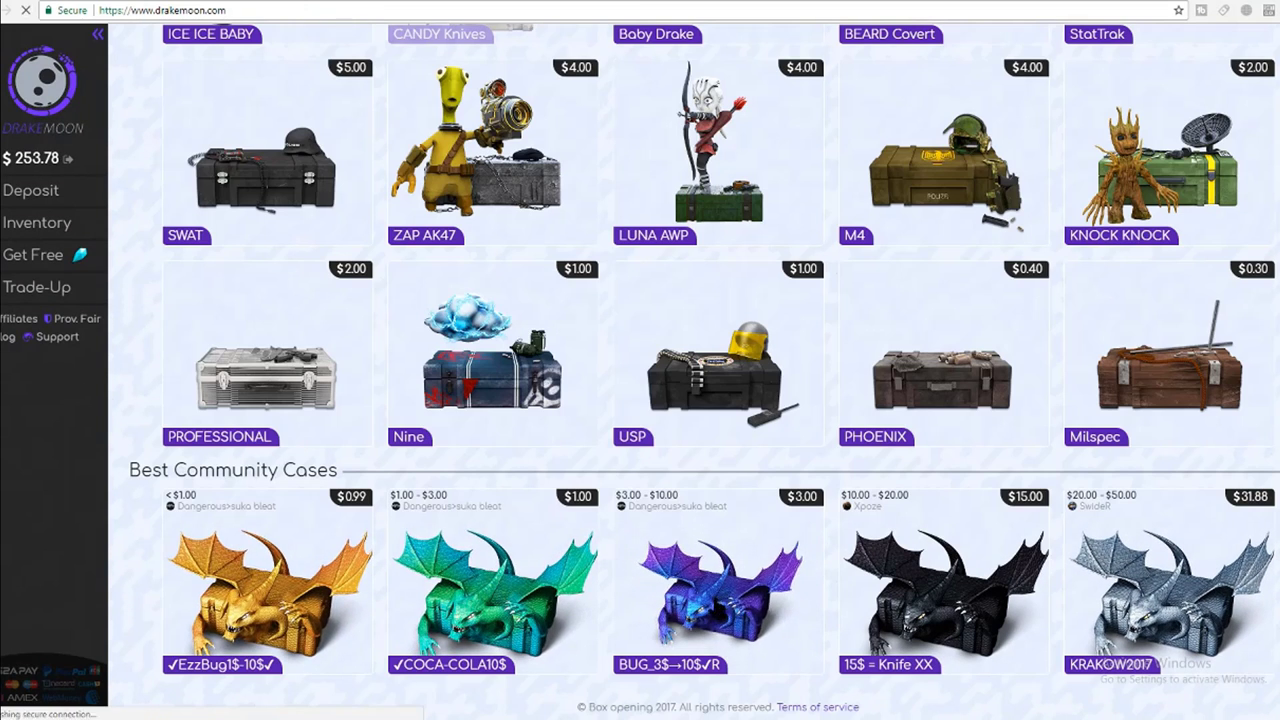
Step: Go to the $3 BUG community case, open it and sell the won LUNA AWP for 4
left_click(714, 596)
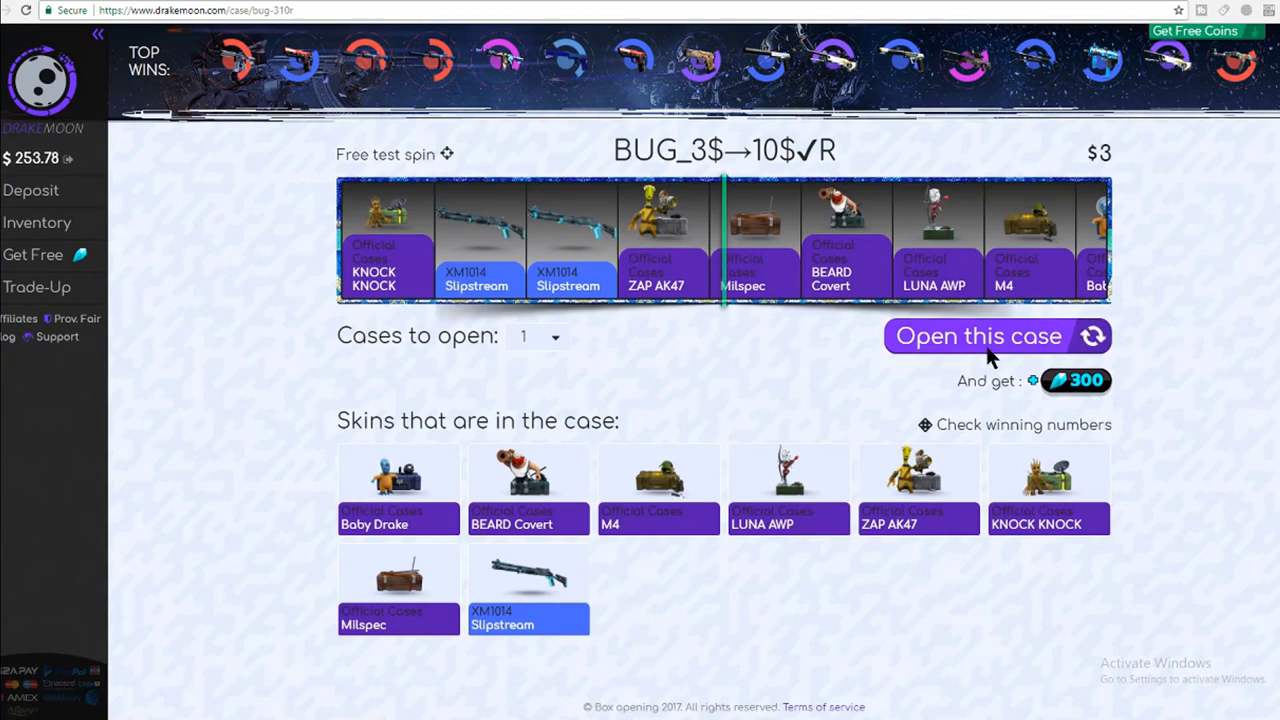
left_click(976, 336)
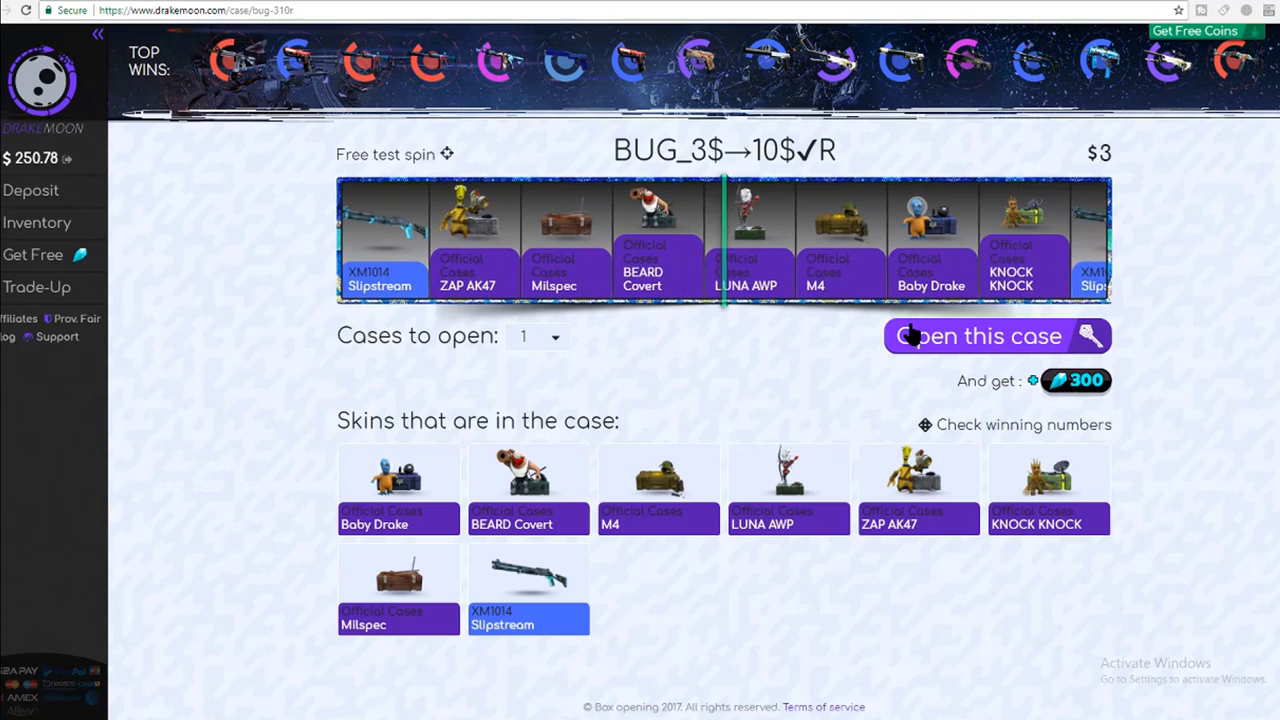
left_click(976, 336)
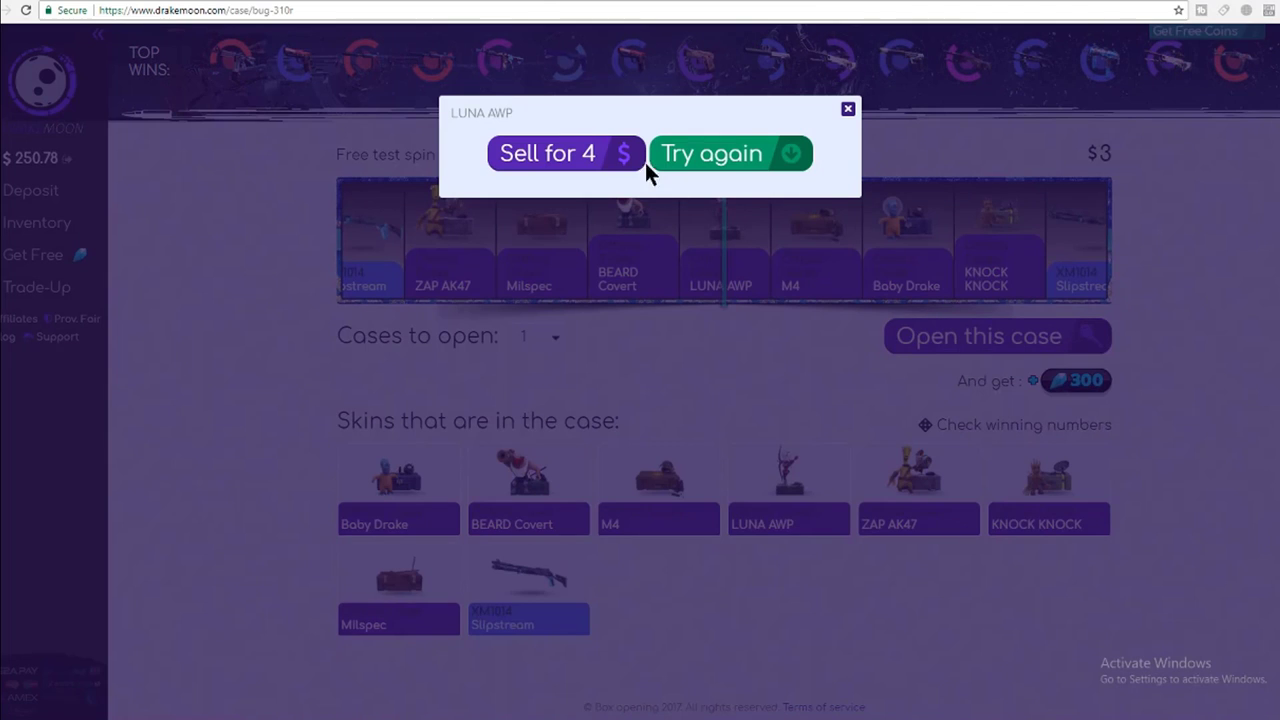
left_click(548, 152)
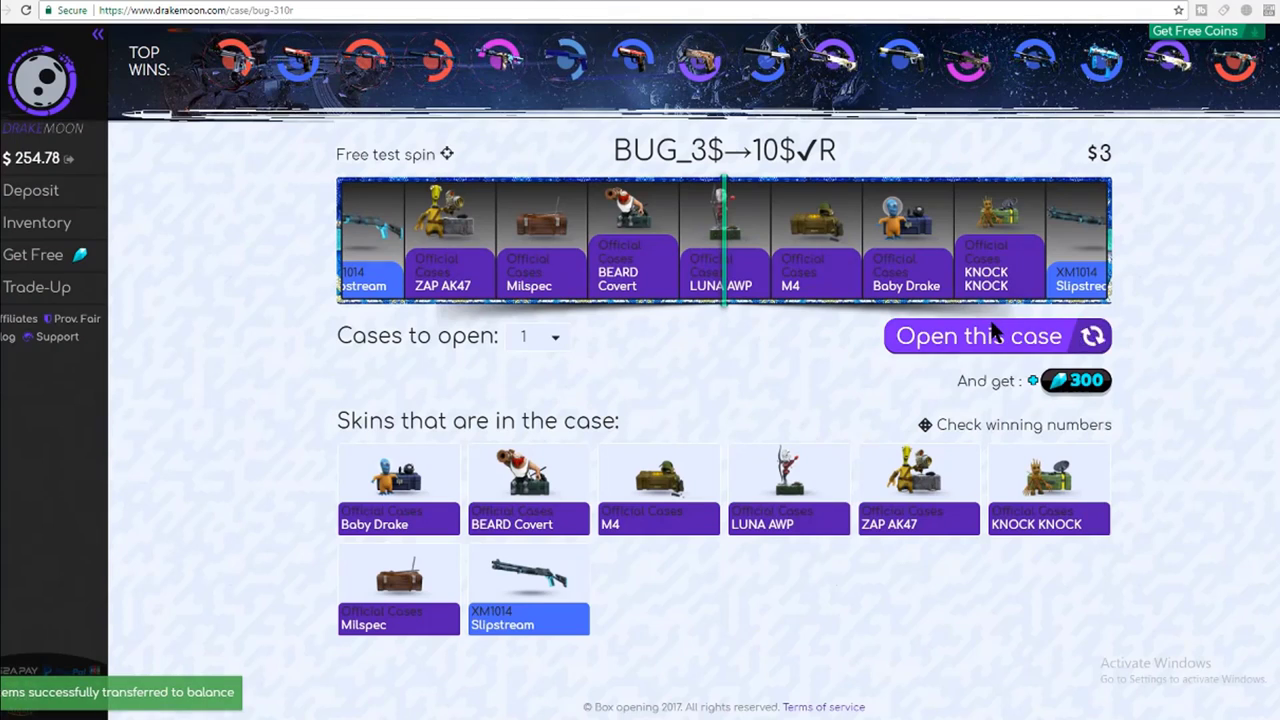
Step: Open the BUG case again, selling the won M4 for 4, then open it once more
left_click(976, 336)
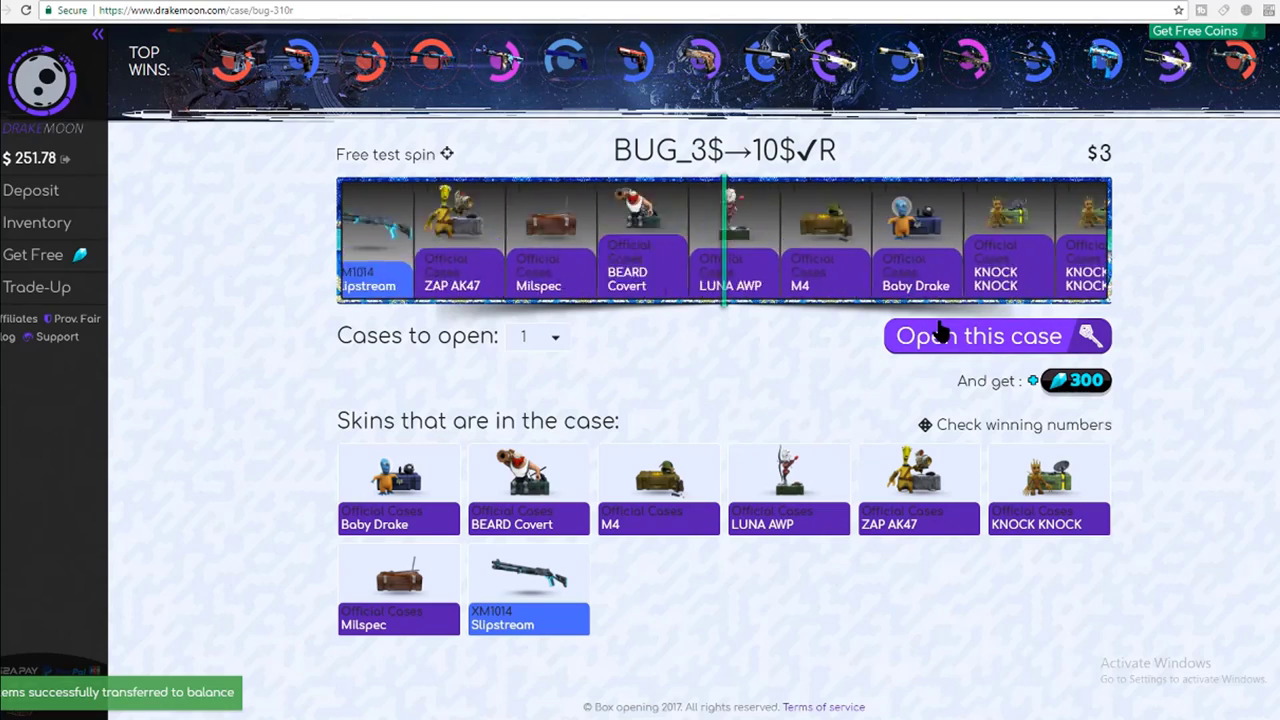
left_click(978, 336)
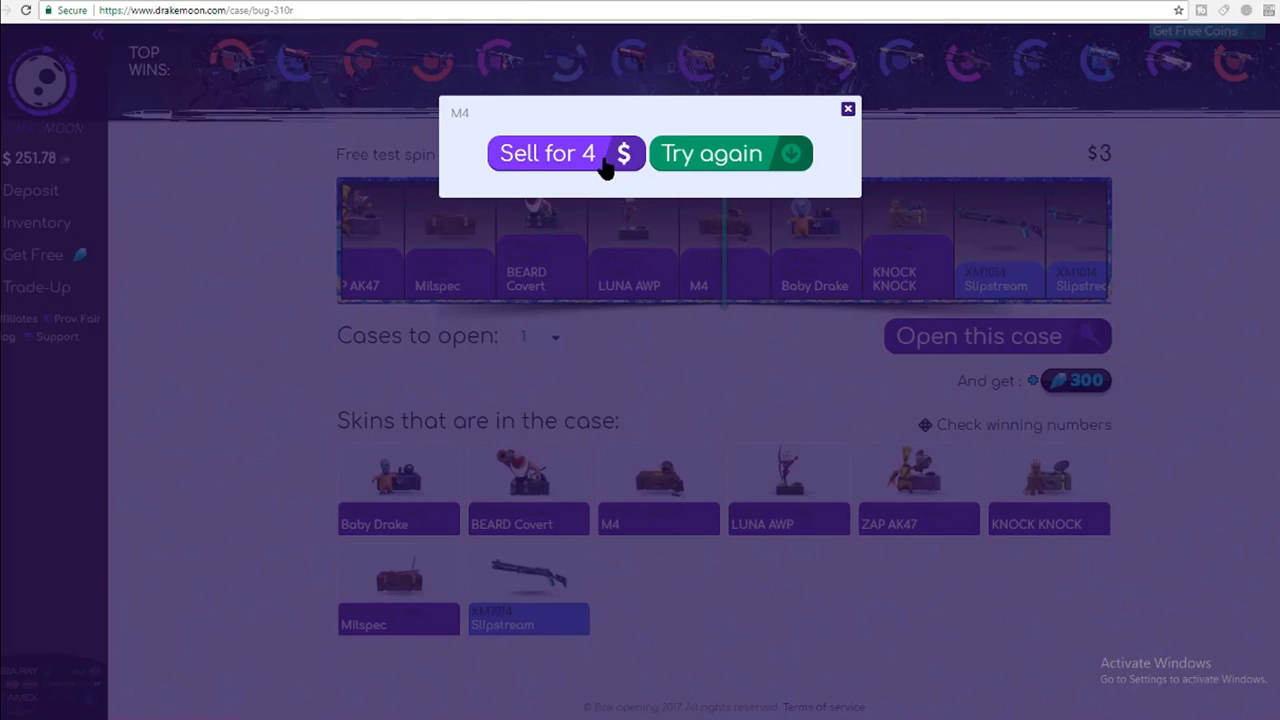
left_click(548, 152)
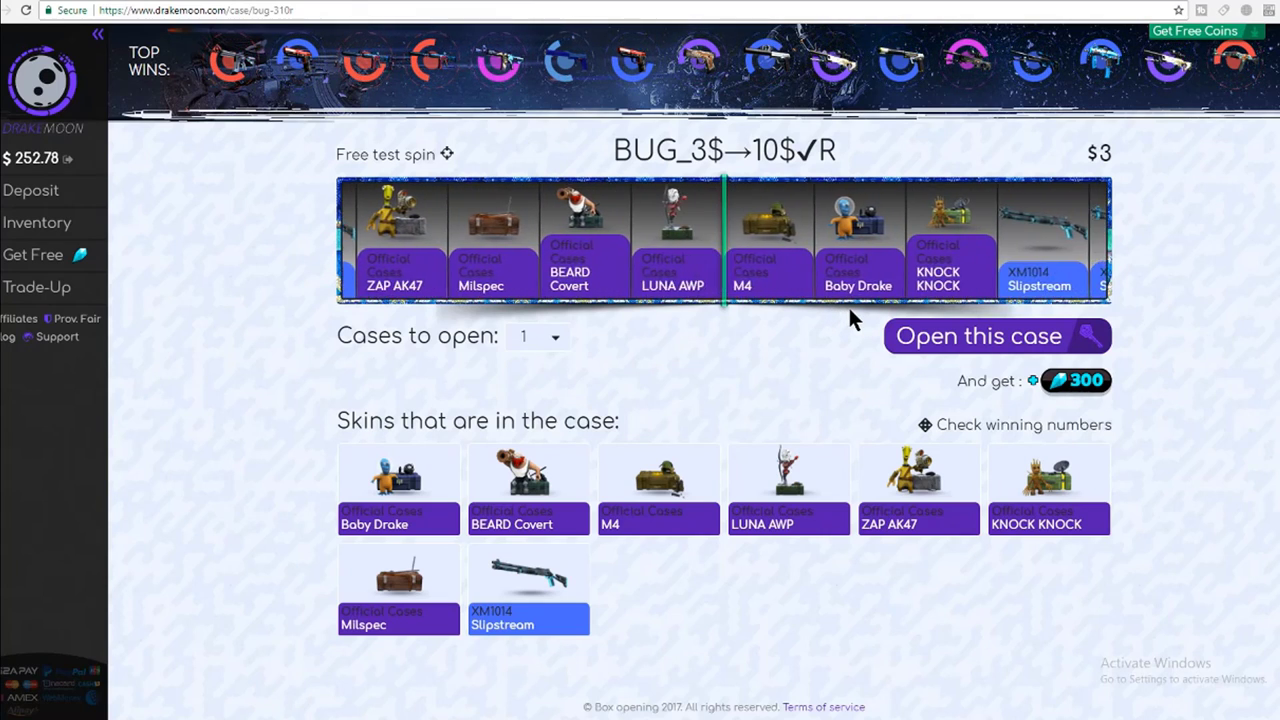
left_click(976, 336)
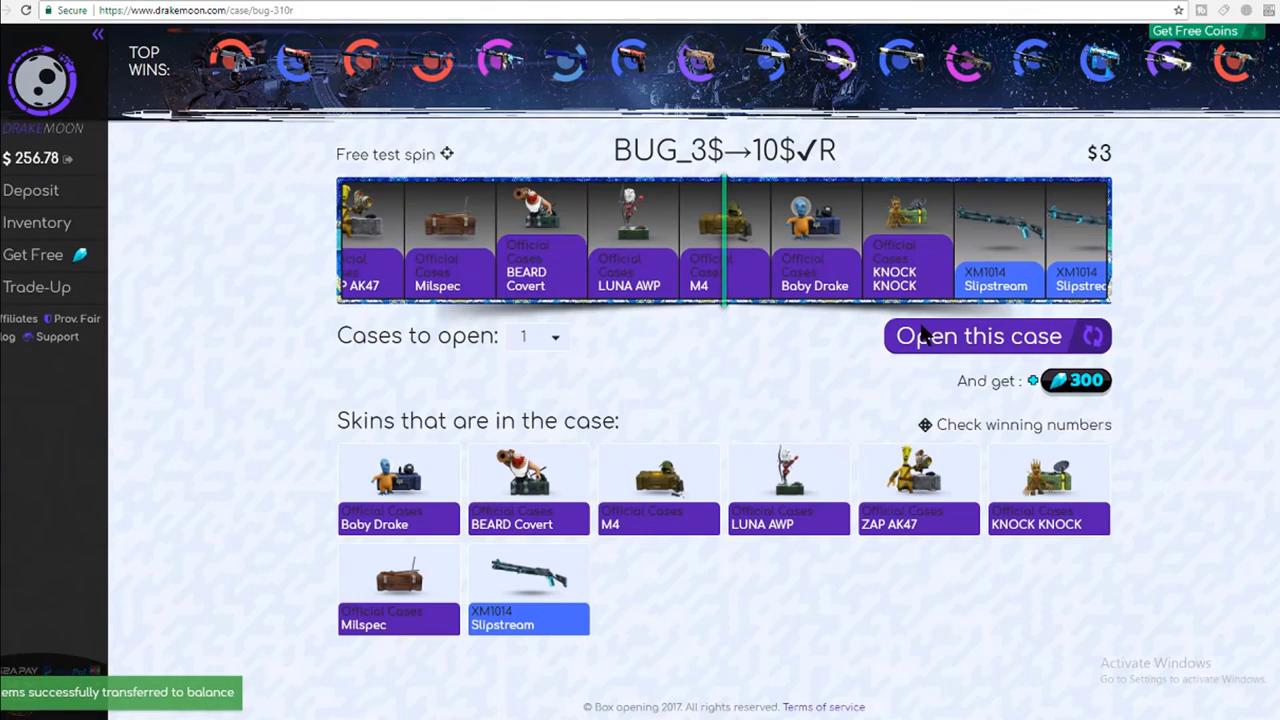
left_click(976, 336)
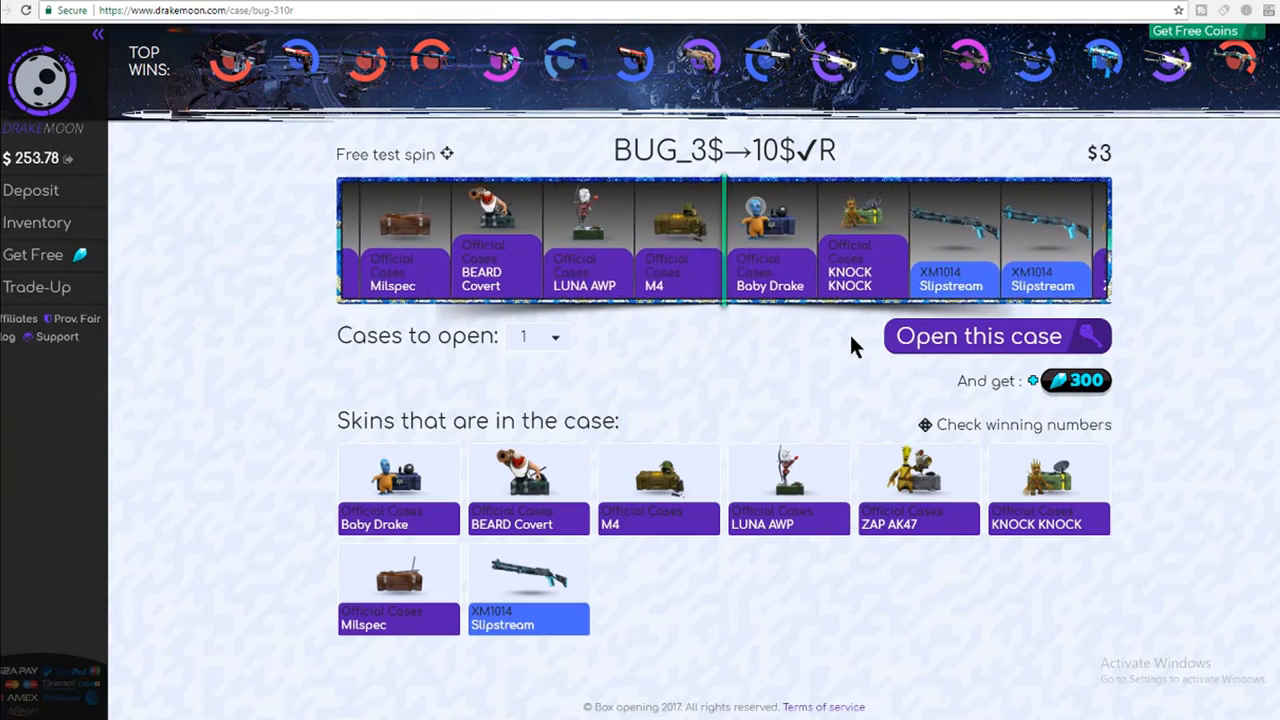
Step: Open more $3 BUG cases, selling the Baby Drake for 10, LUNA AWP for 4 and ZAP AK47 for 4
left_click(976, 336)
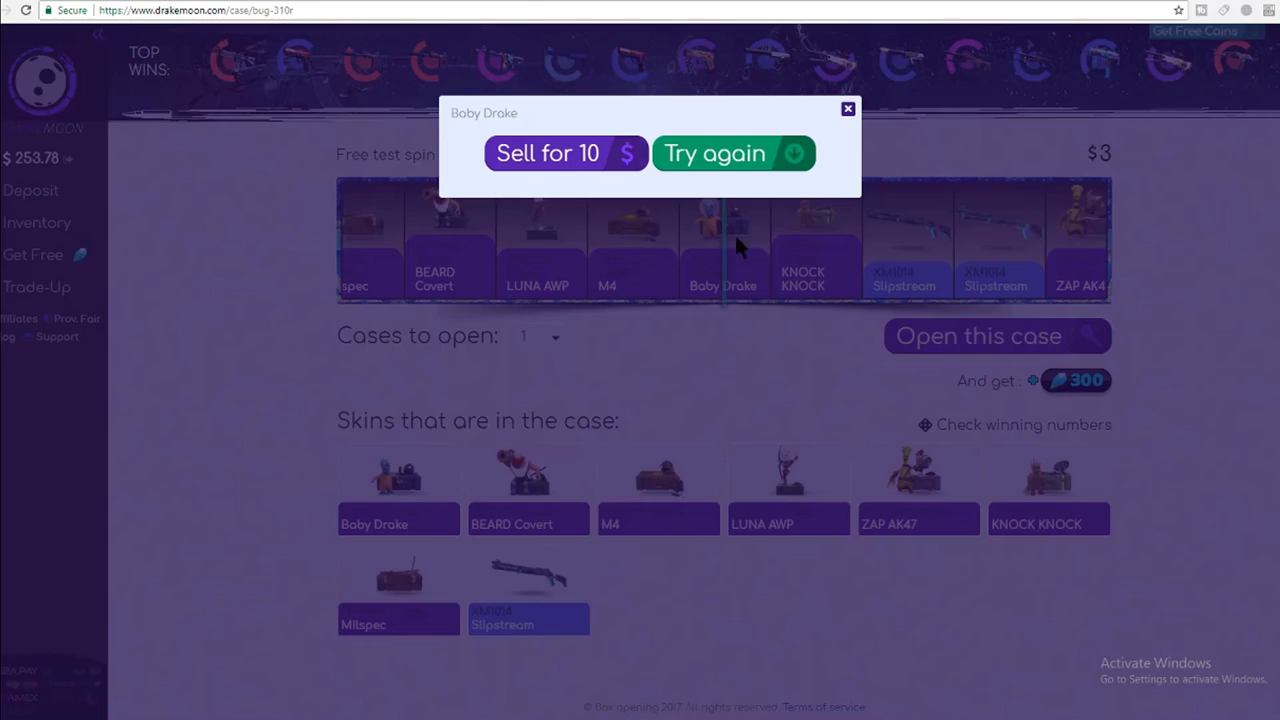
left_click(548, 152)
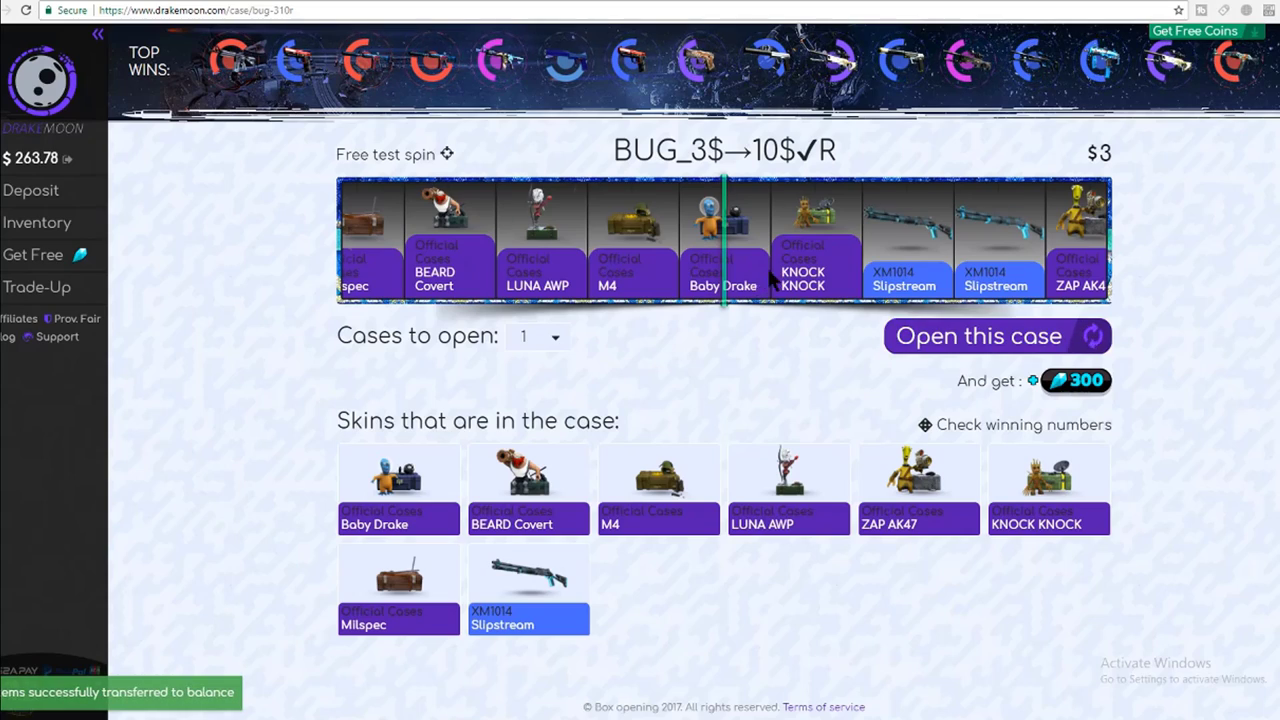
left_click(976, 336)
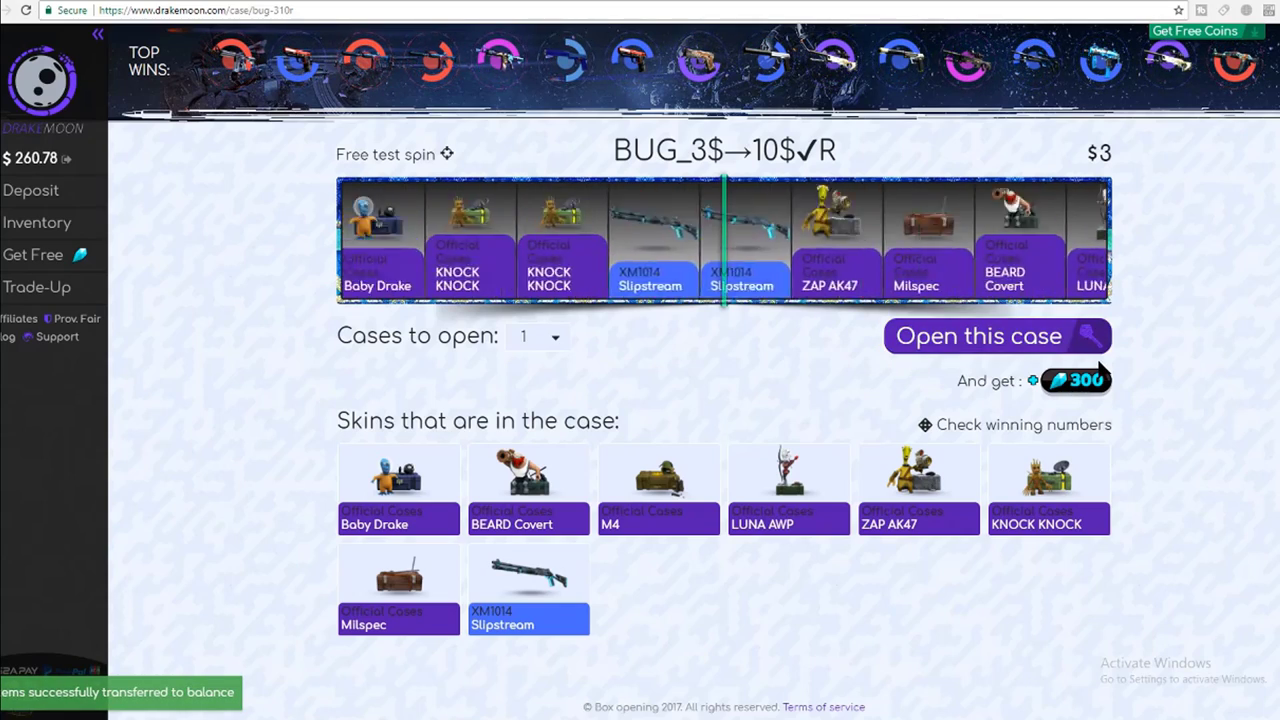
left_click(976, 336)
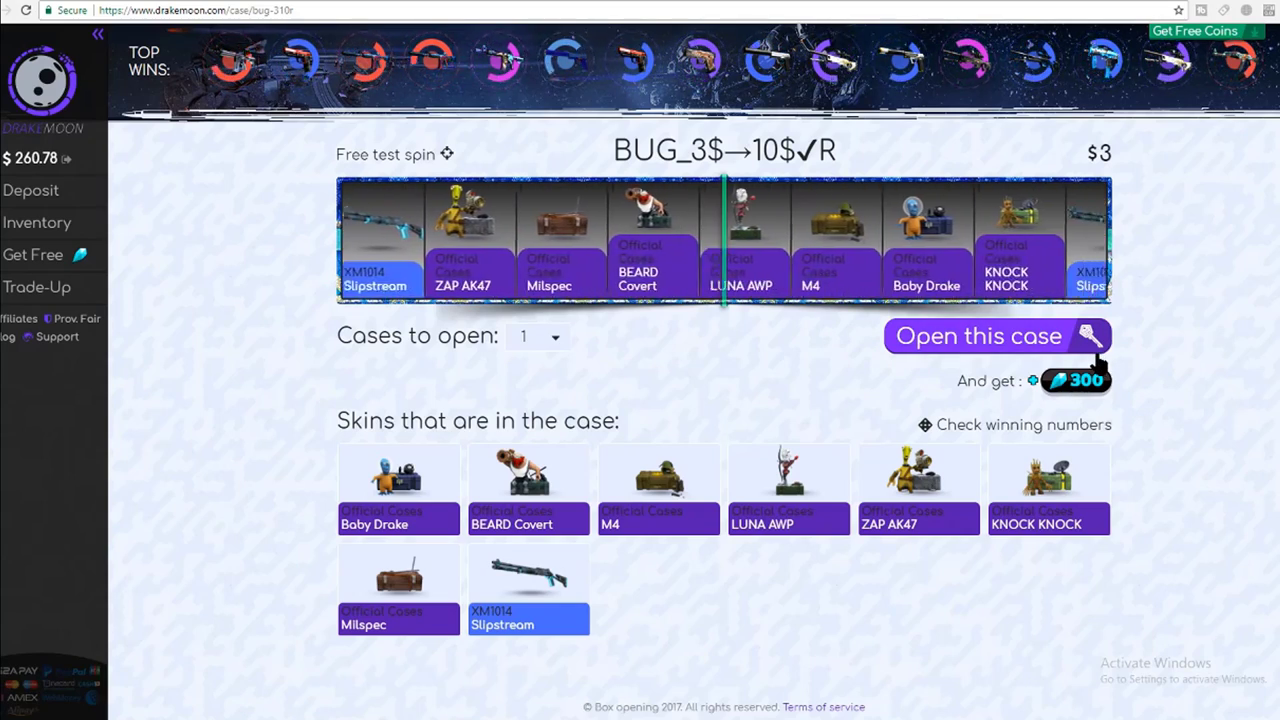
left_click(976, 336)
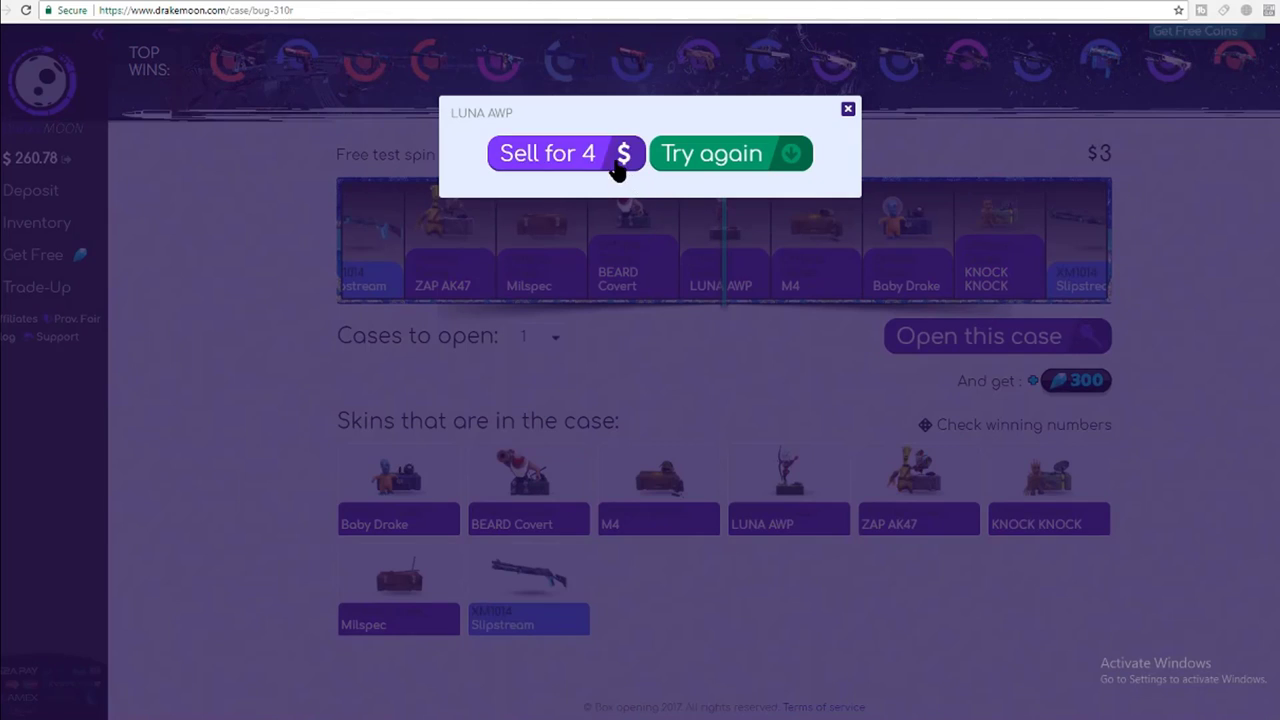
left_click(548, 152)
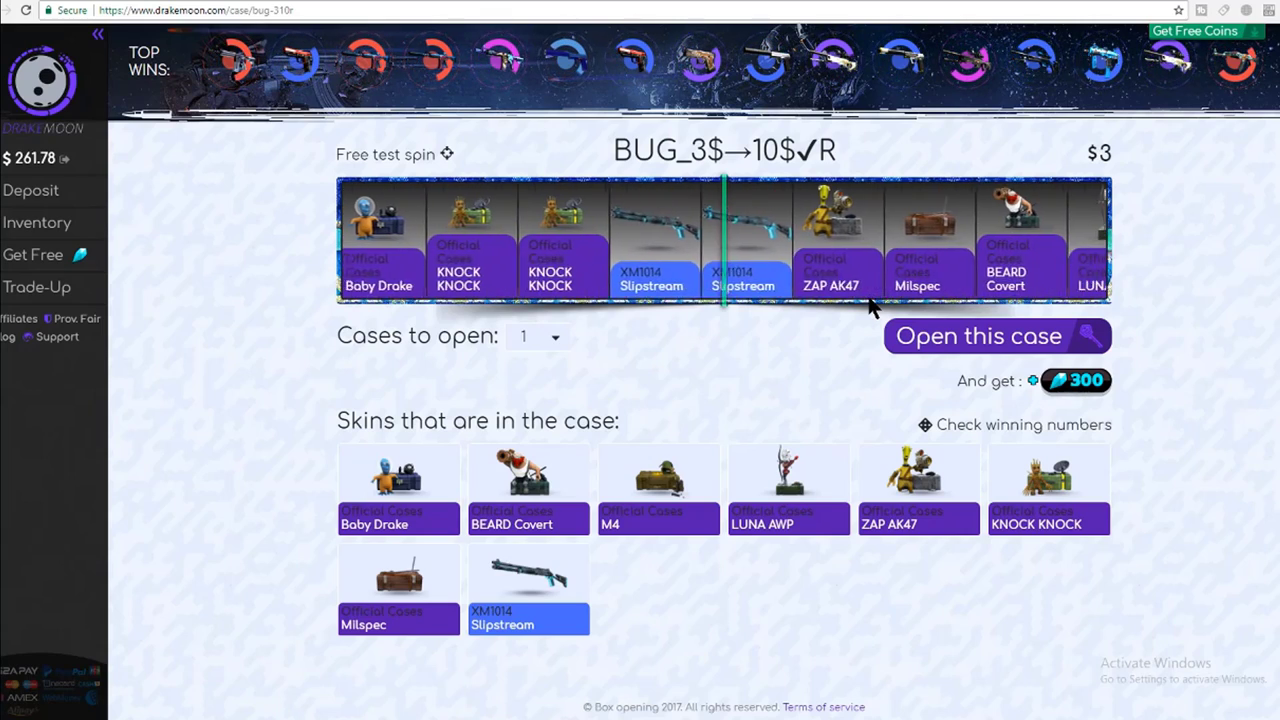
left_click(996, 336)
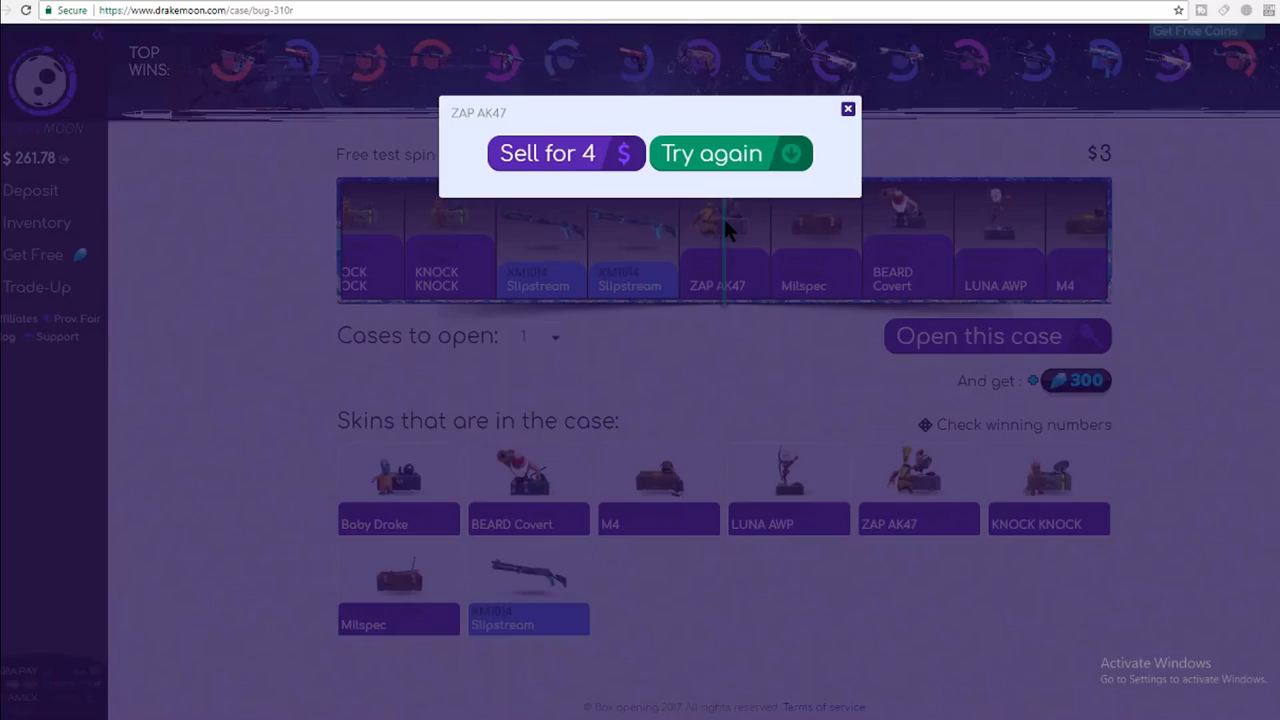
left_click(548, 152)
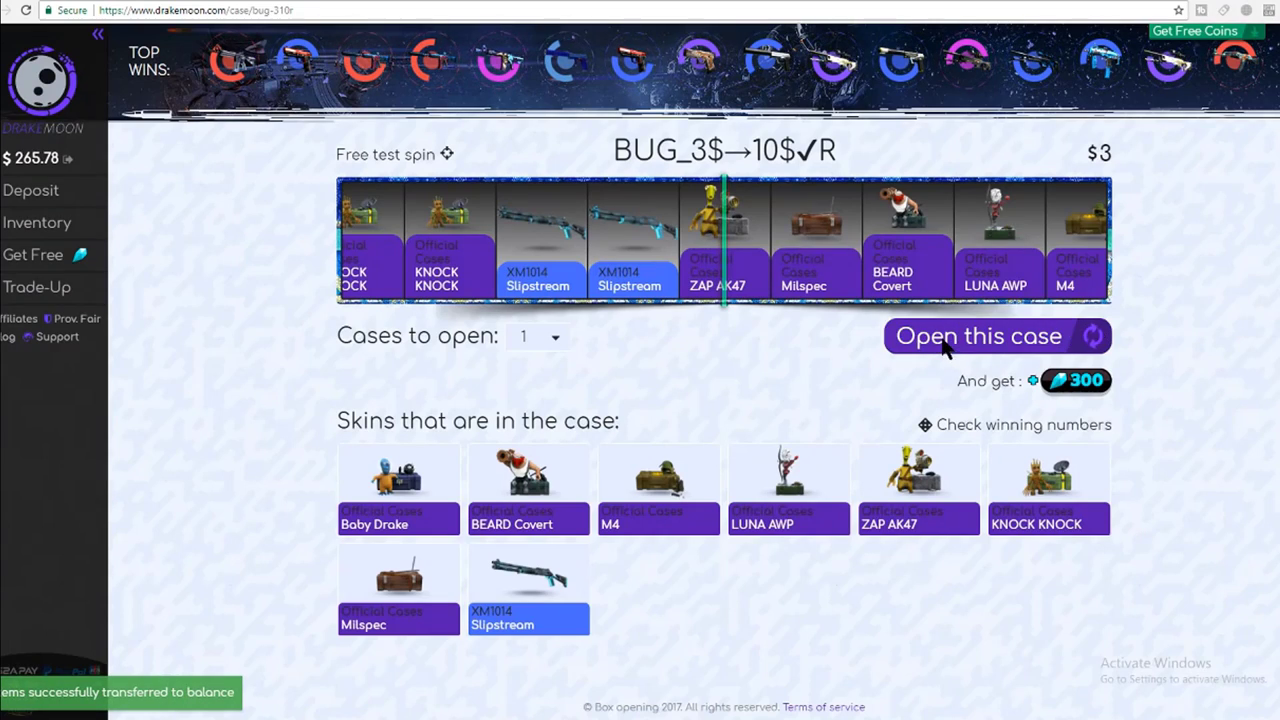
Step: Keep opening BUG cases, sell the BEARD Covert for 6.5, and open four cases at once
left_click(976, 336)
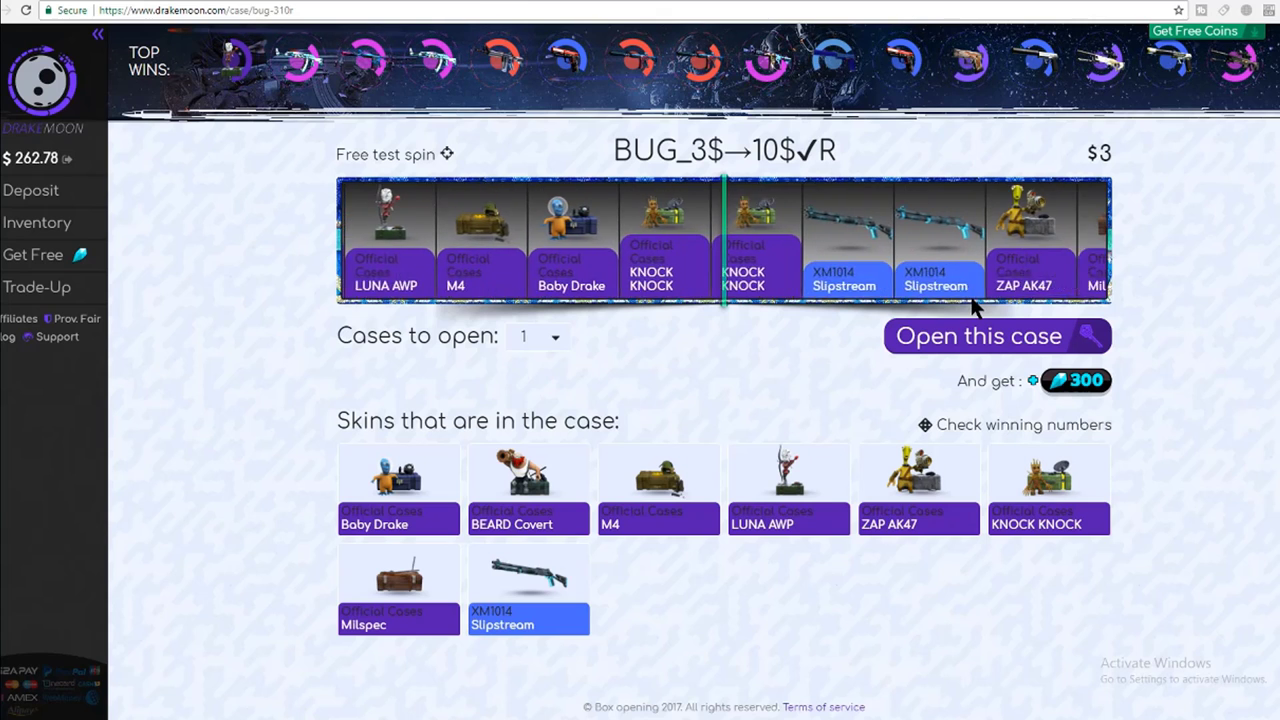
left_click(976, 336)
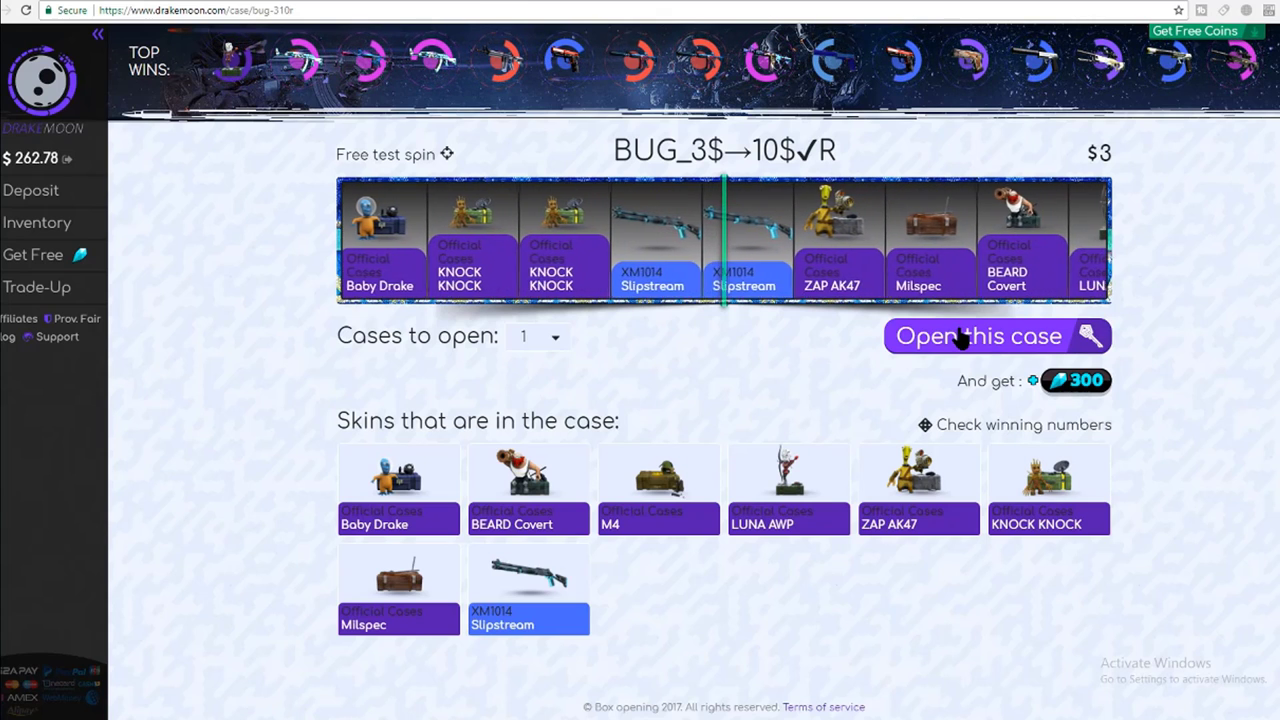
left_click(976, 336)
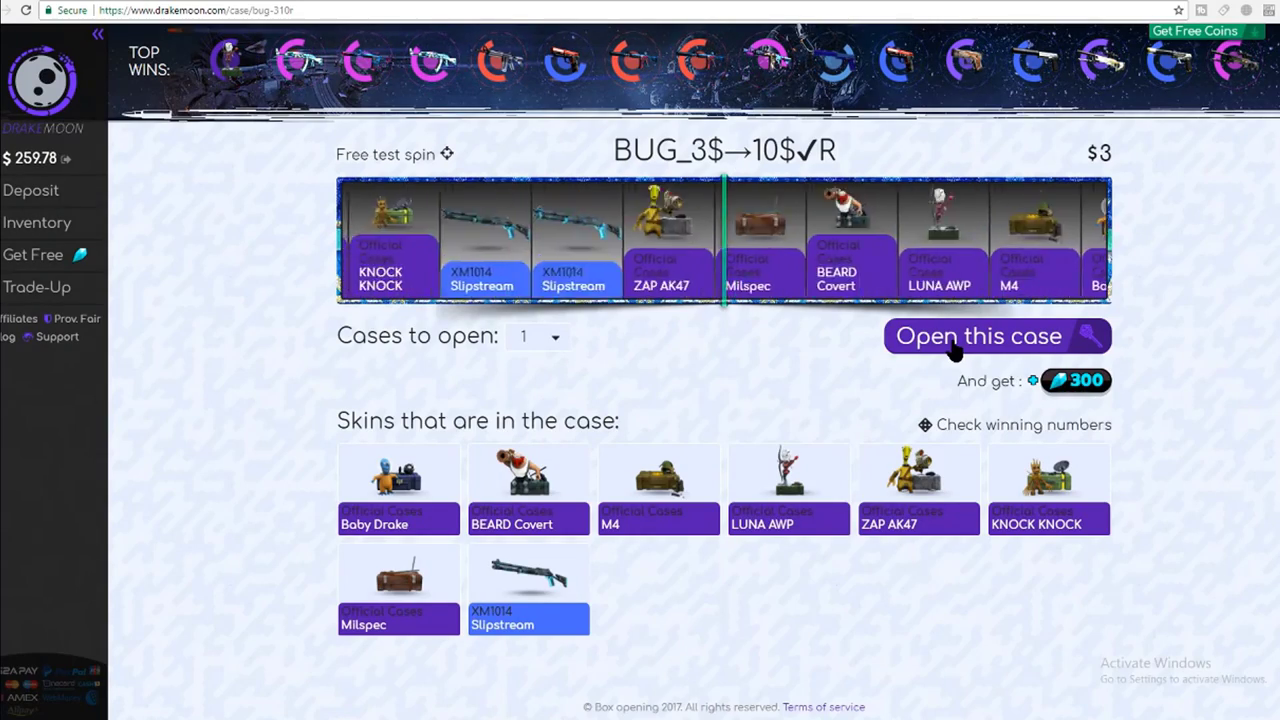
left_click(976, 336)
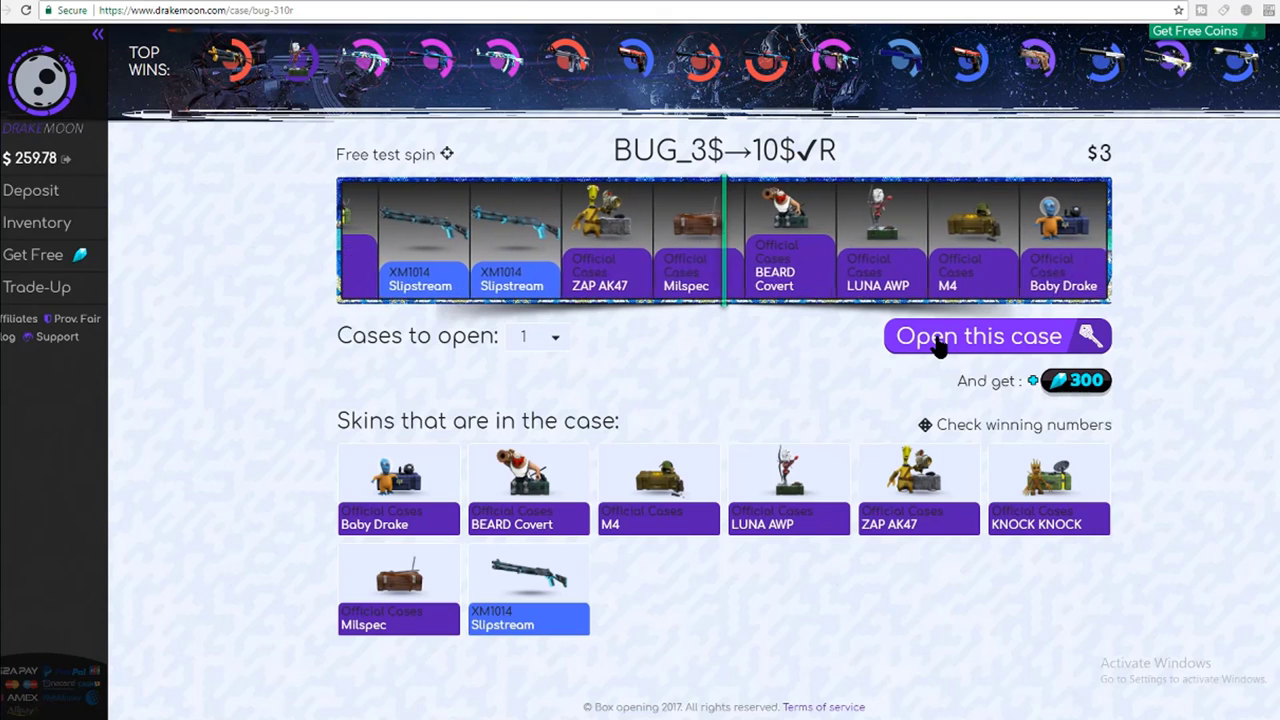
left_click(978, 336)
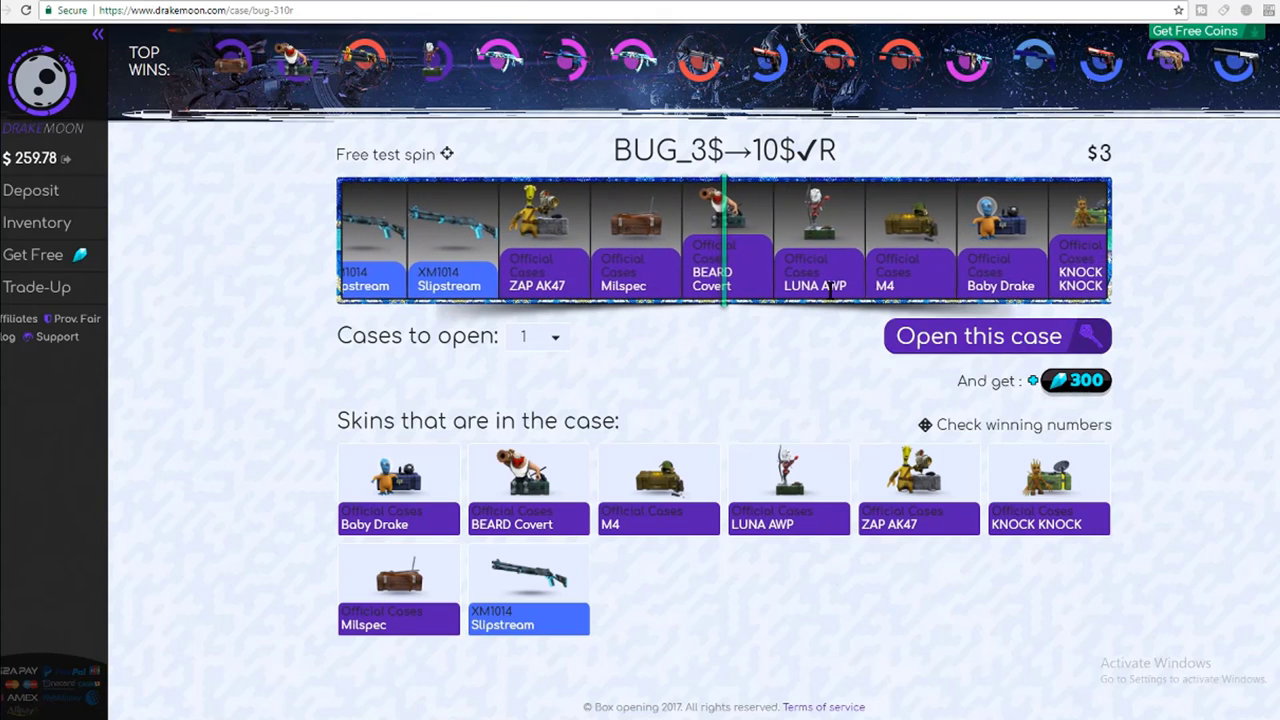
left_click(996, 336)
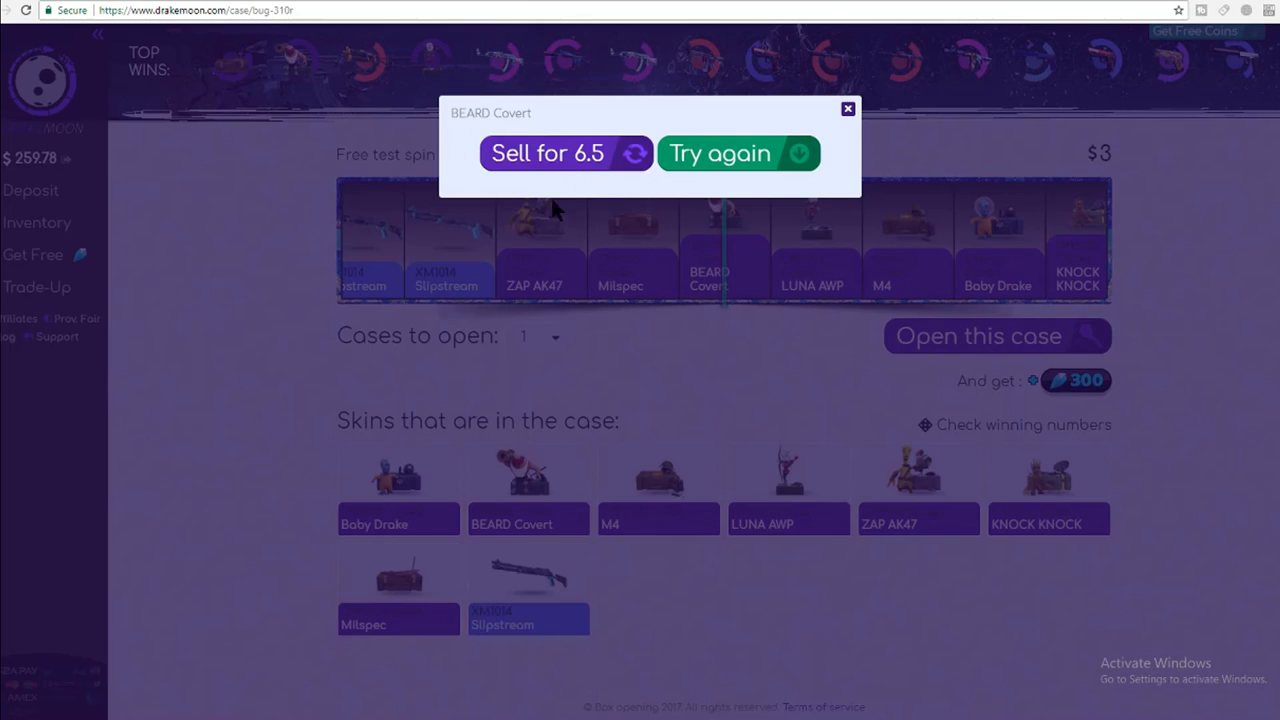
left_click(548, 152)
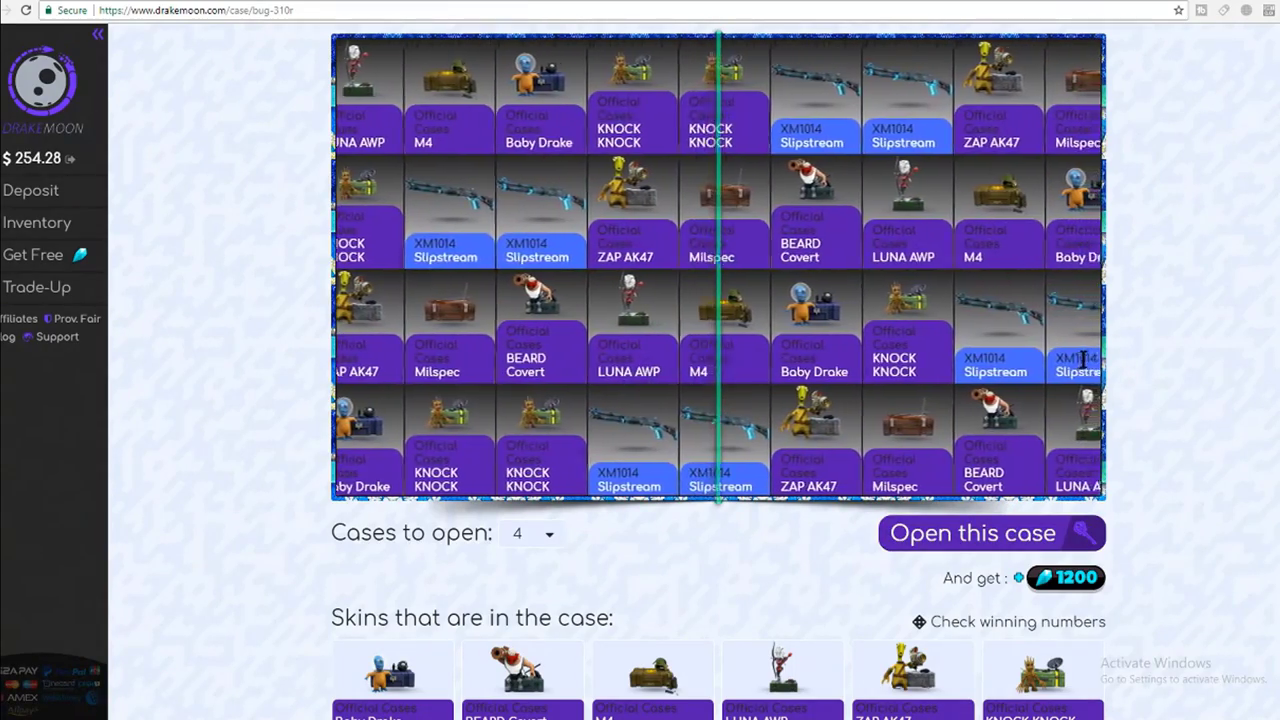
left_click(988, 532)
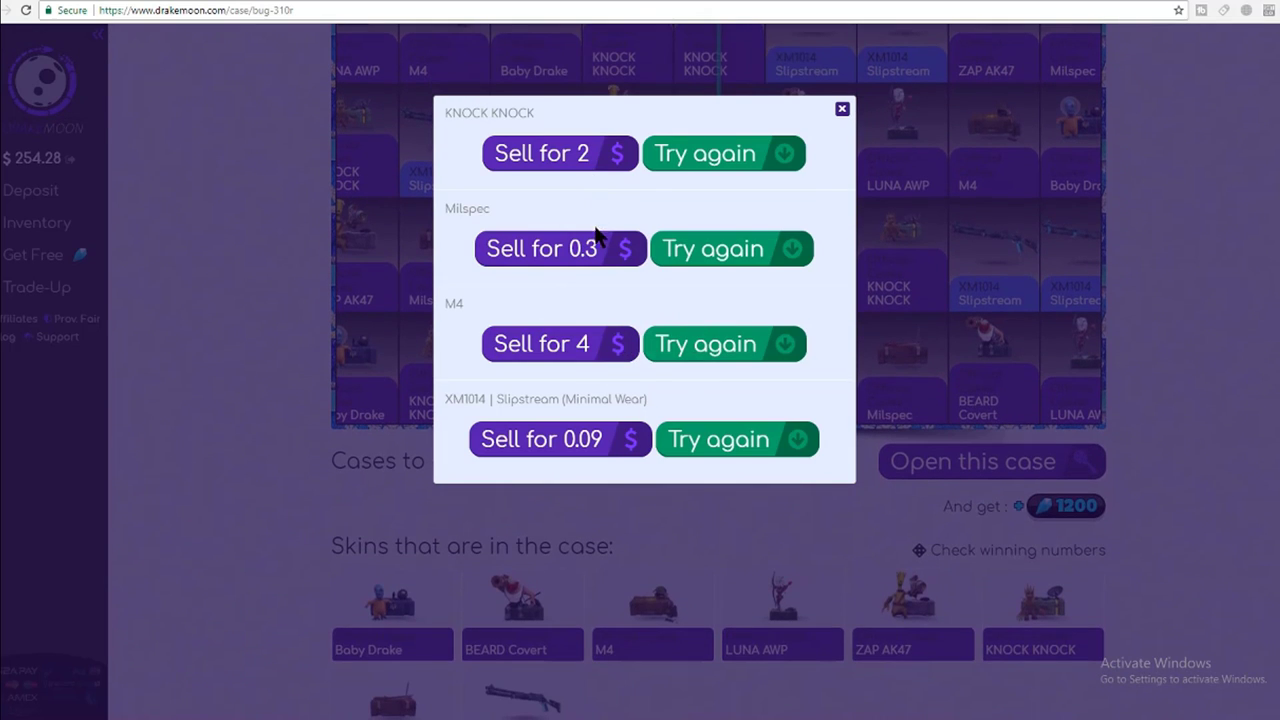
mouse_move(578, 336)
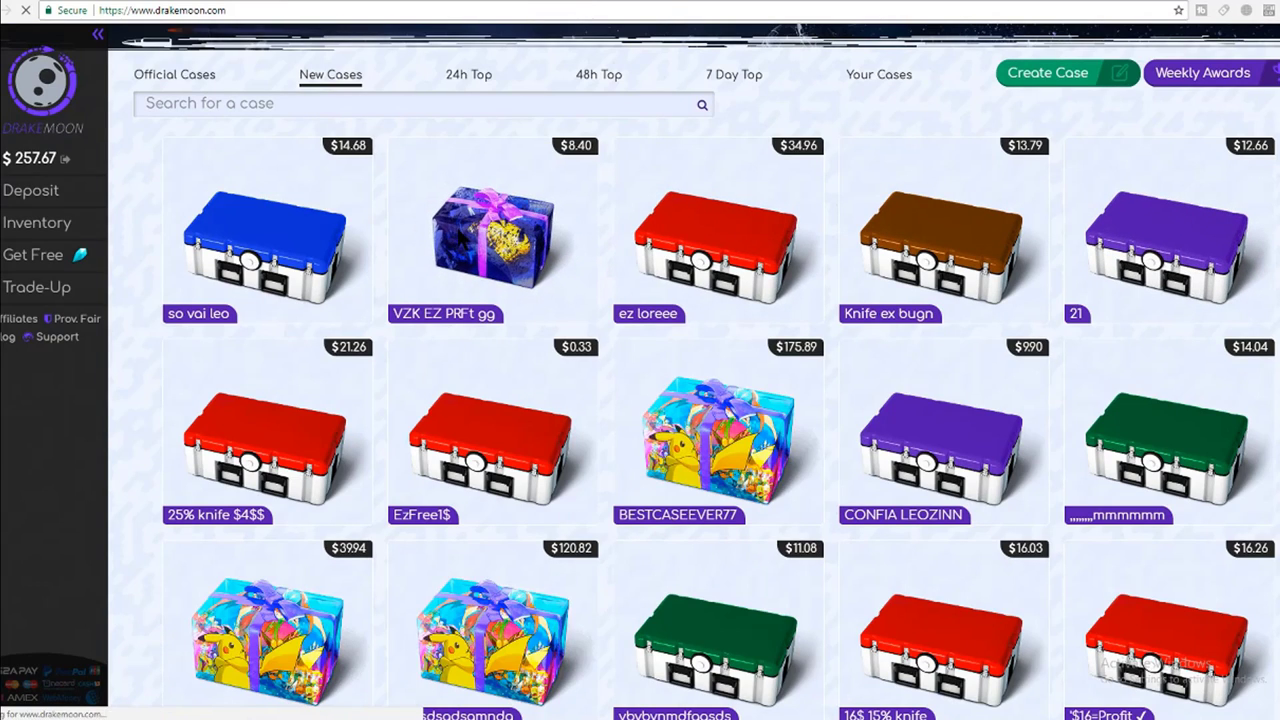
Step: Open one VZK EZ PRFt gg case and sell the won Golden Coil for 11.64
left_click(492, 240)
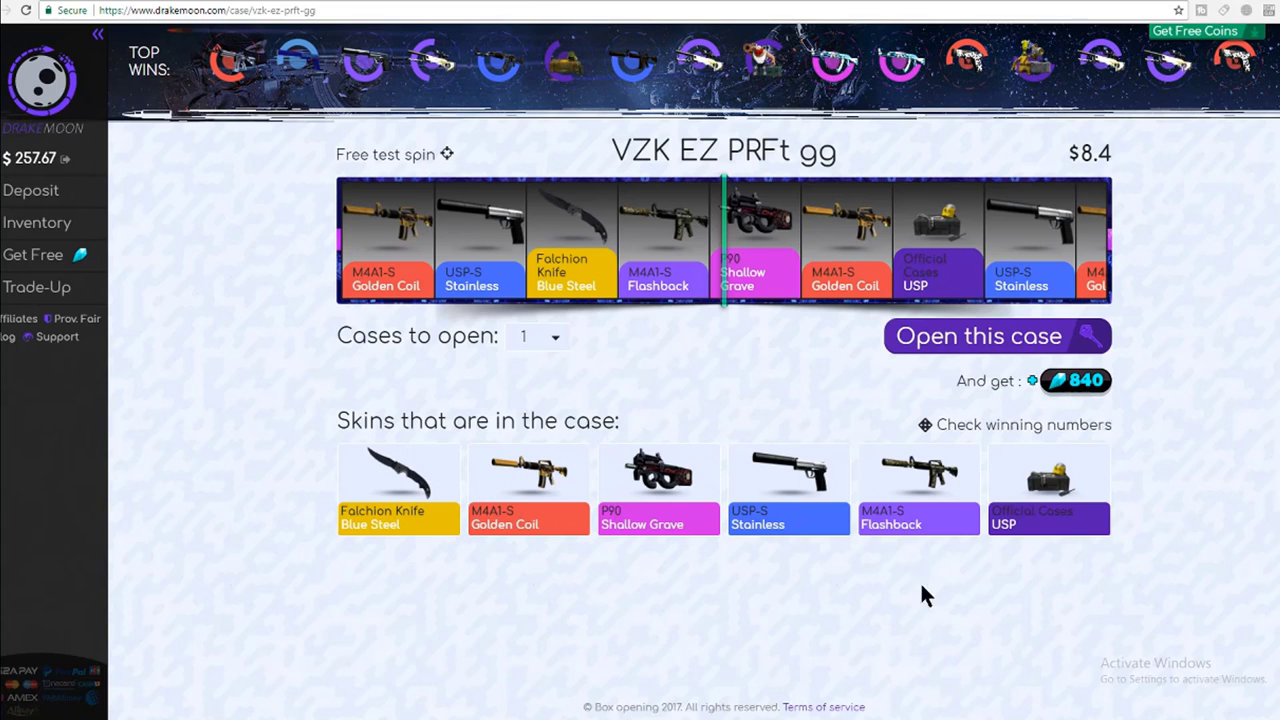
left_click(976, 336)
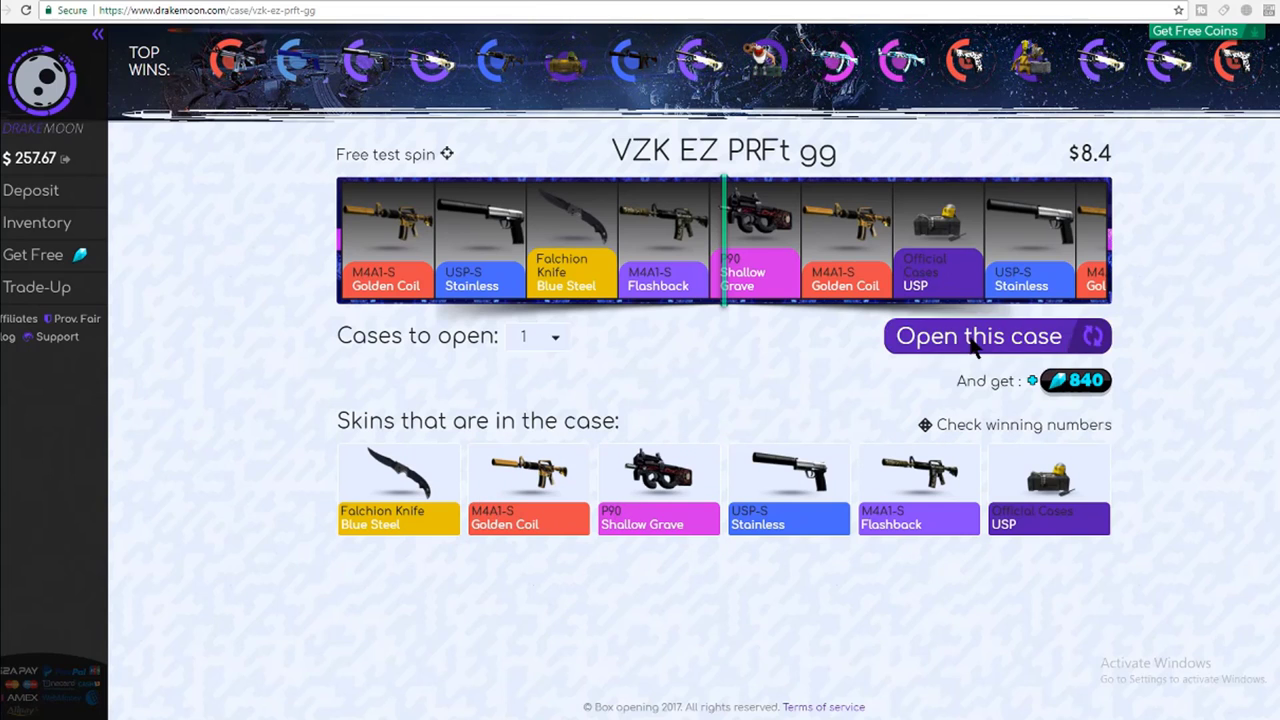
left_click(976, 336)
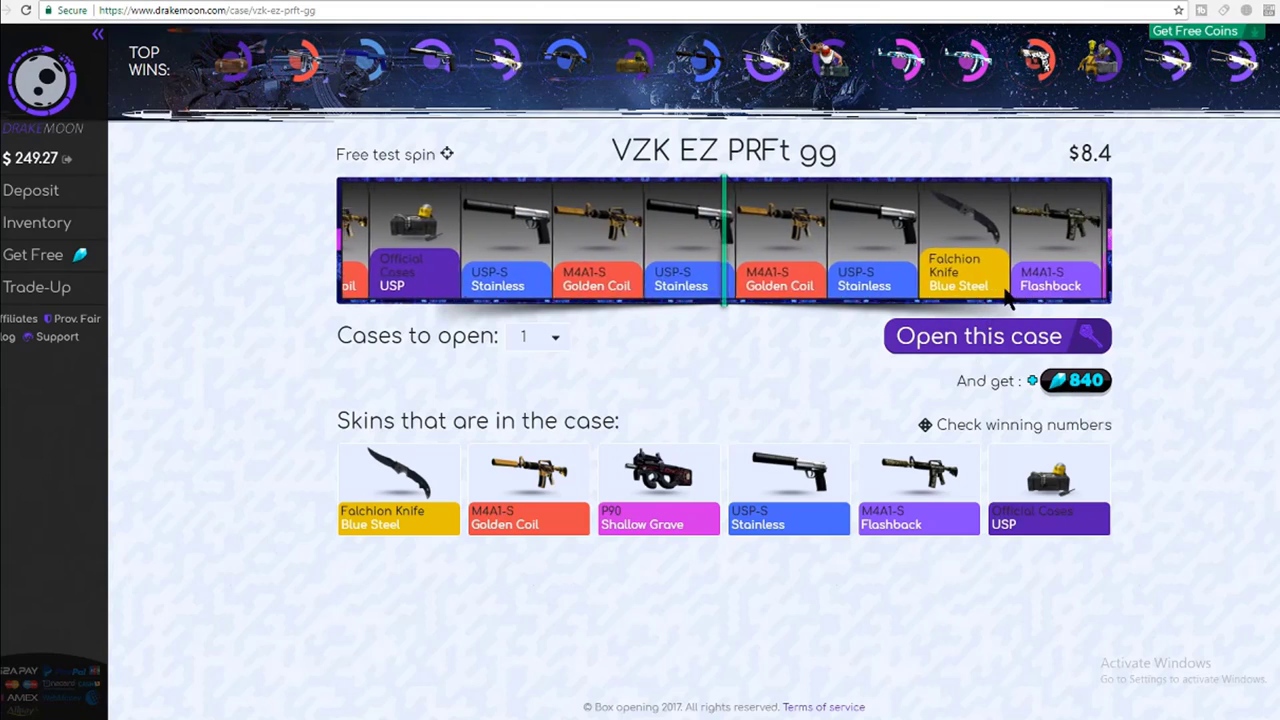
left_click(978, 336)
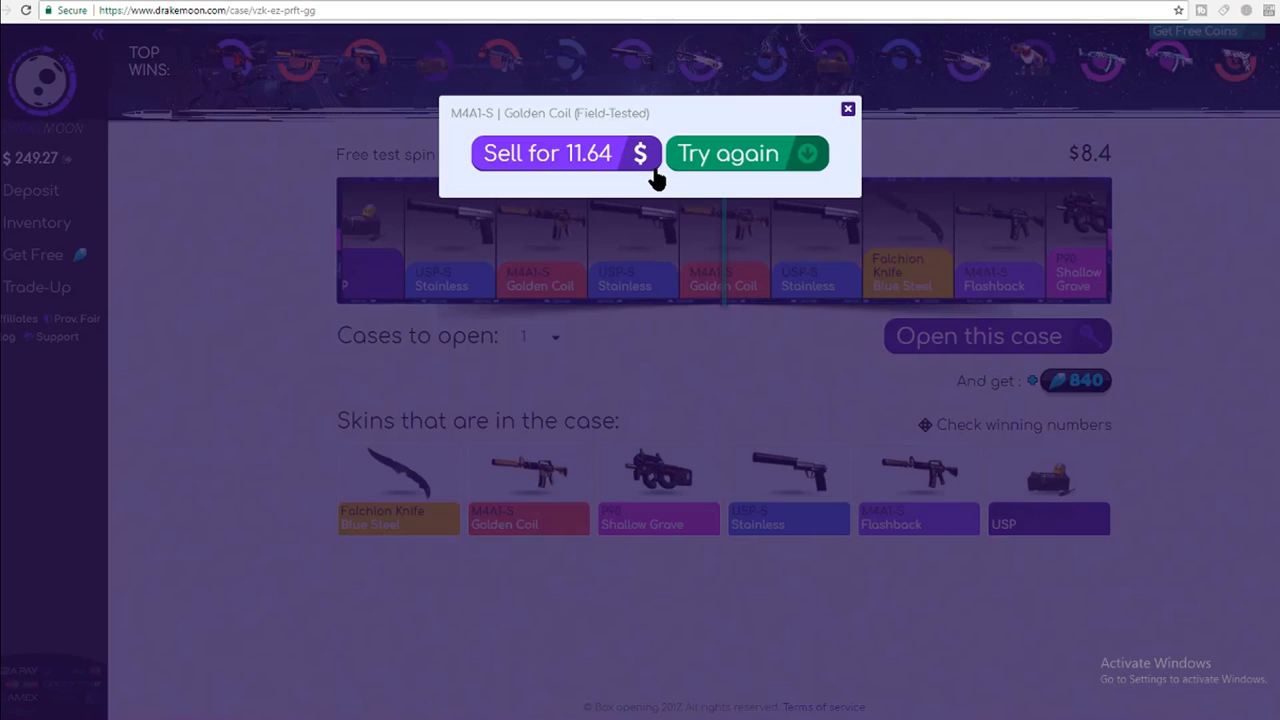
left_click(546, 152)
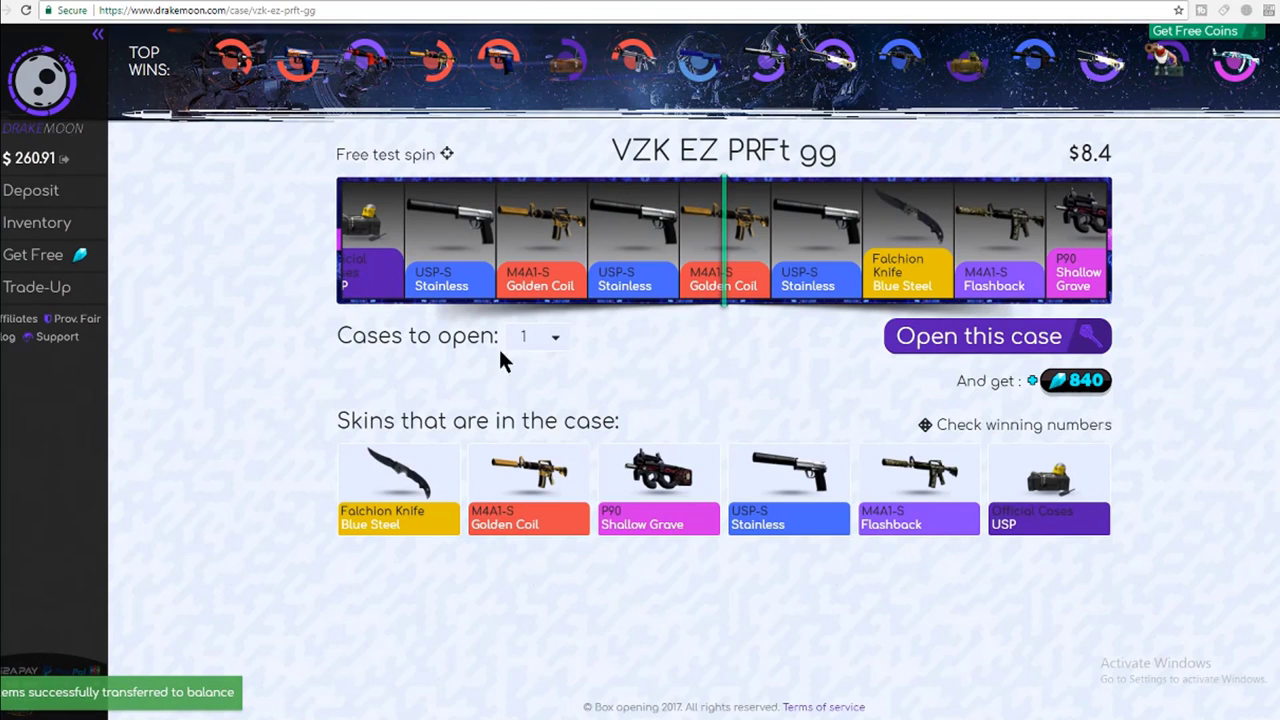
Step: Open the VZK EZ PRFt gg case two at a time, selling both winning skins for balance
left_click(556, 336)
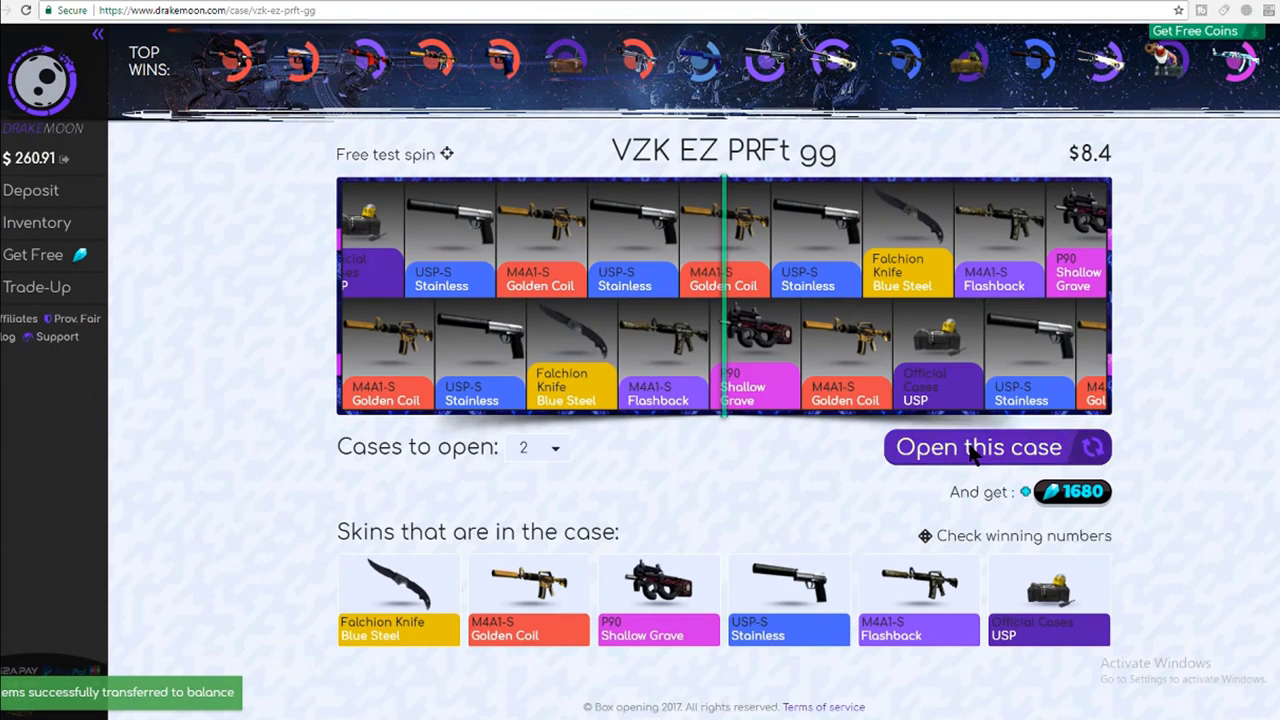
left_click(976, 446)
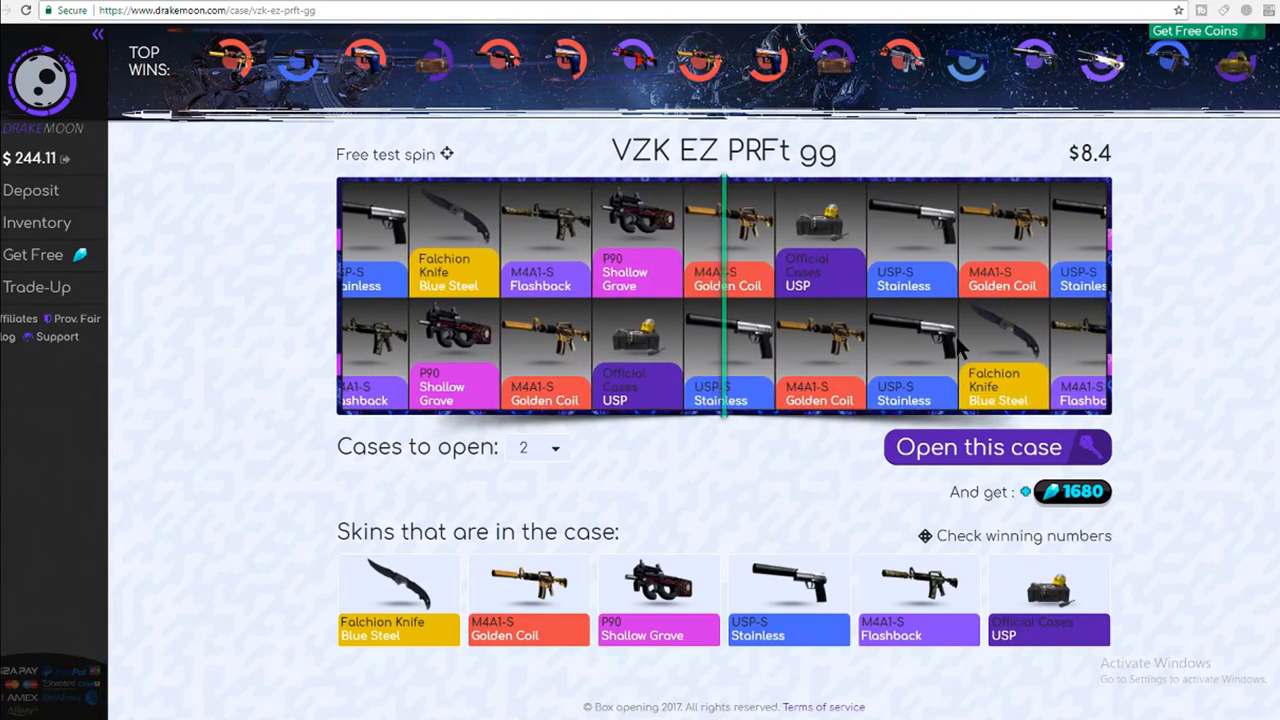
left_click(976, 448)
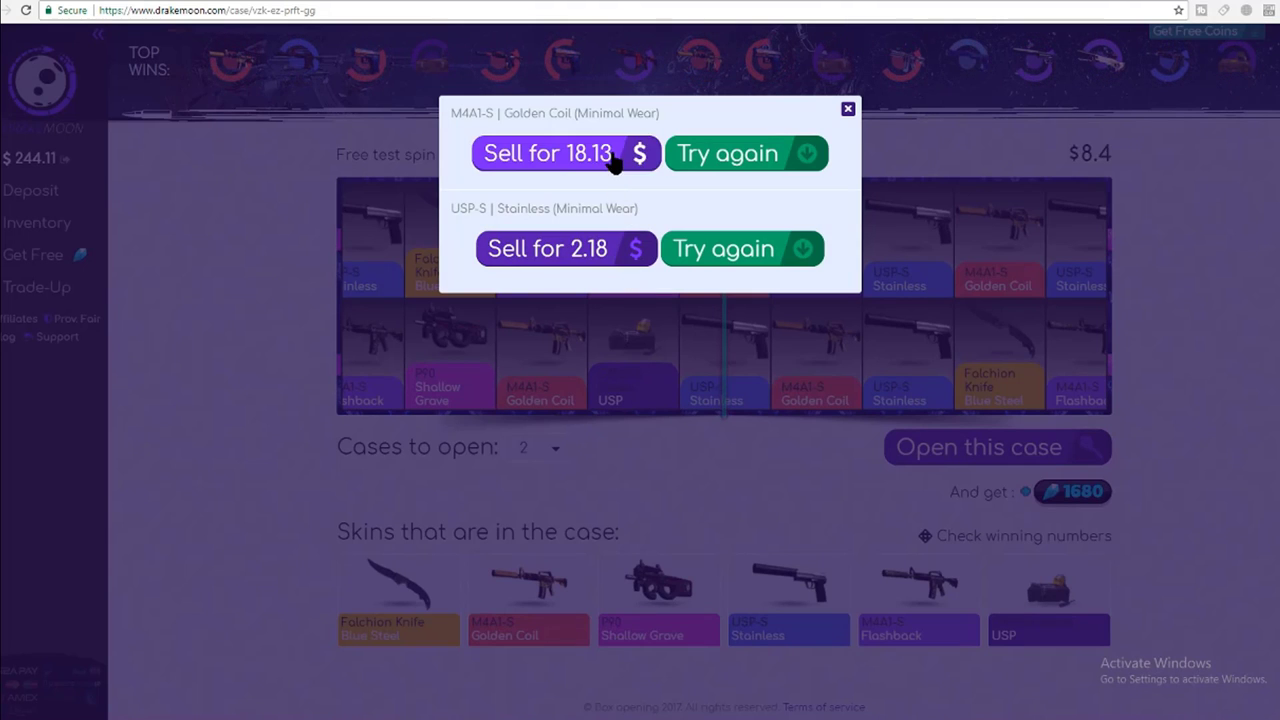
left_click(546, 152)
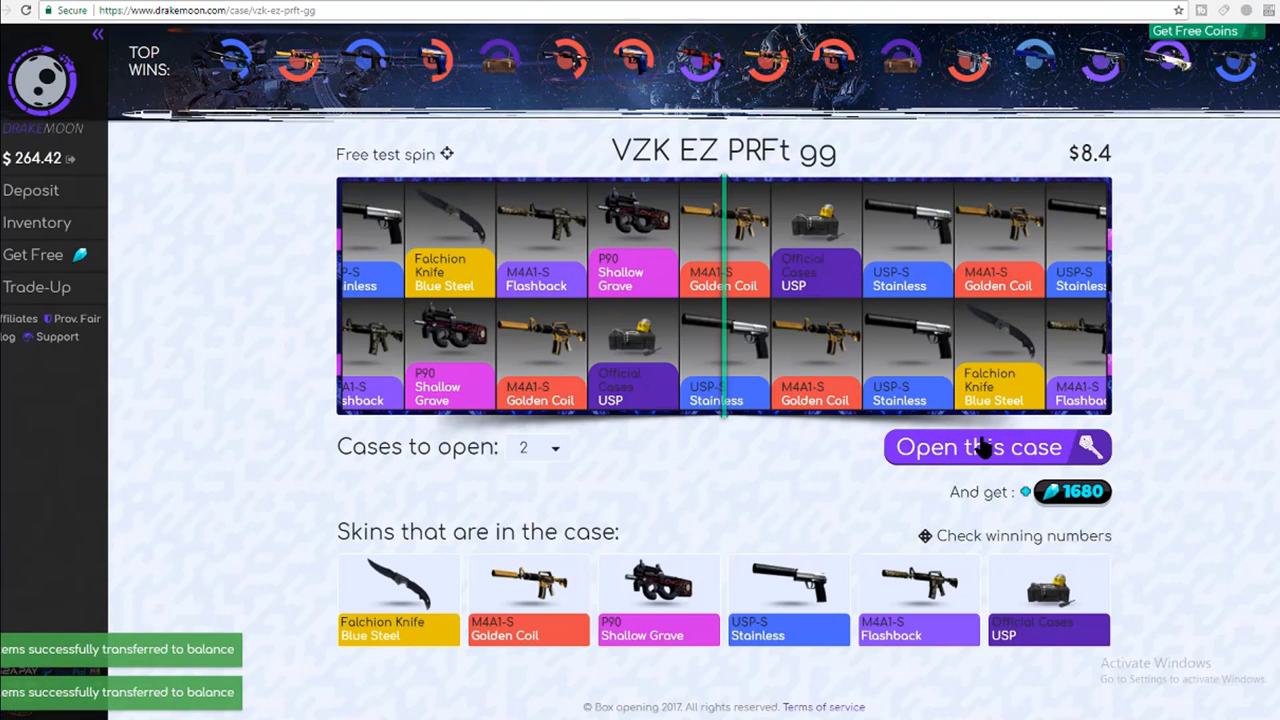
left_click(978, 448)
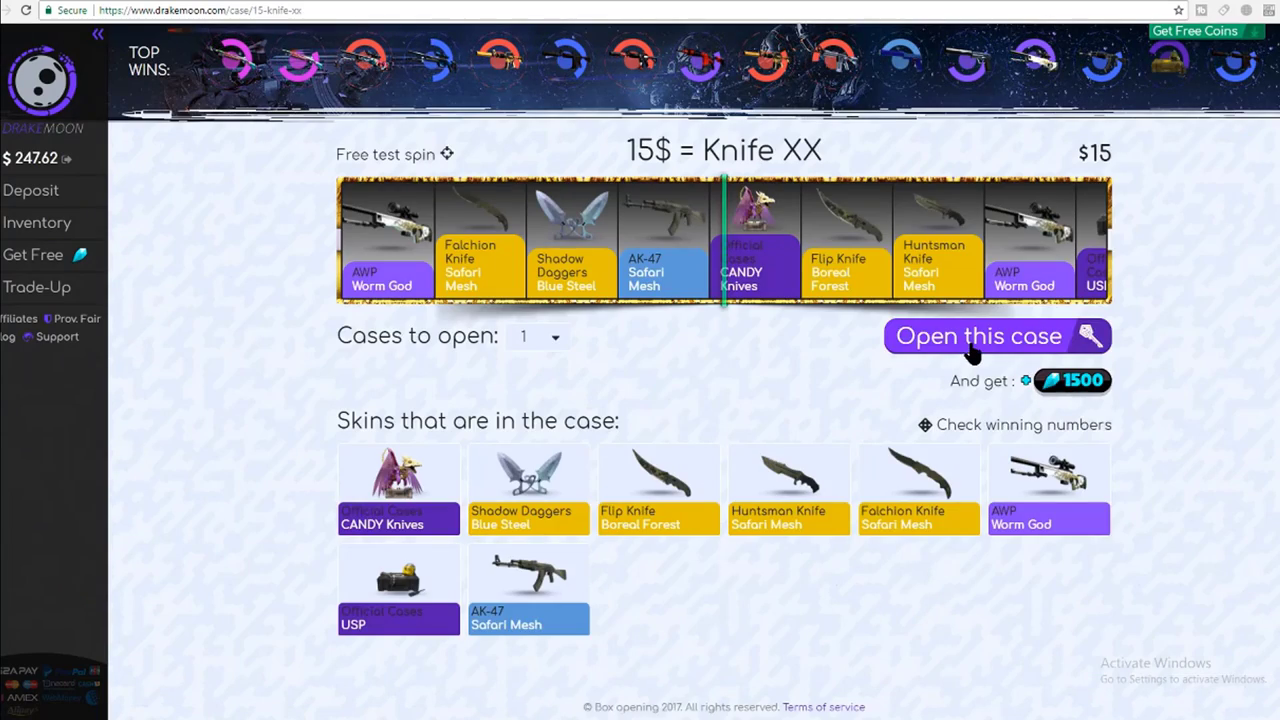
Step: Open the Knife XX case, sell the won USP, open it again and return to the official case list
left_click(976, 336)
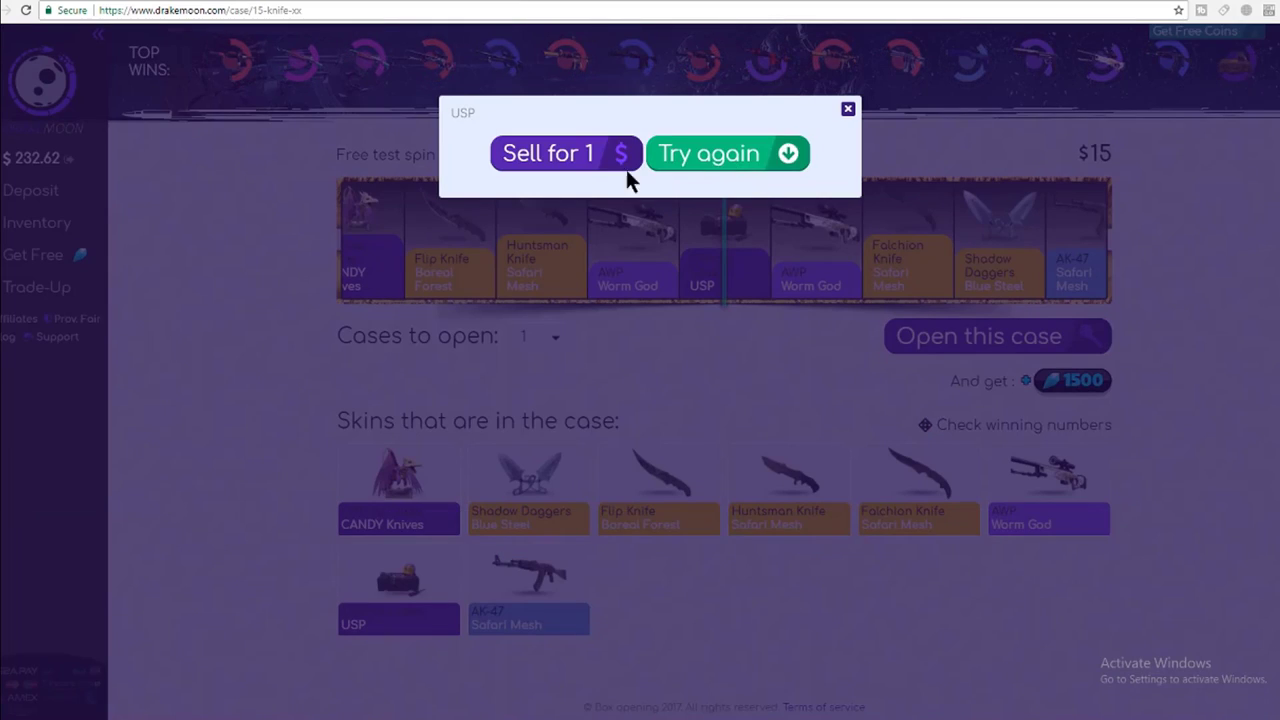
left_click(548, 152)
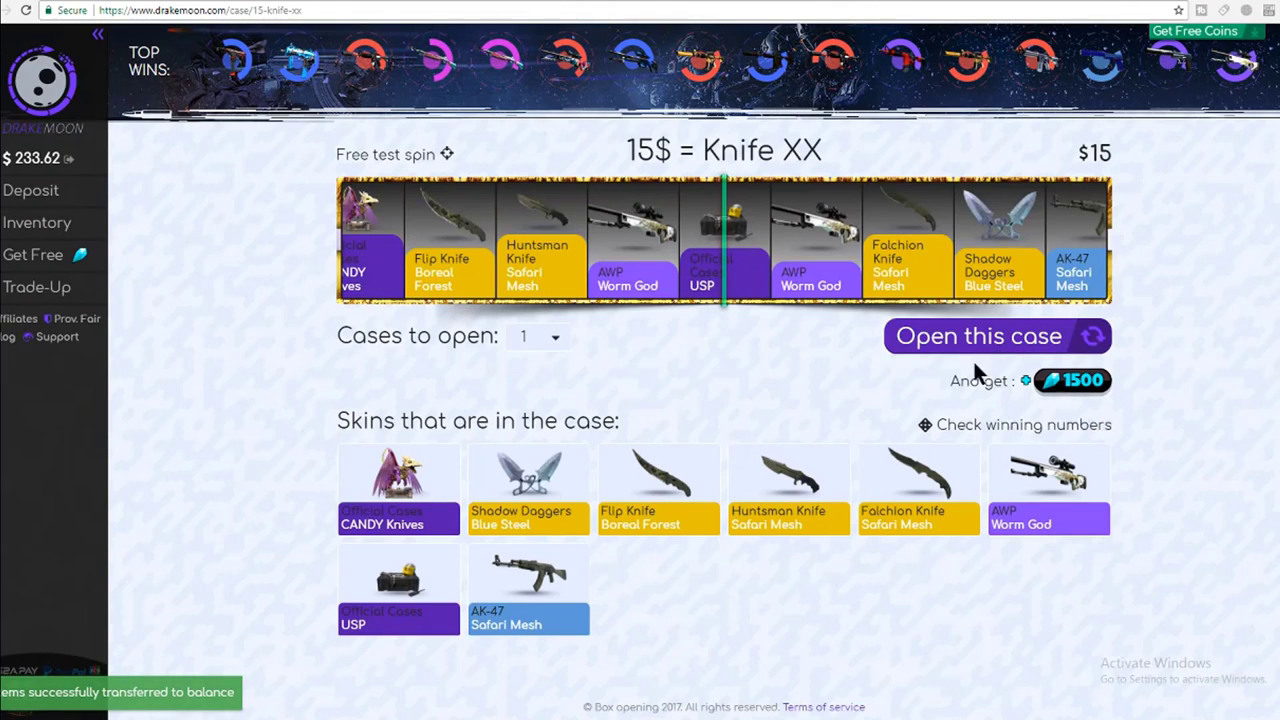
left_click(976, 336)
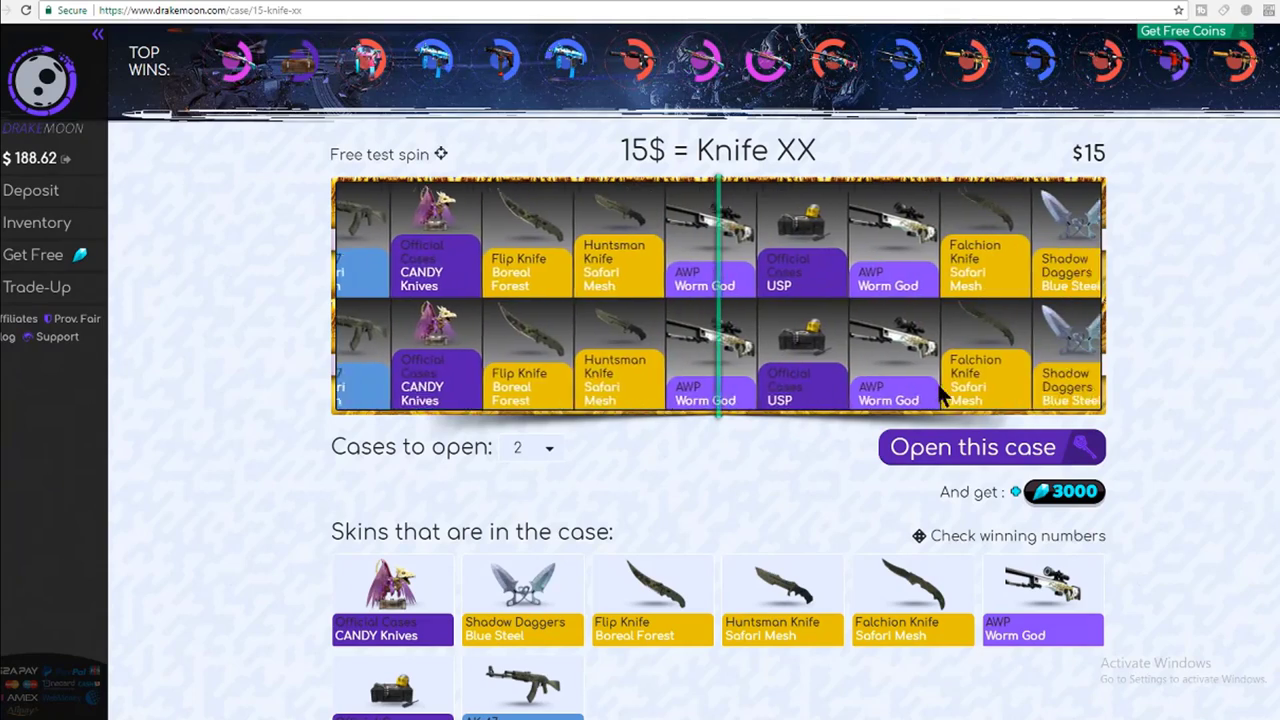
left_click(972, 448)
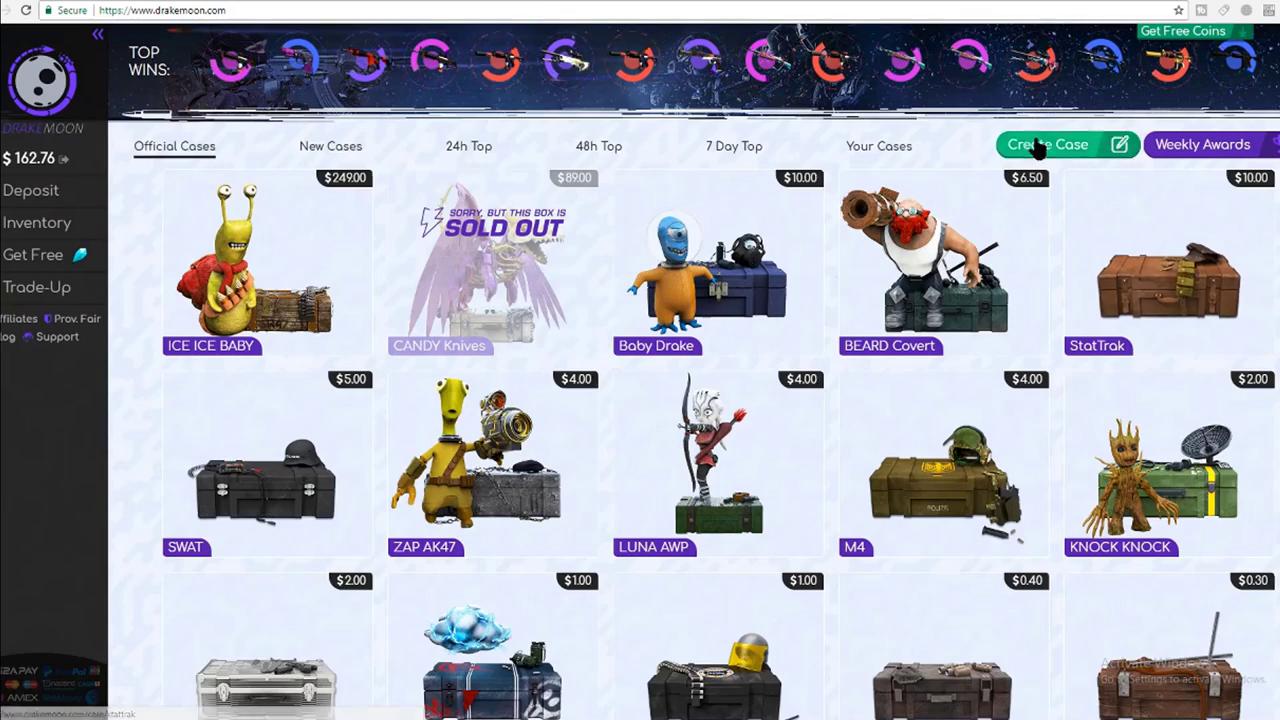
Step: Start a custom case named Swift Case and choose the purple cube as its picture
left_click(1048, 144)
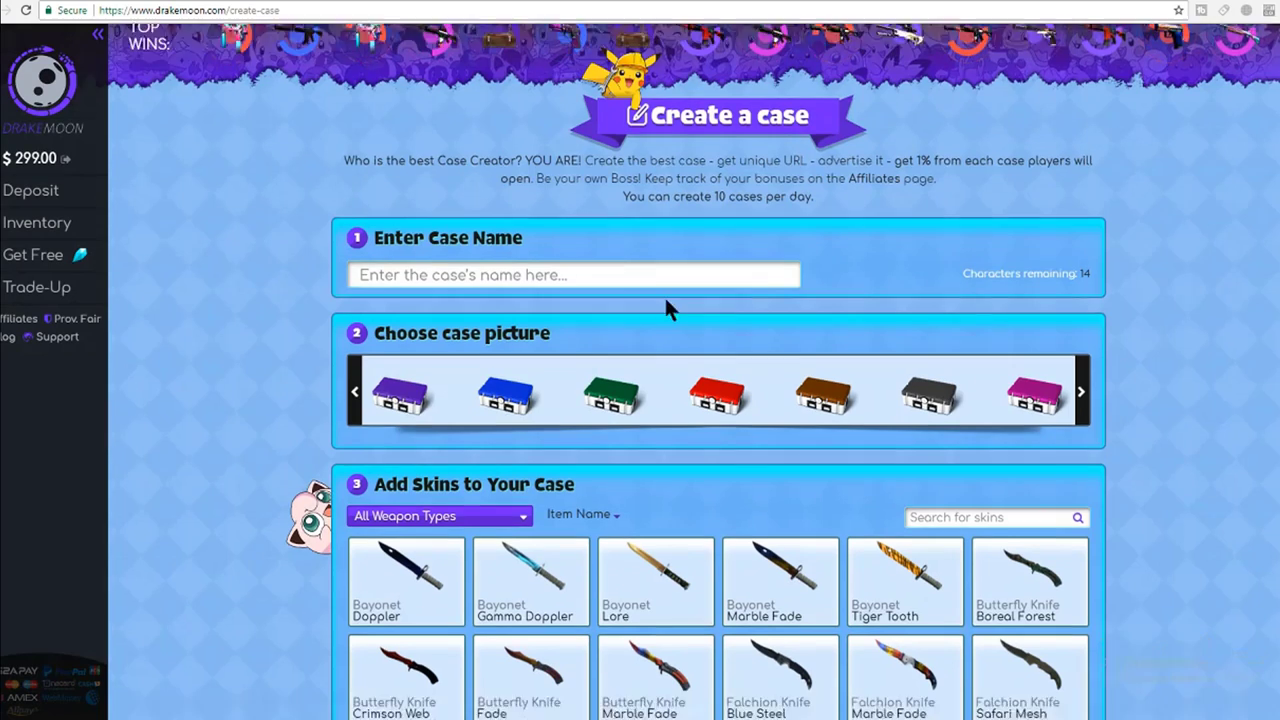
scroll("down", 3)
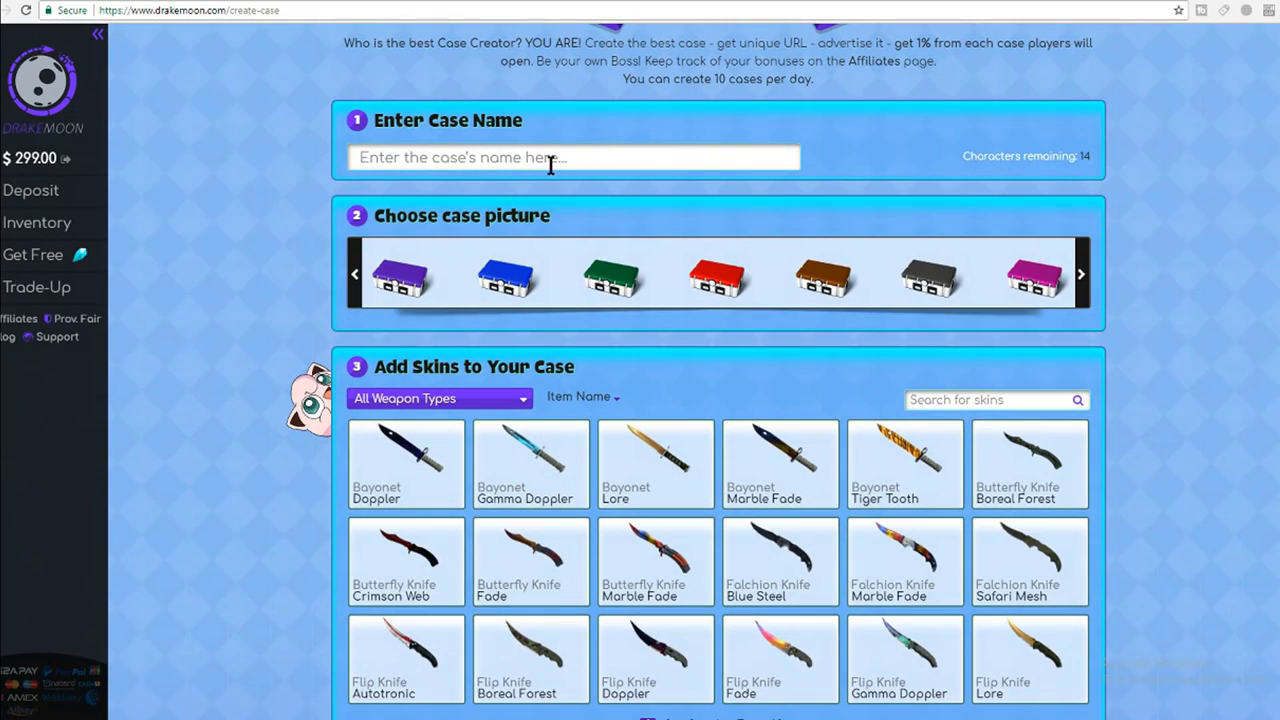
type("Swift Case")
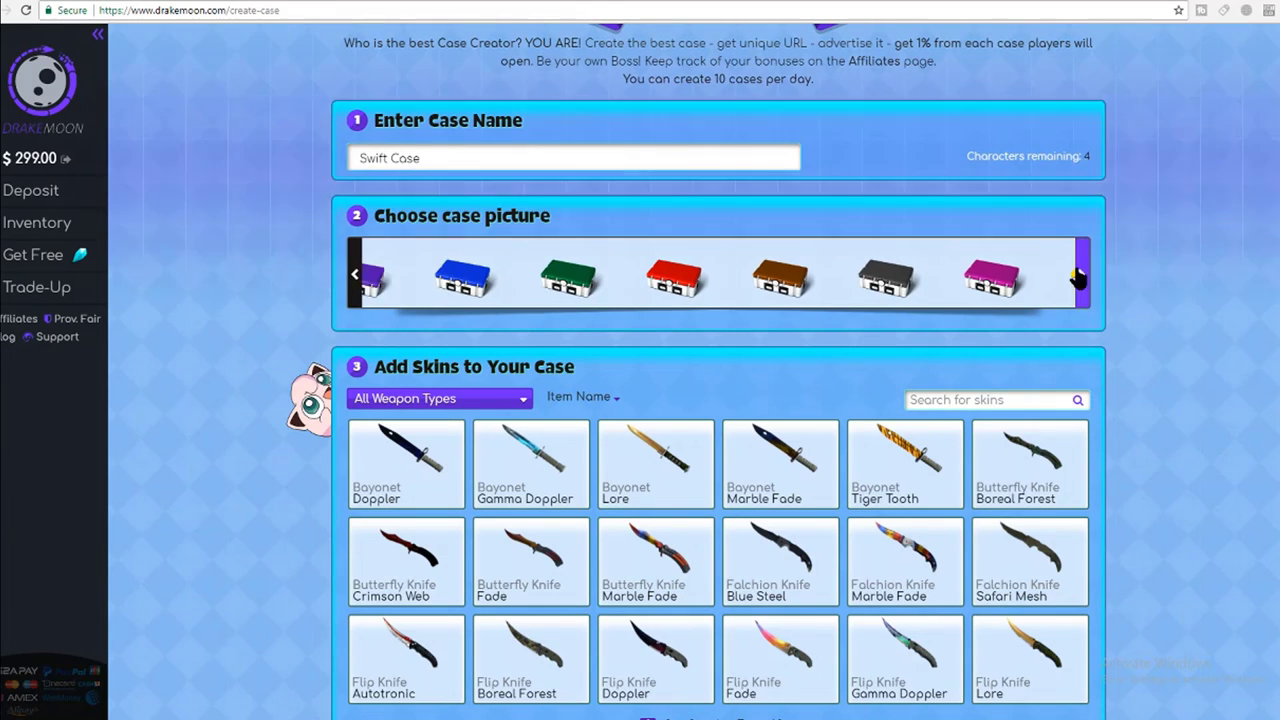
left_click(1080, 272)
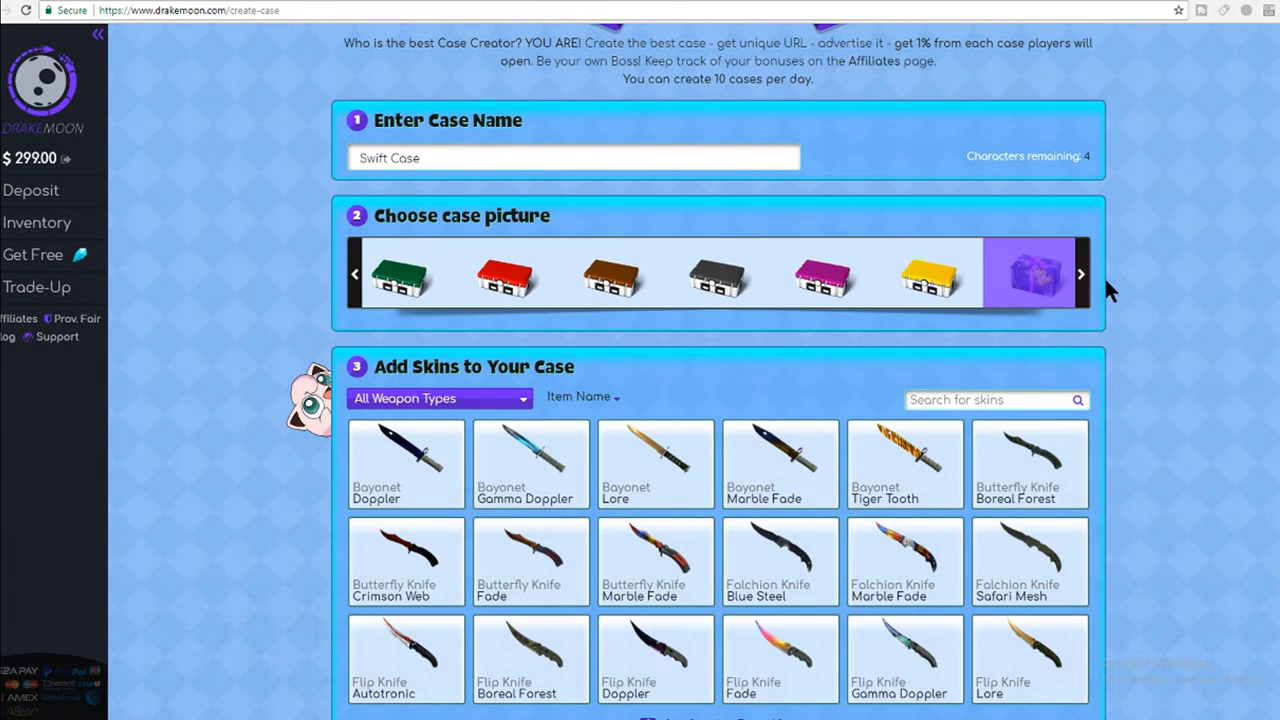
left_click(1080, 272)
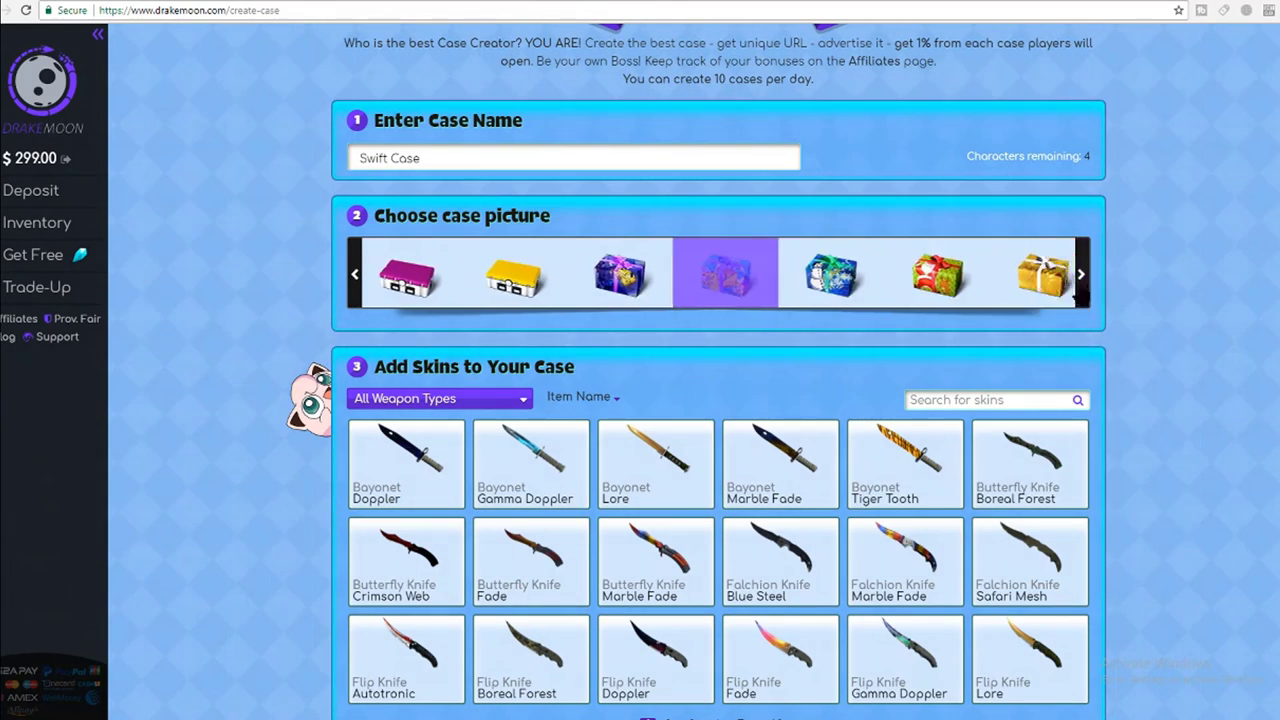
left_click(1080, 272)
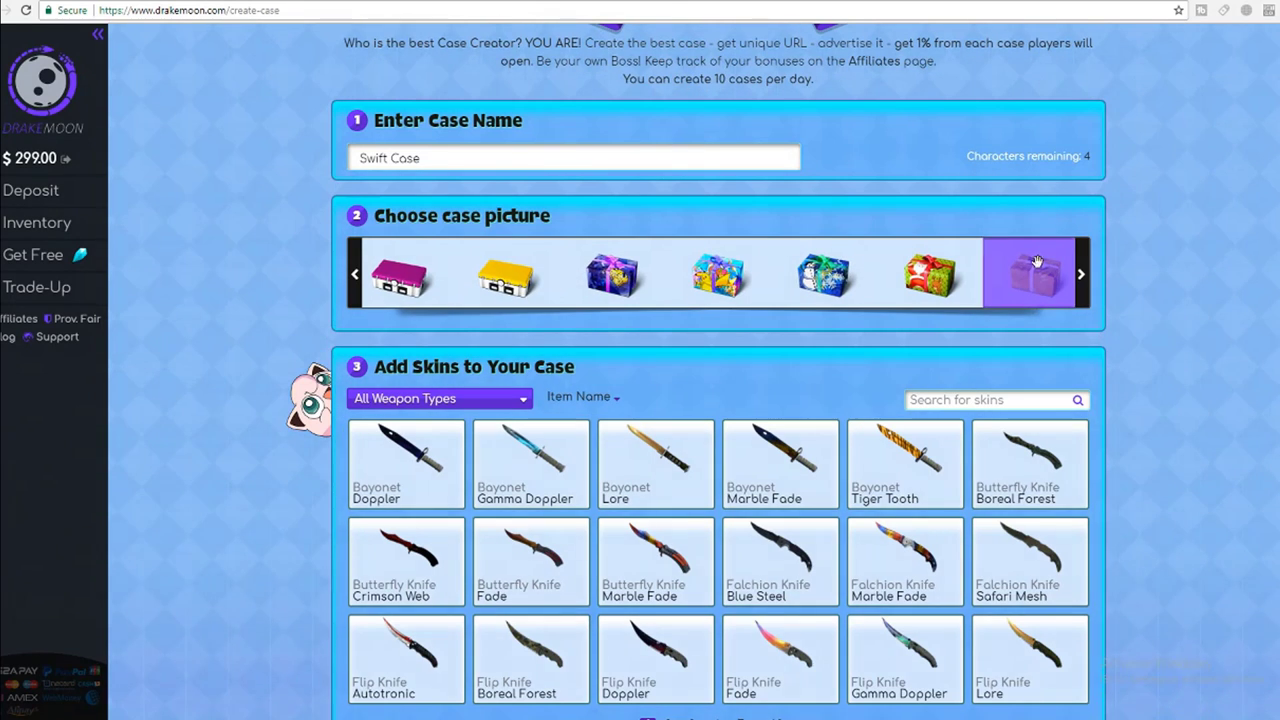
scroll("down", 3)
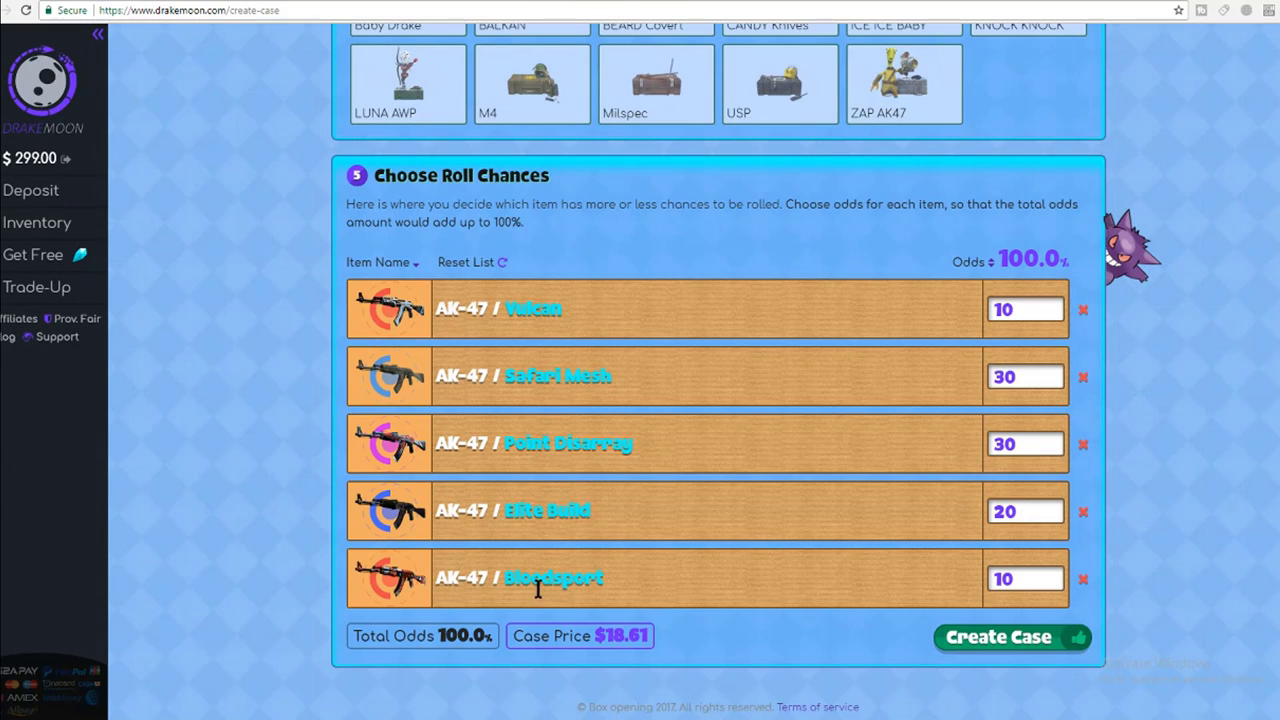
mouse_move(650, 640)
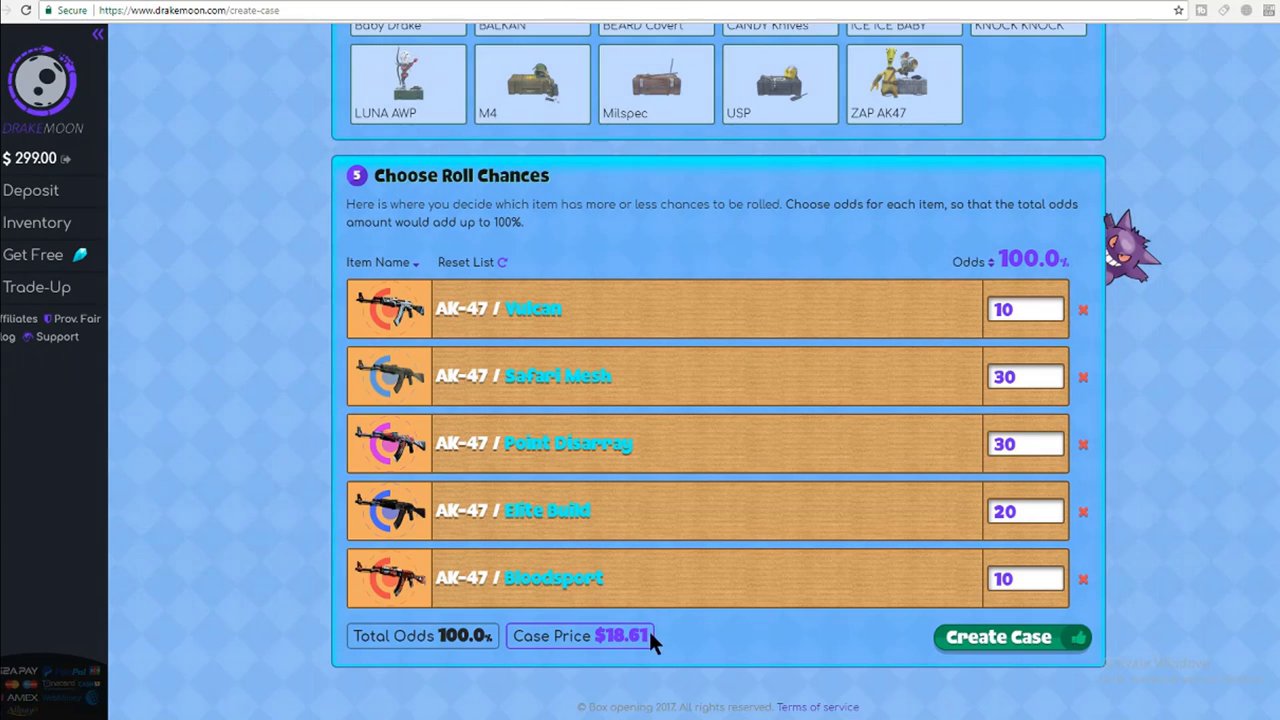
mouse_move(1264, 516)
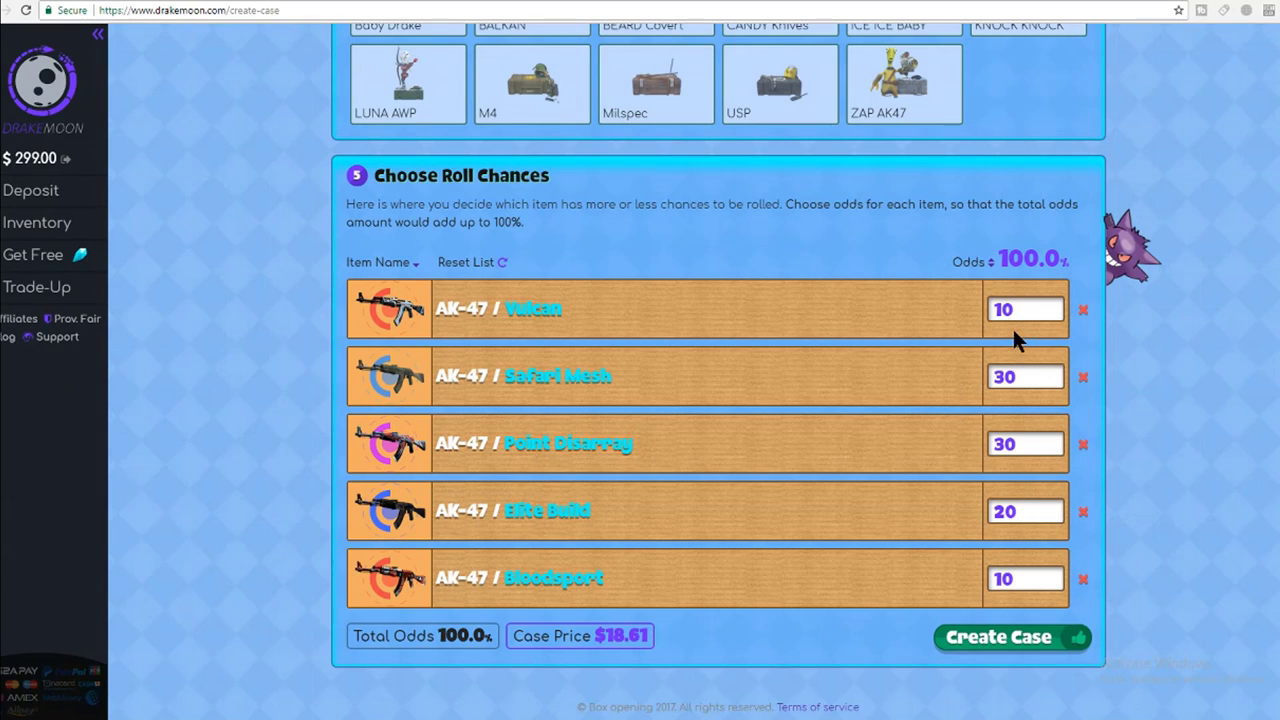
mouse_move(1100, 338)
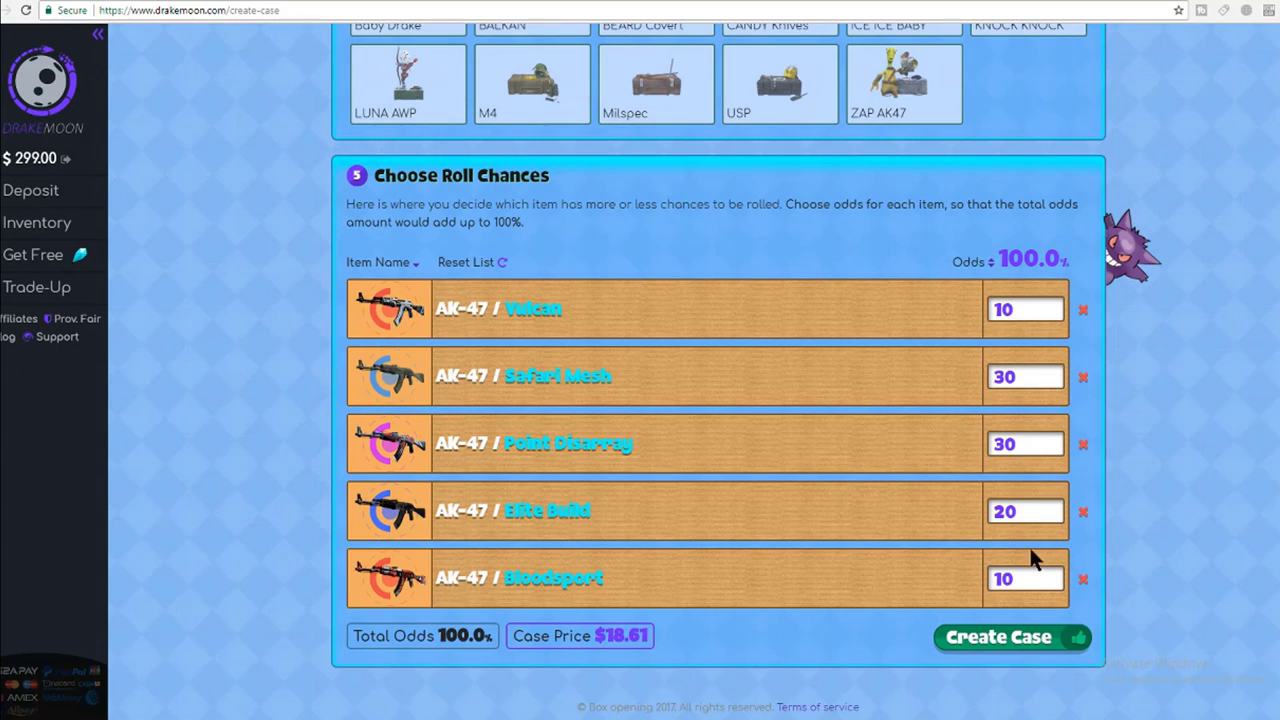
mouse_move(918, 588)
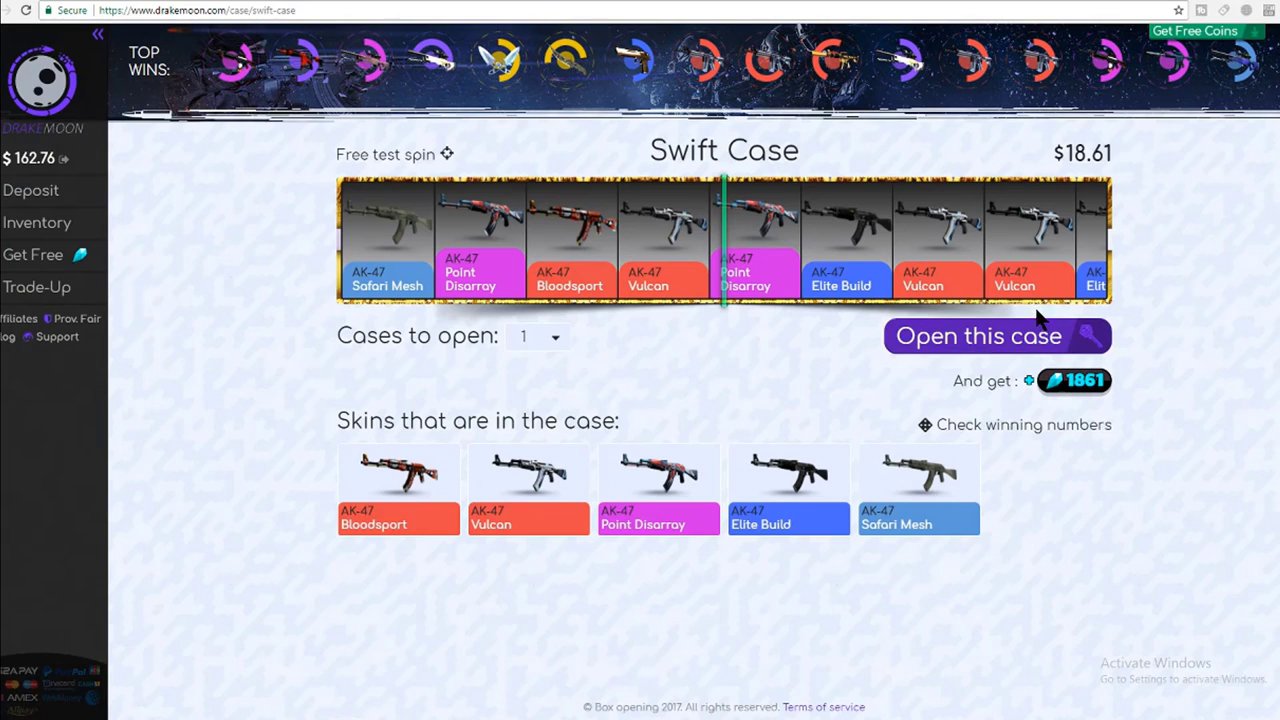
Step: Open the new Swift Case once for $18.61
left_click(976, 336)
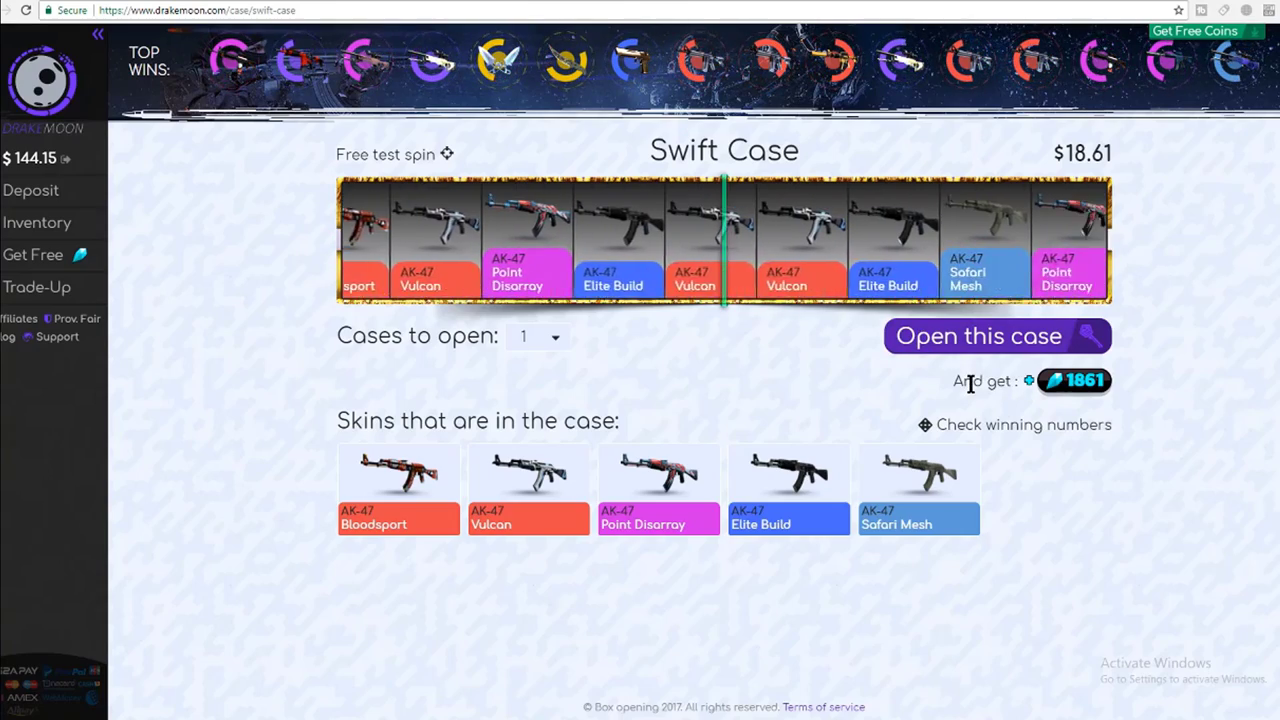
left_click(996, 336)
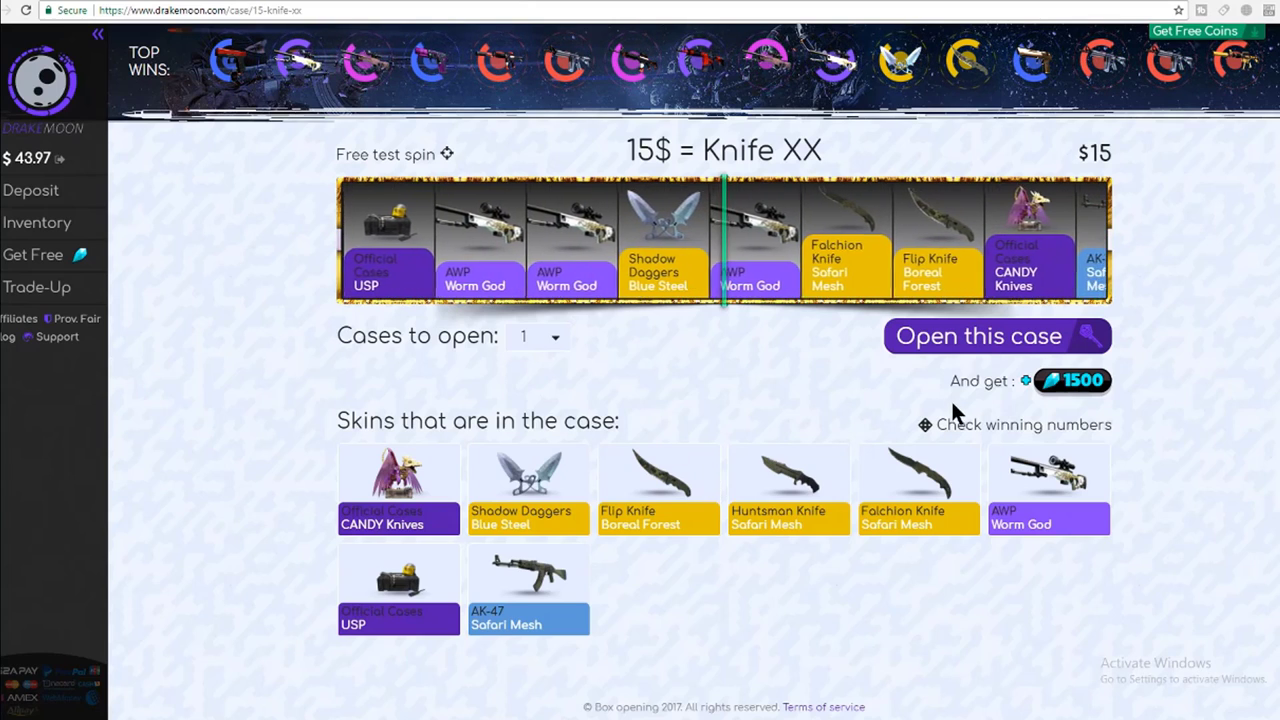
Step: Open the Knife XX case and spin again after the AWP Worm God instead of selling
left_click(976, 336)
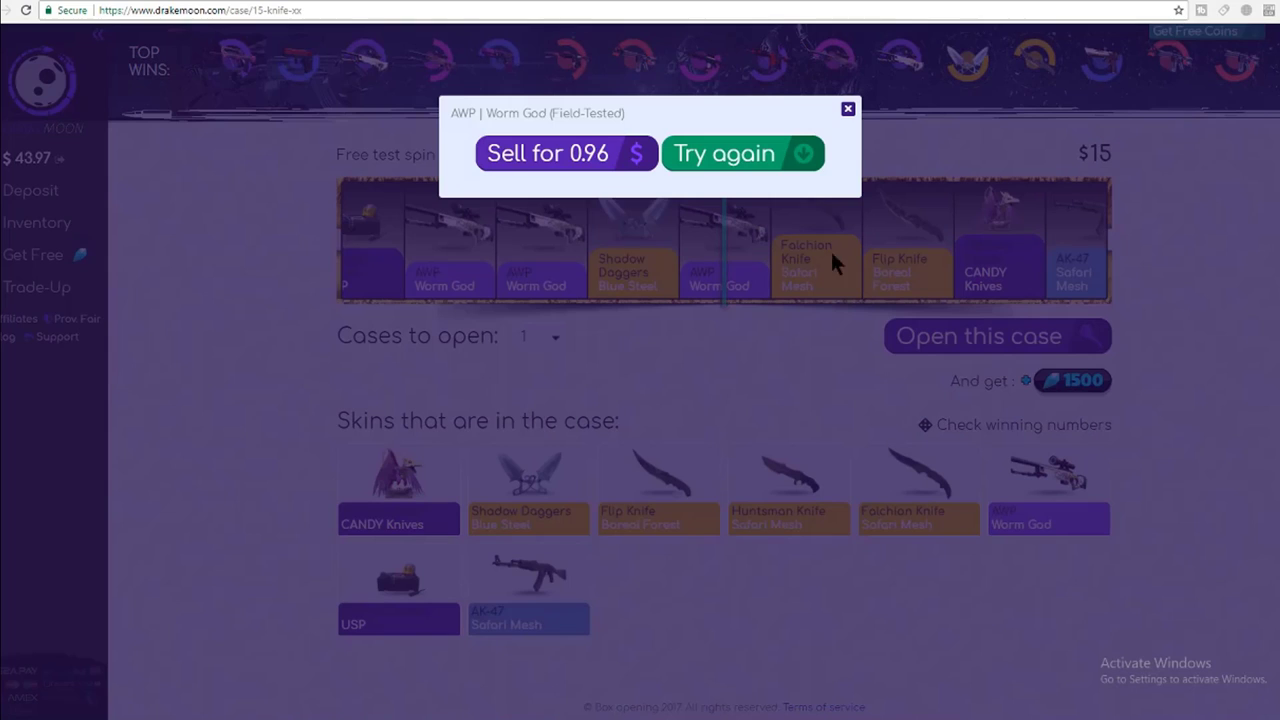
left_click(740, 152)
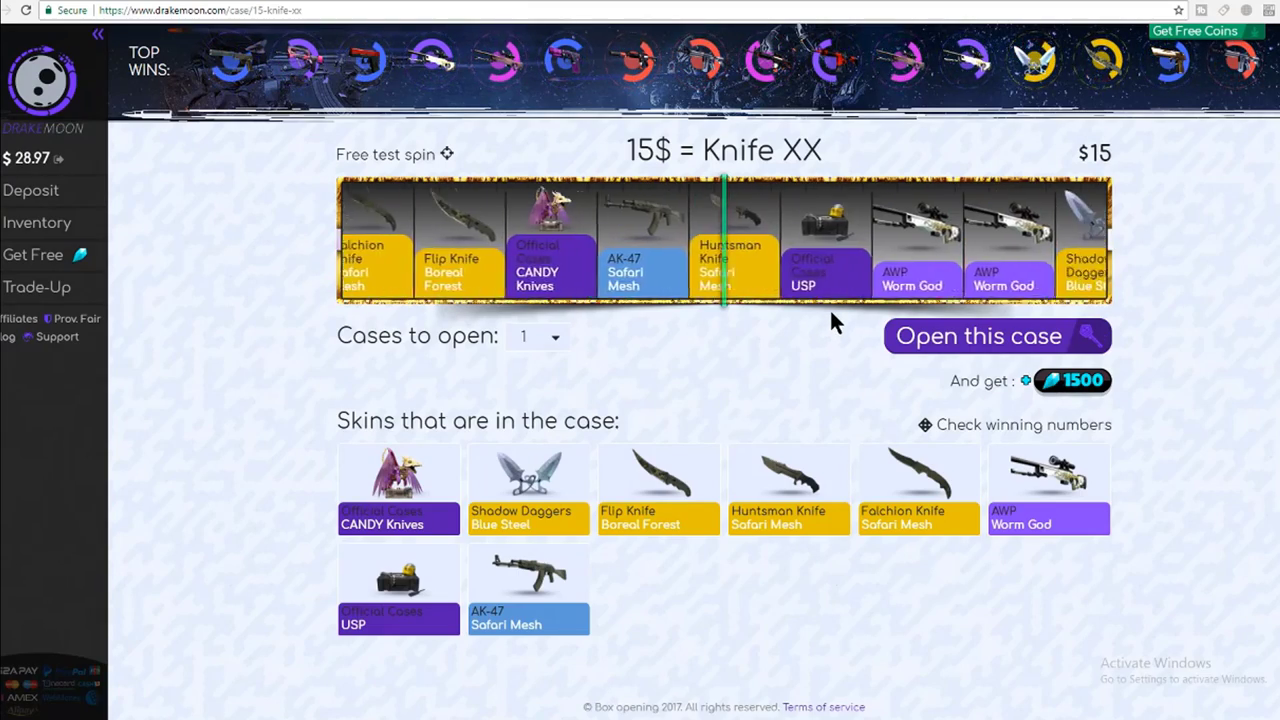
left_click(36, 288)
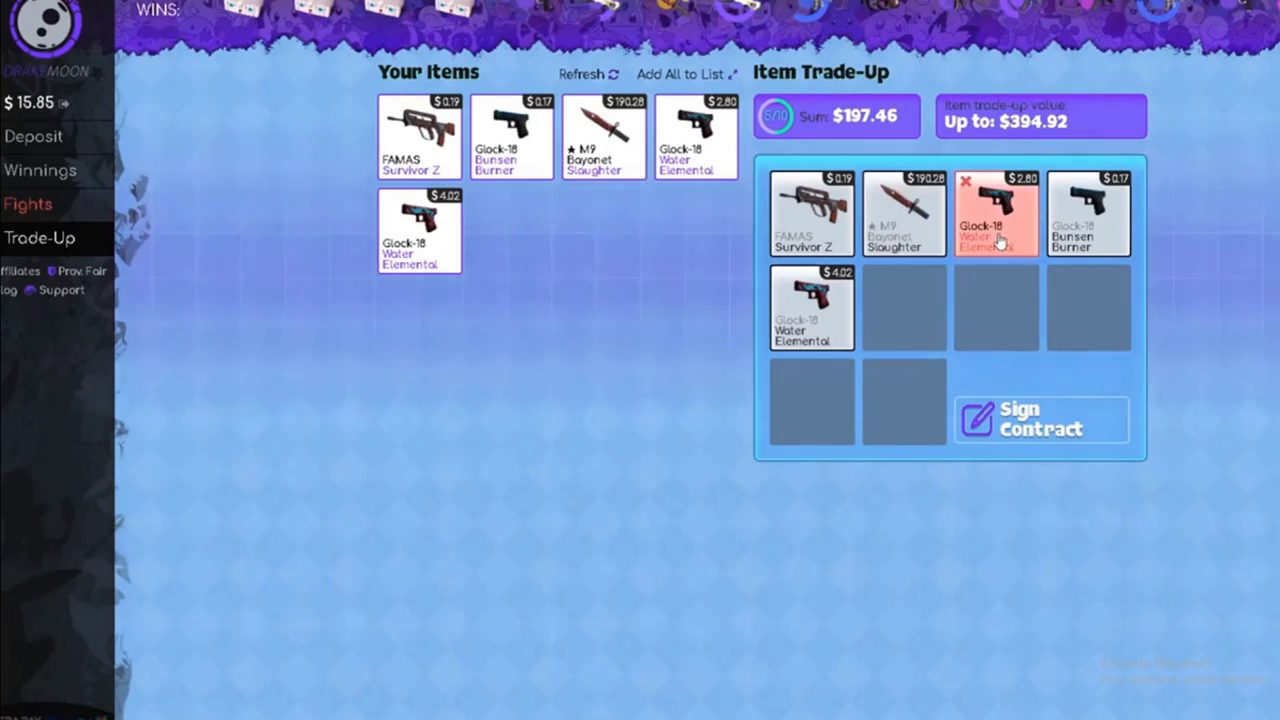
Step: Sign the trade-up contract for the five skins worth $197.46 and confirm the trade-up
left_click(1040, 420)
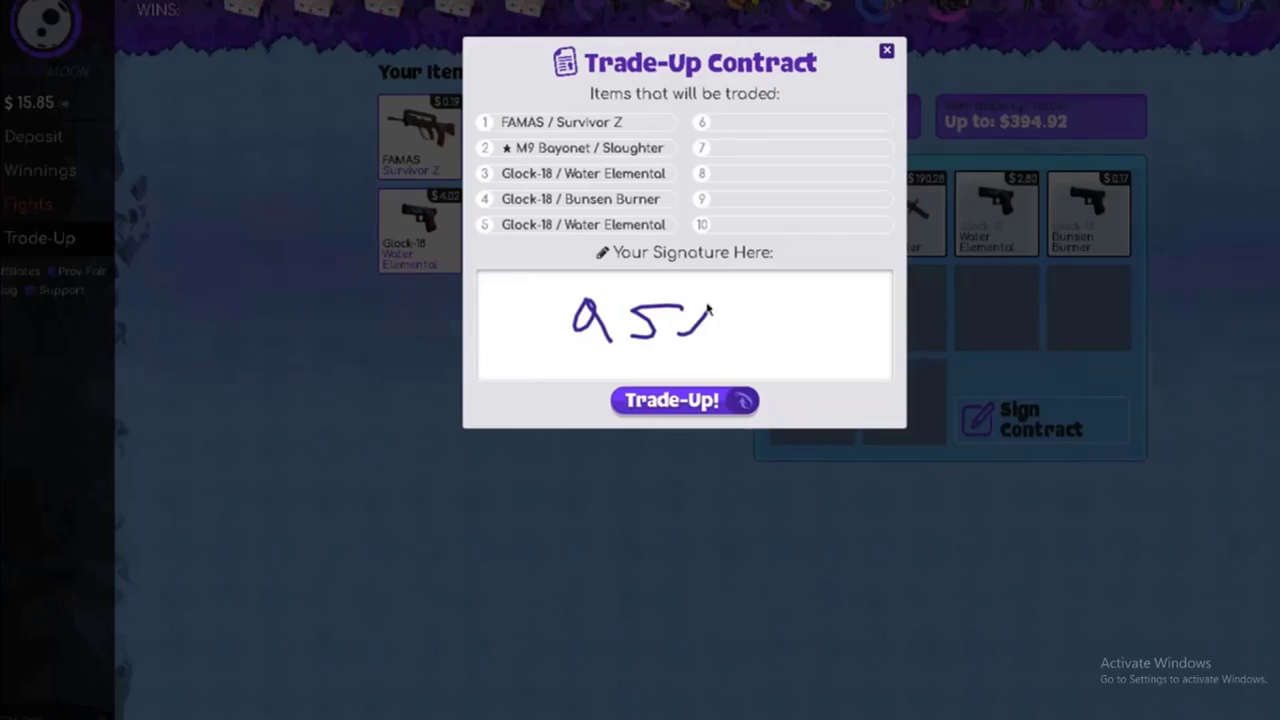
left_click(684, 400)
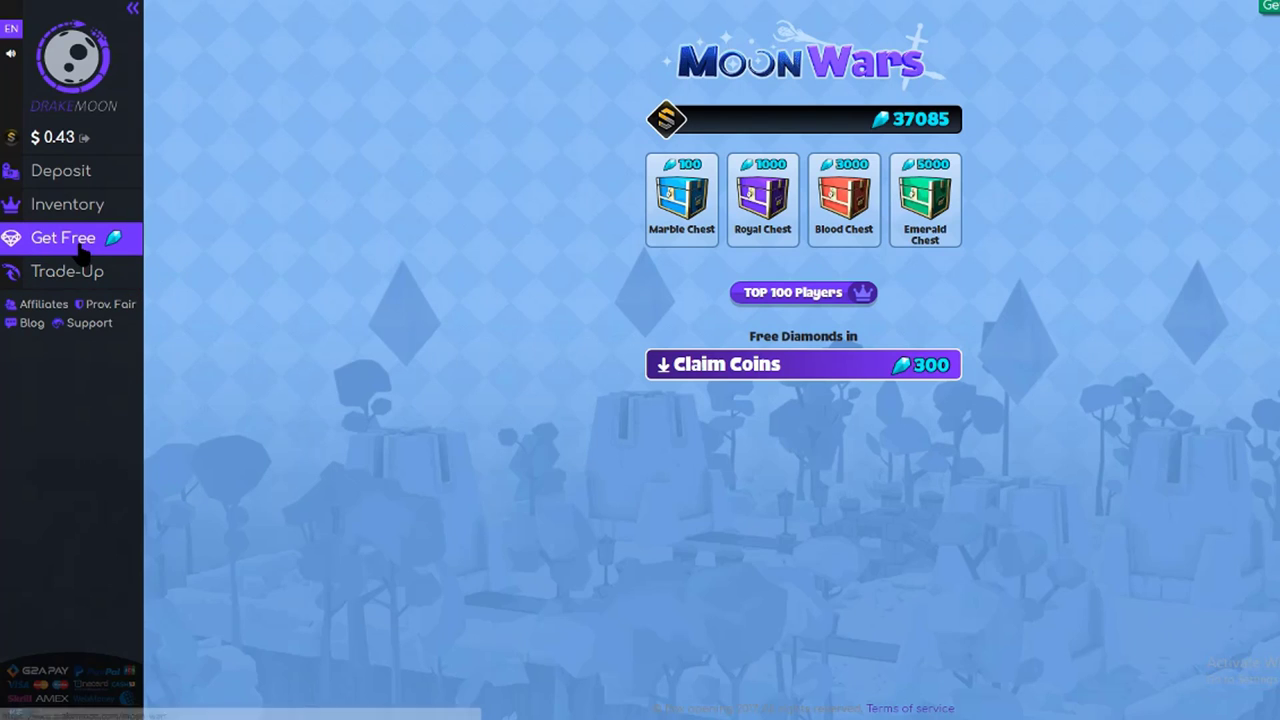
Step: Unlock the Blood Chest for 3000 diamonds in Moon Wars and claim the free diamonds
left_click(64, 238)
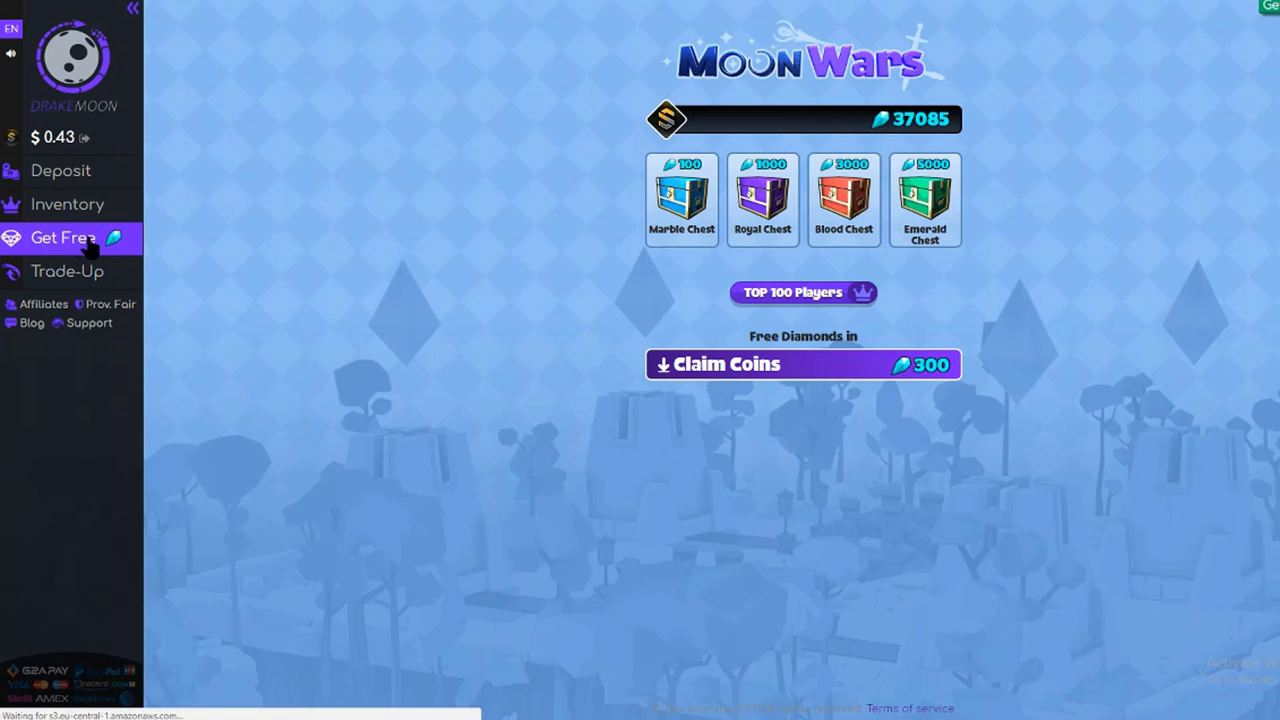
left_click(924, 198)
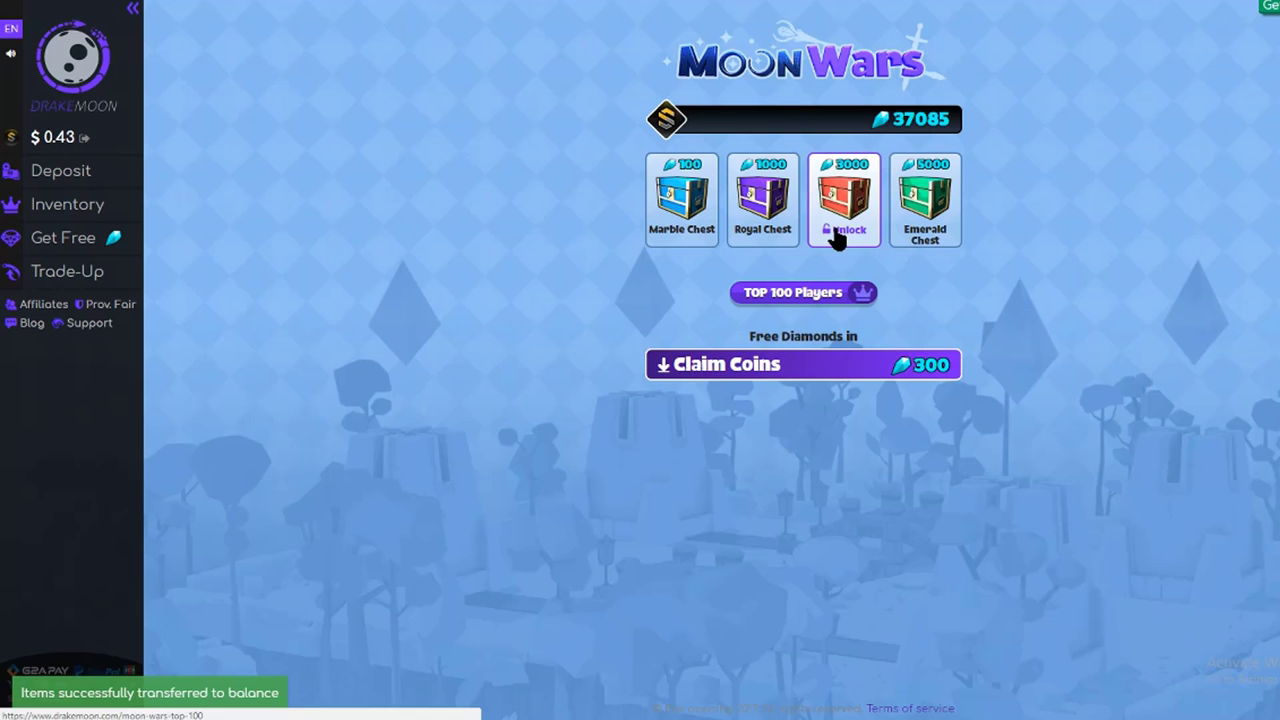
left_click(844, 200)
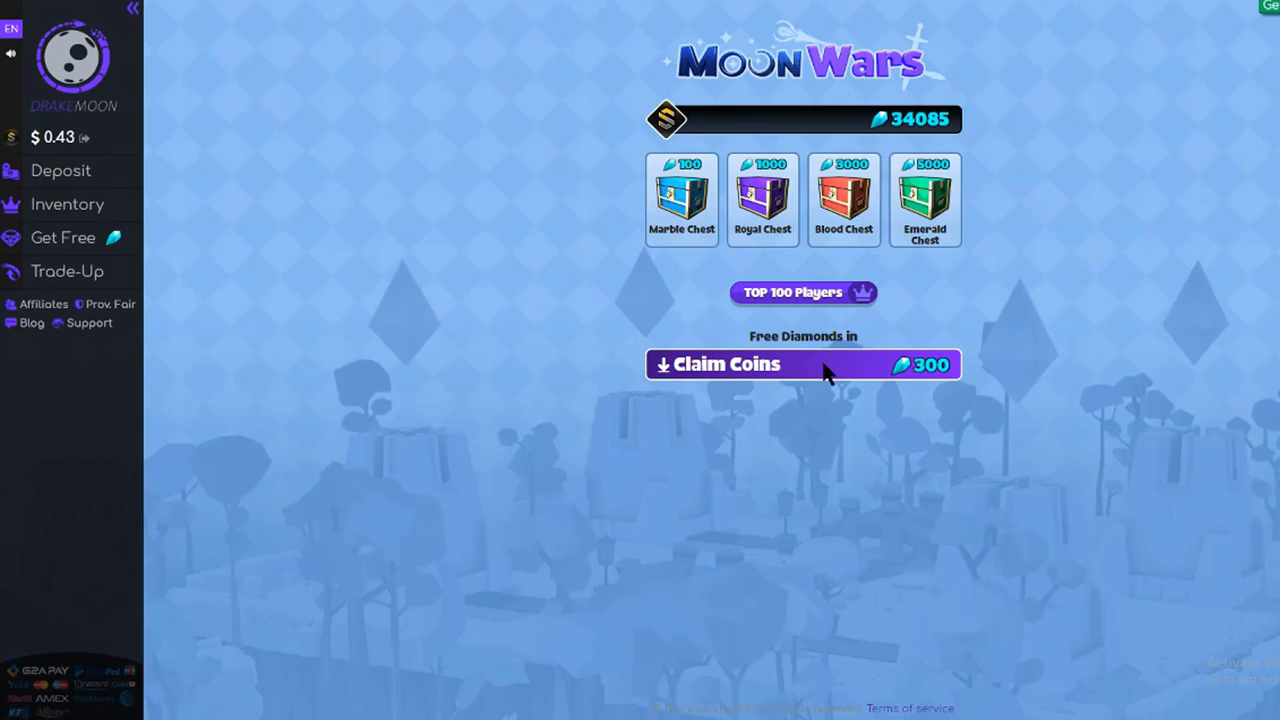
left_click(804, 364)
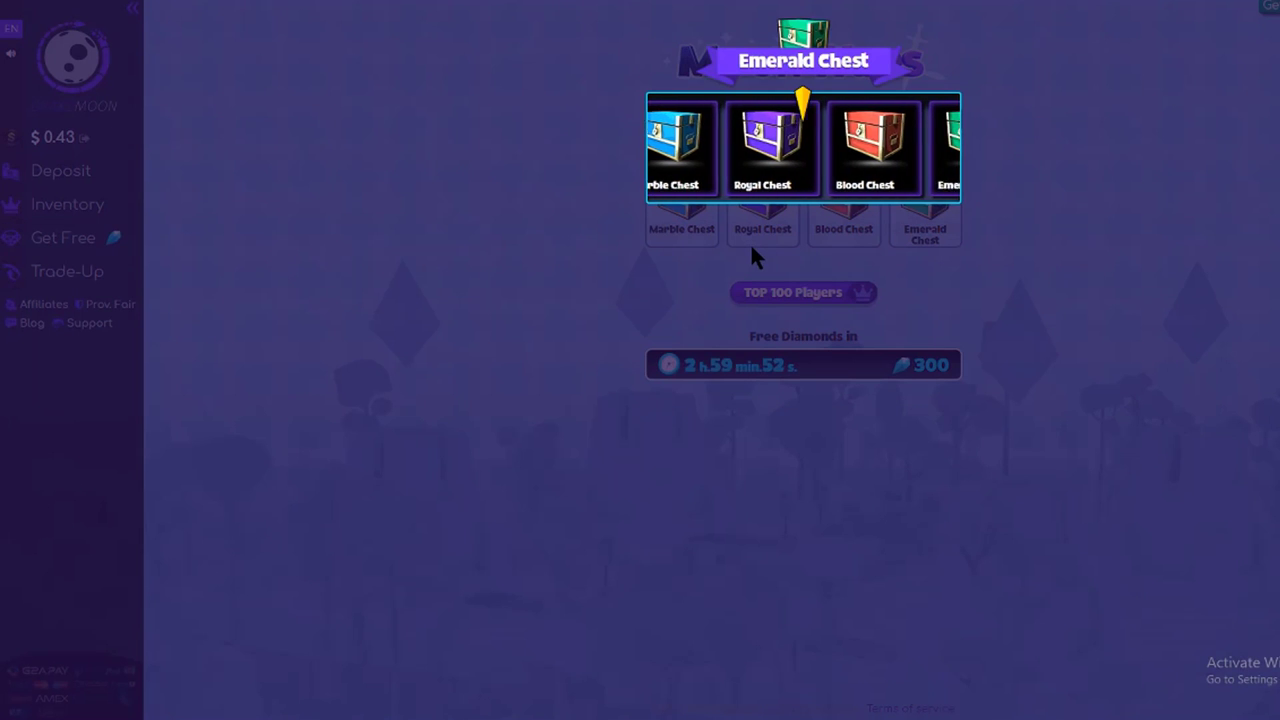